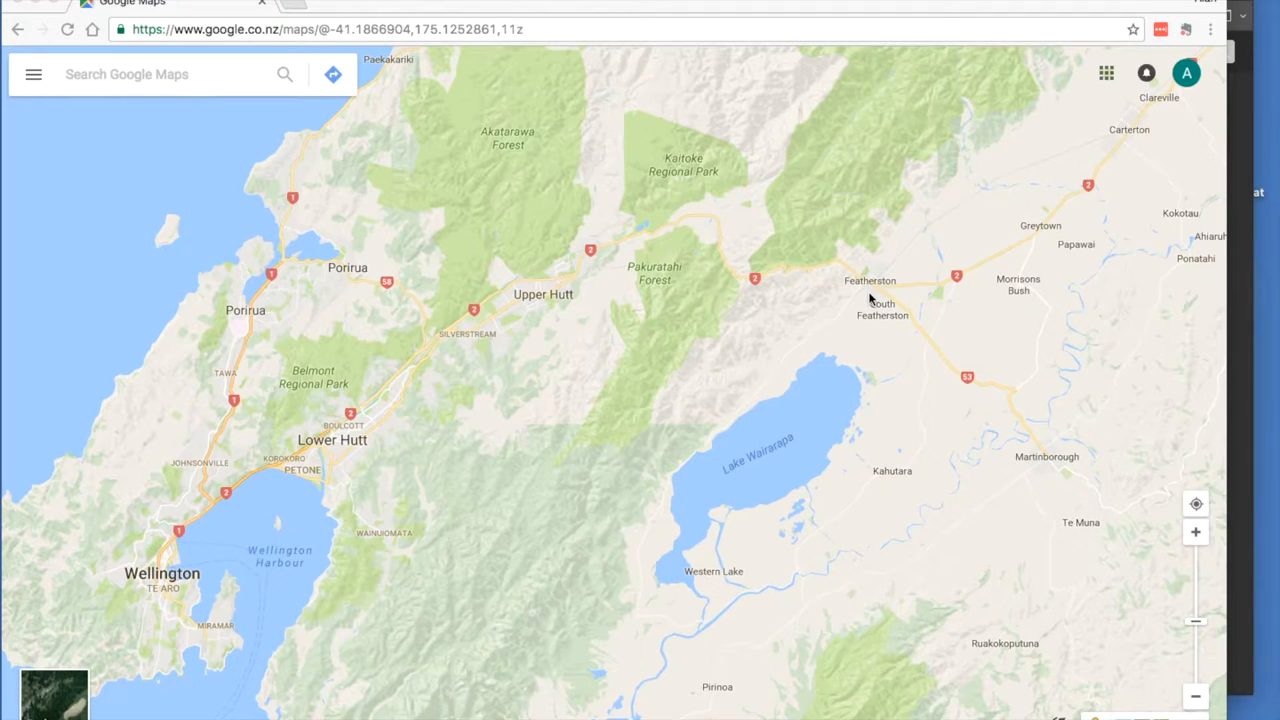
mouse_move(550, 230)
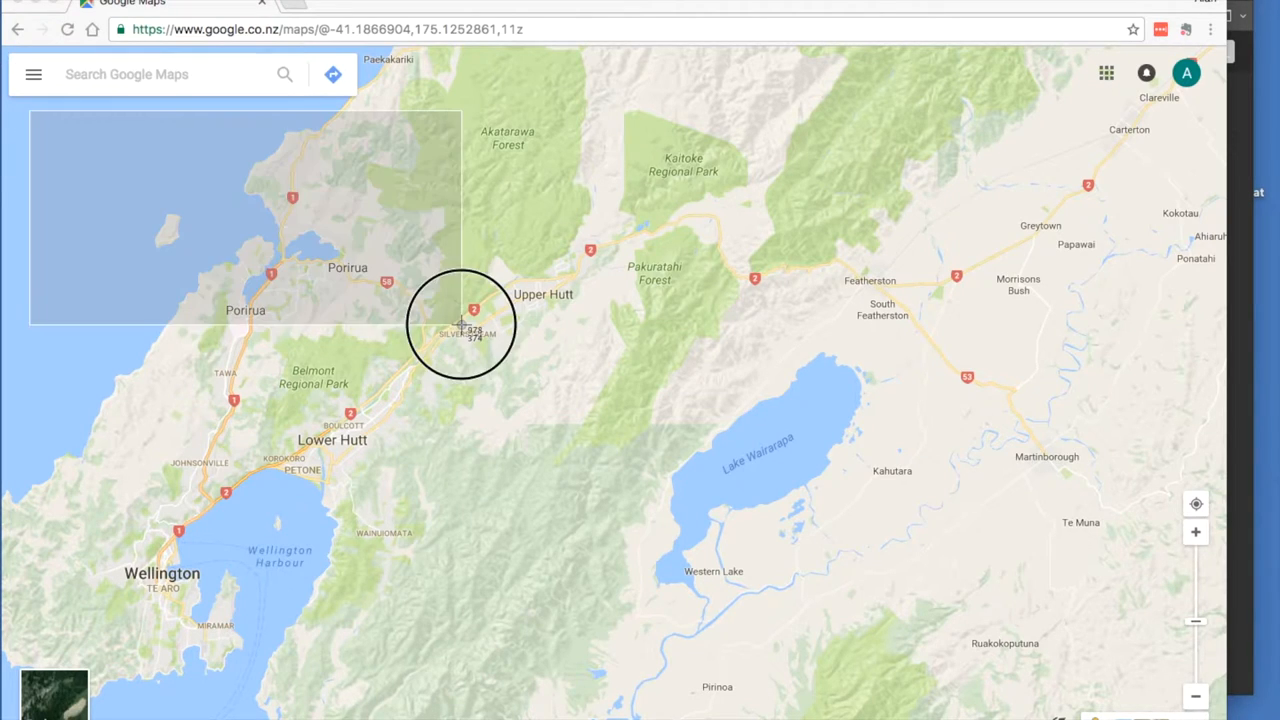
- Capture a screenshot of the Wellington region in Google Maps
left_click_drag(464, 324, 1000, 618)
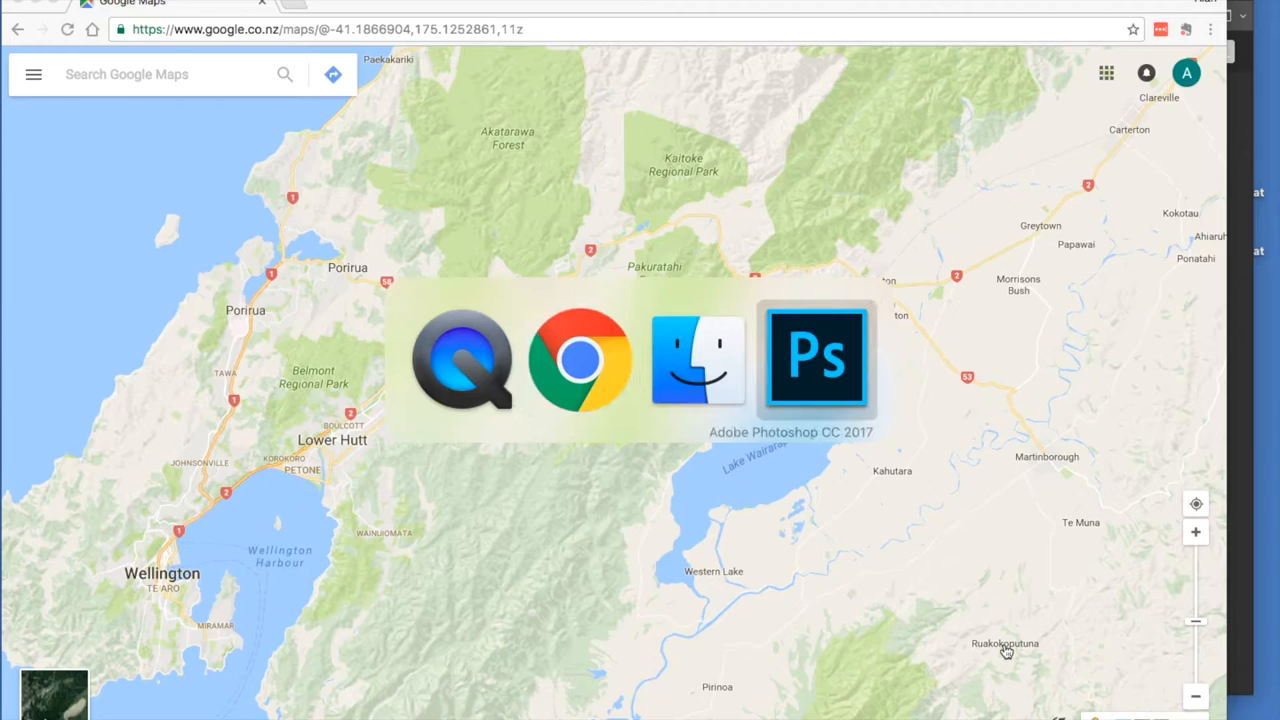
- Open the map screenshot keeping its embedded colour profile, view at 100% with the Layers panel shown
left_click(816, 356)
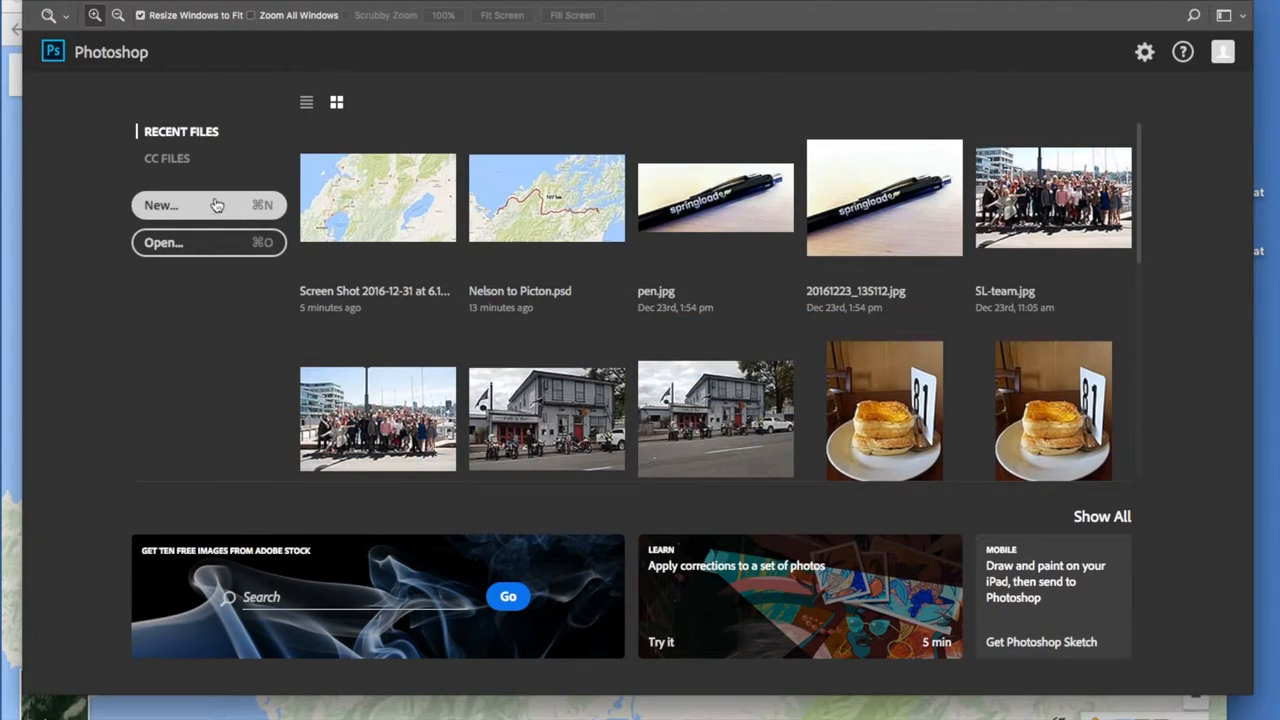
mouse_move(370, 198)
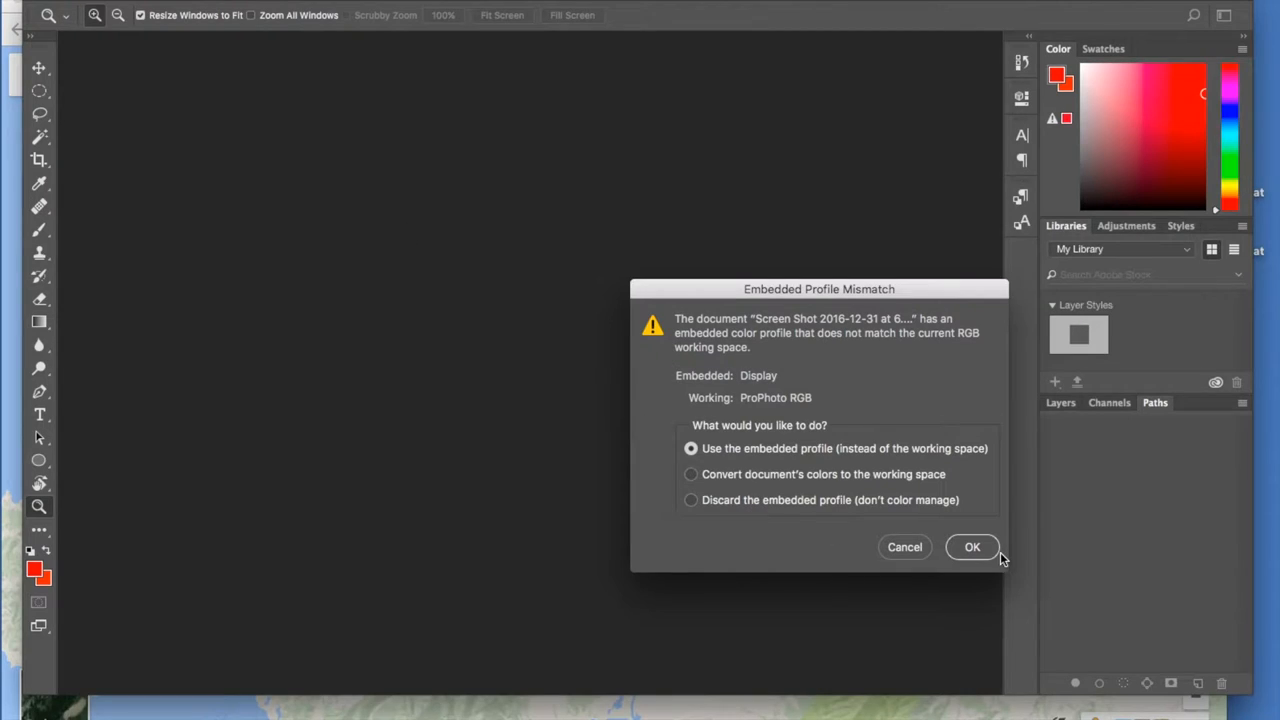
left_click(972, 548)
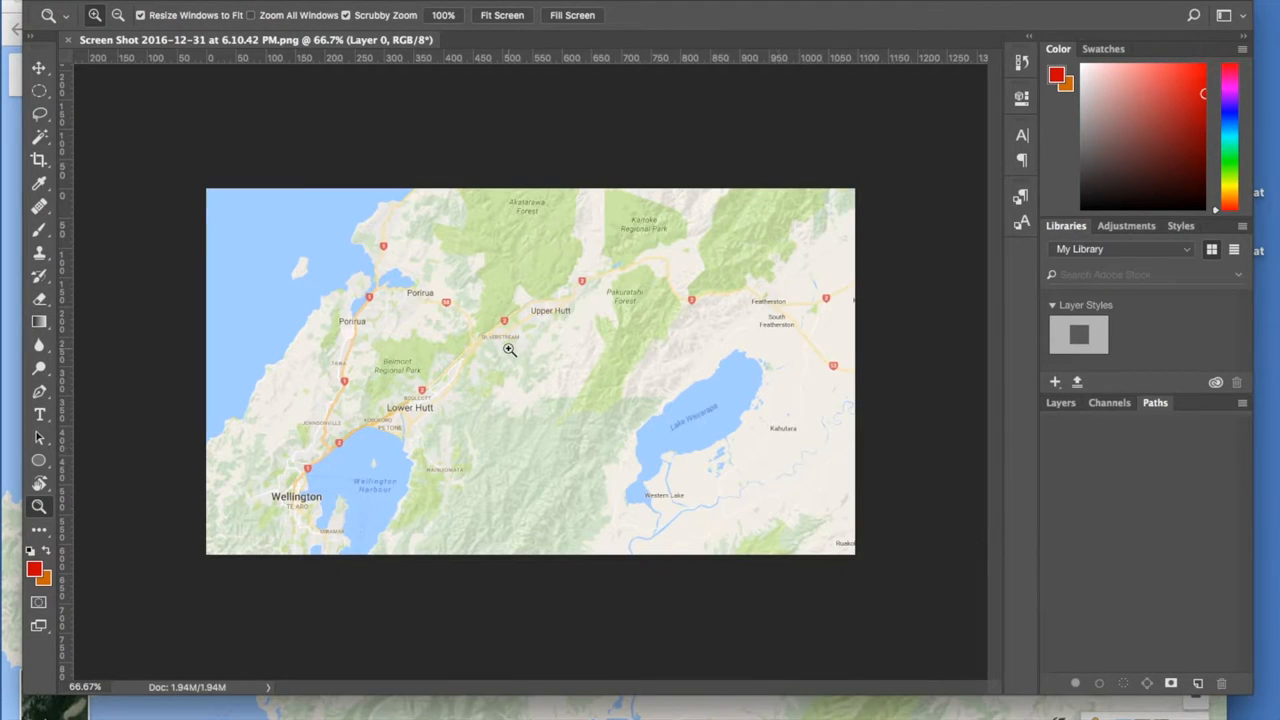
left_click(508, 350)
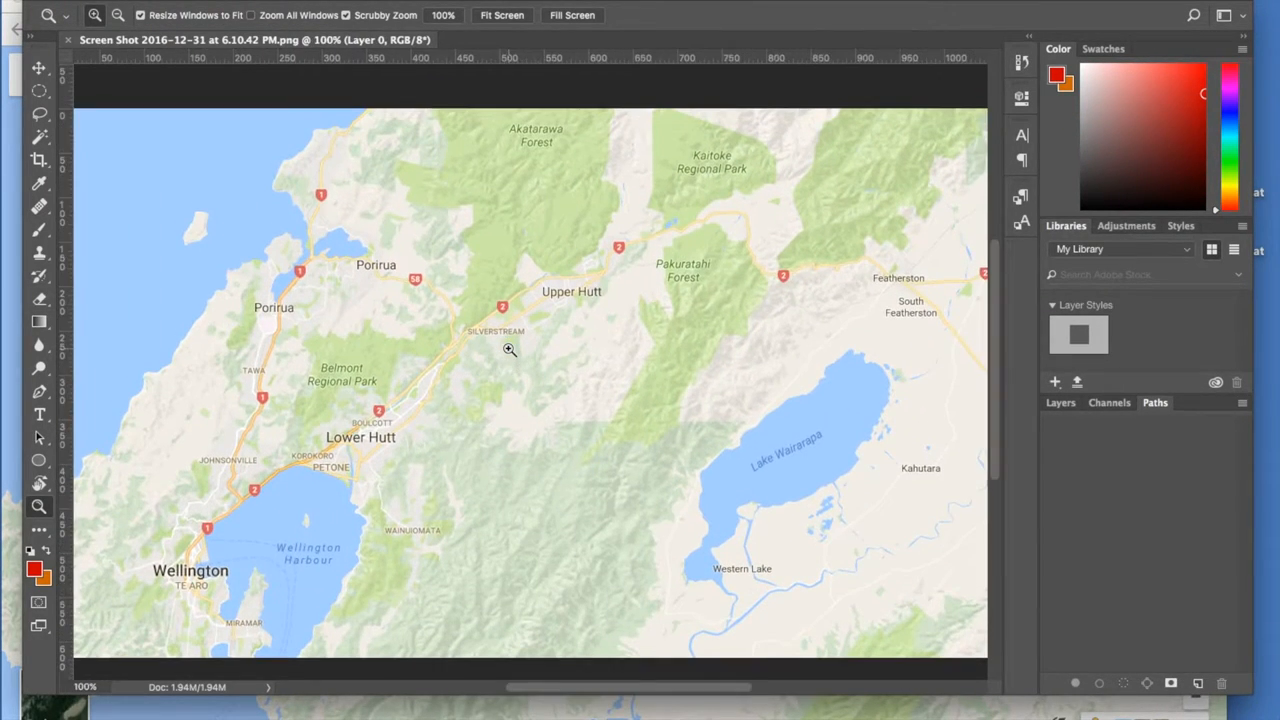
mouse_move(612, 408)
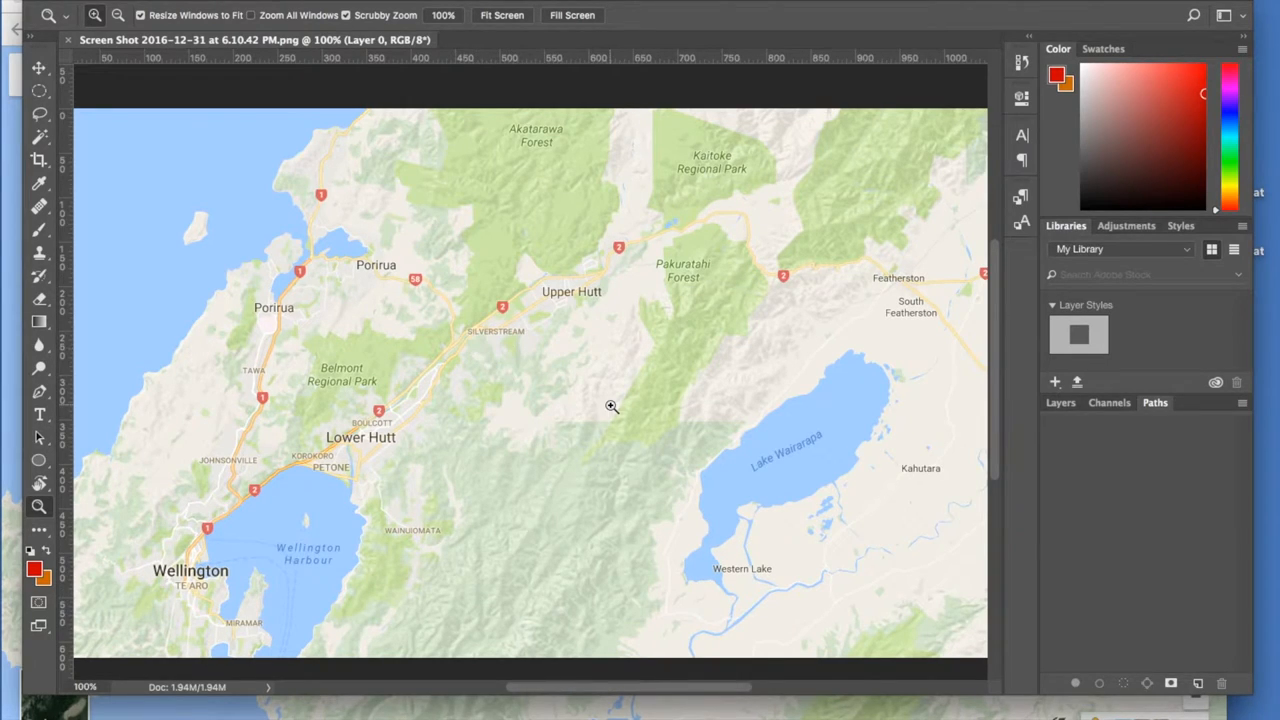
mouse_move(644, 410)
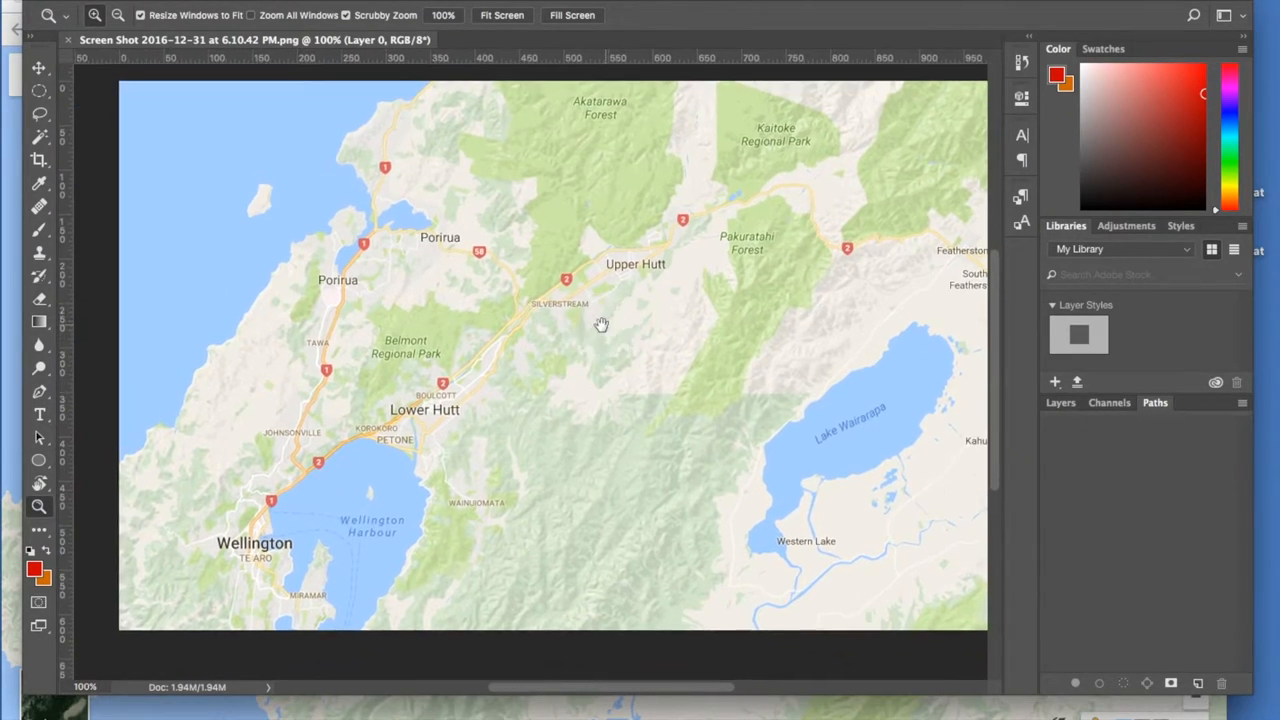
left_click(1060, 402)
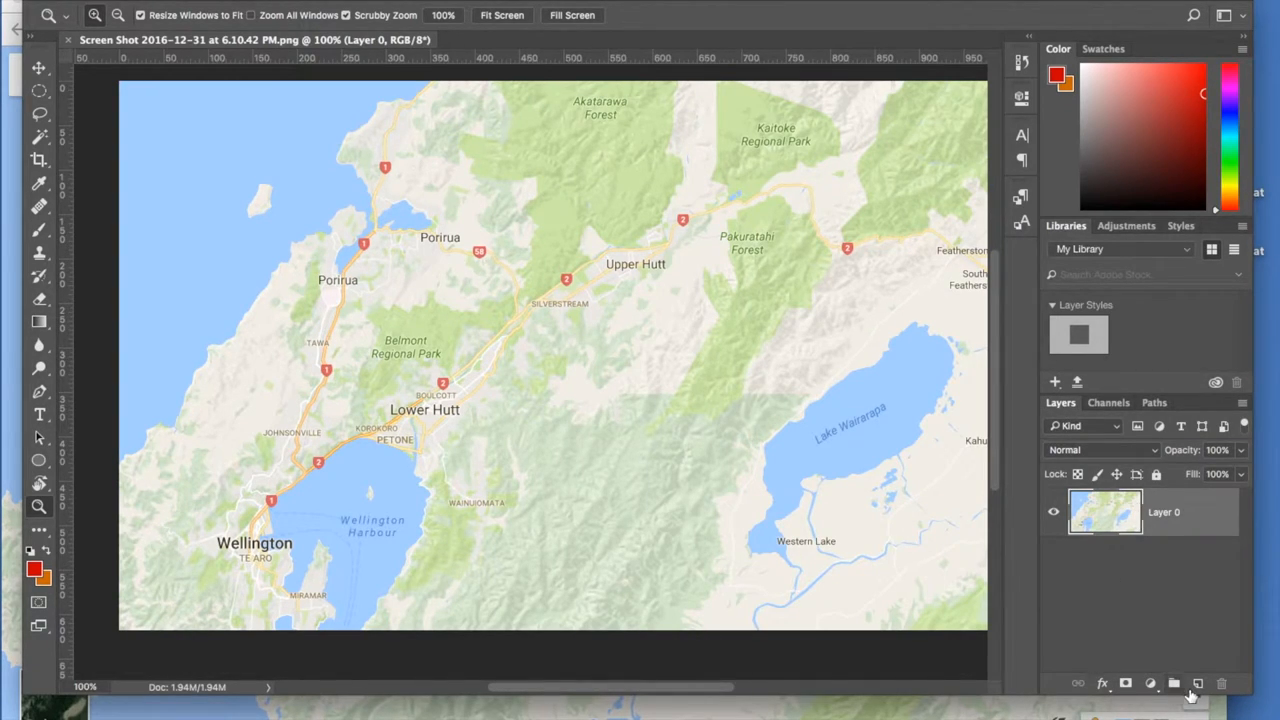
- Create a new empty layer above the map and rename it Track
left_click(1174, 684)
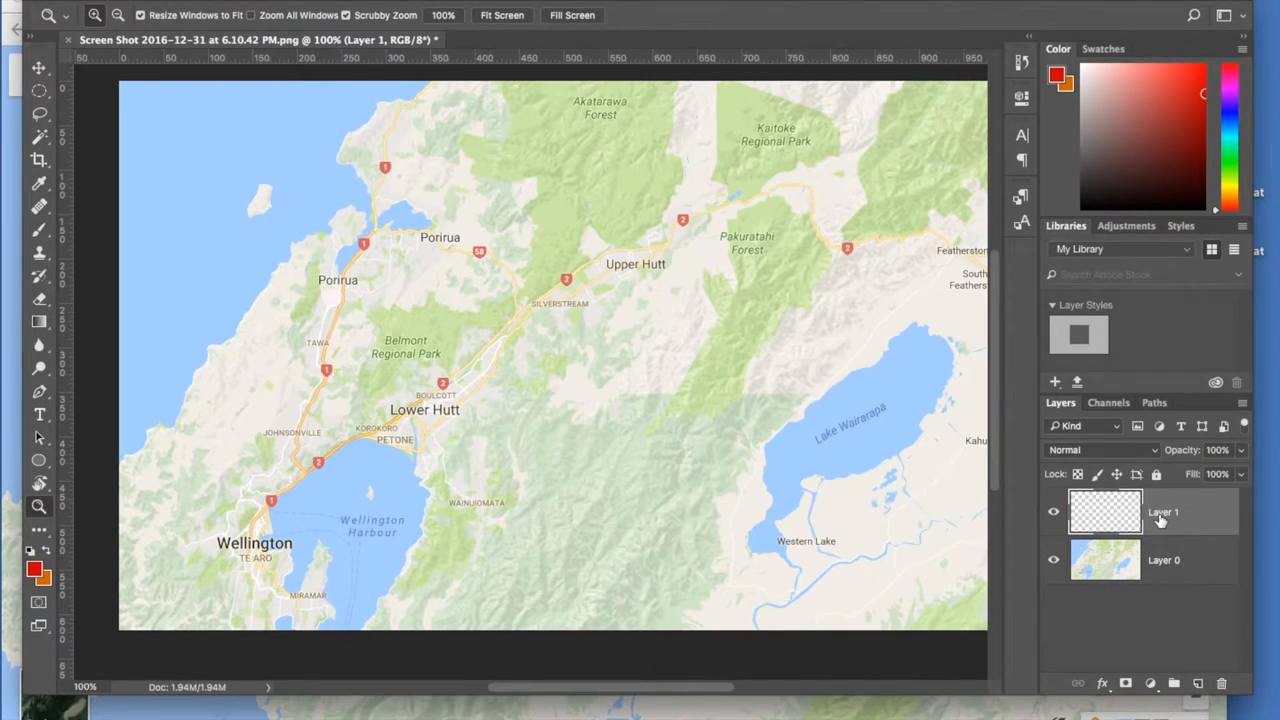
double_click(1164, 512)
type("Track")
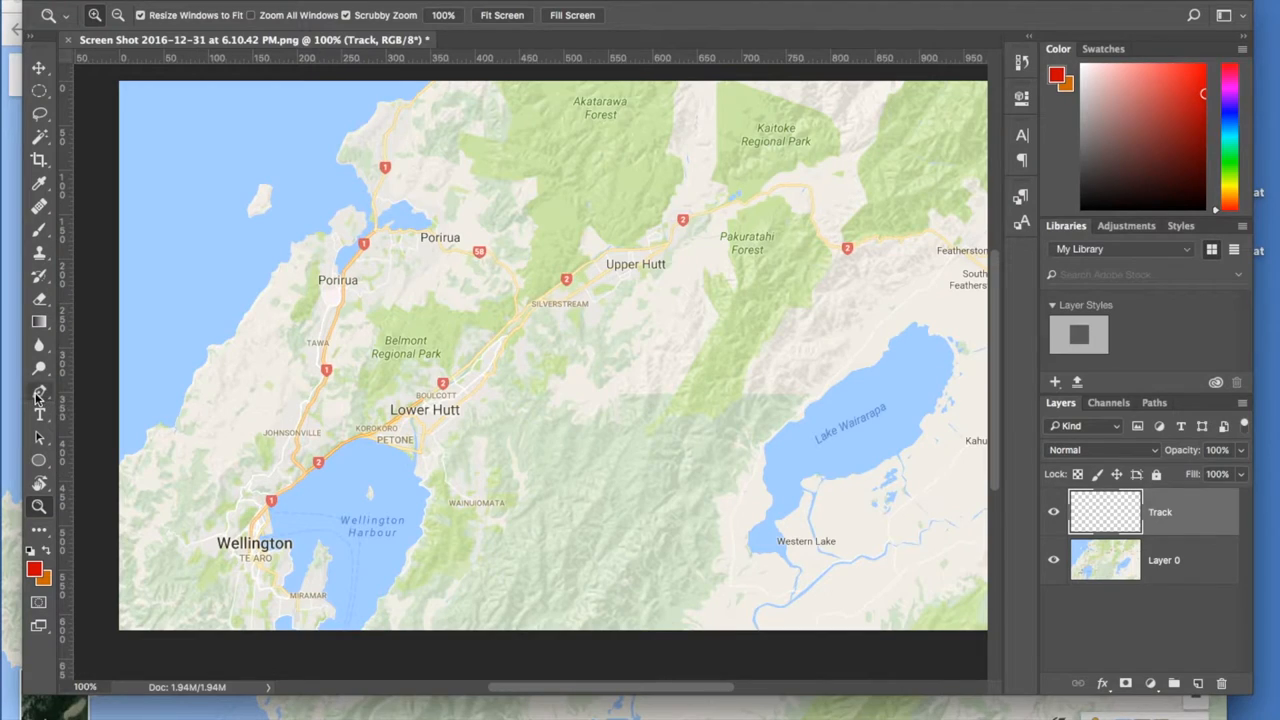
- With the Pen tool, place anchor points along State Highway 2 past Lower Hutt, Upper Hutt and toward Featherston
left_click(40, 390)
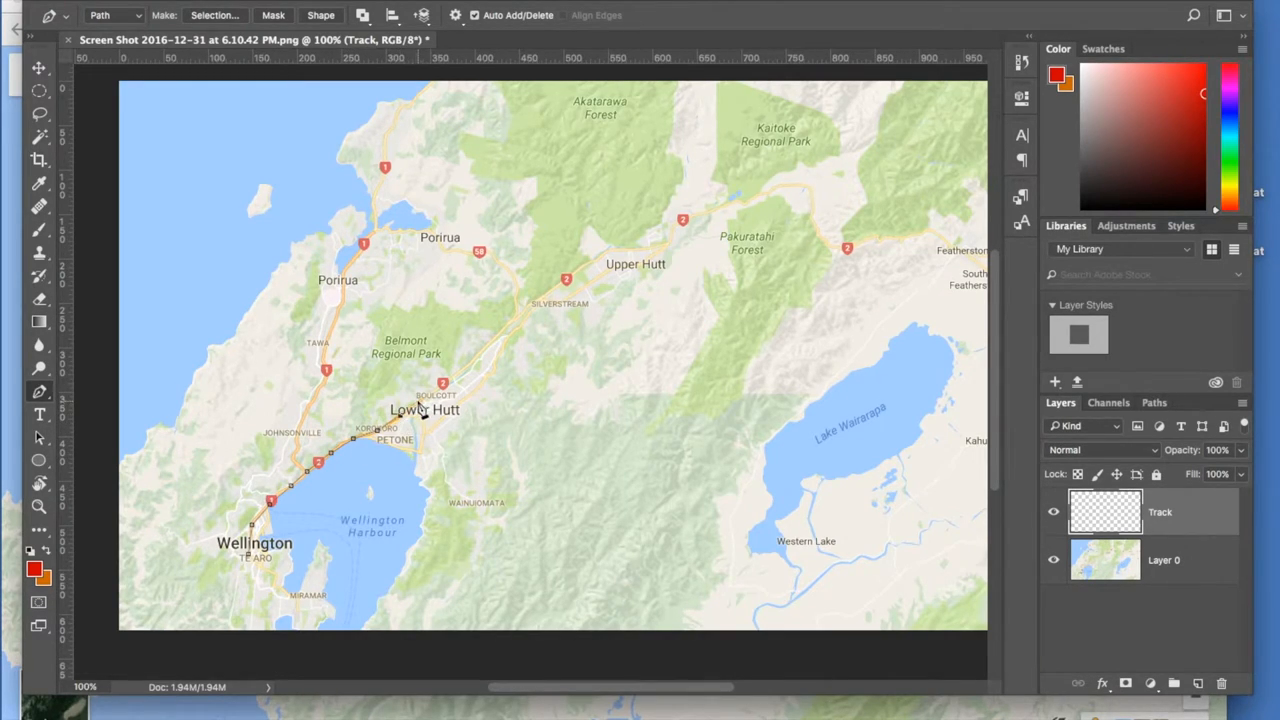
mouse_move(460, 378)
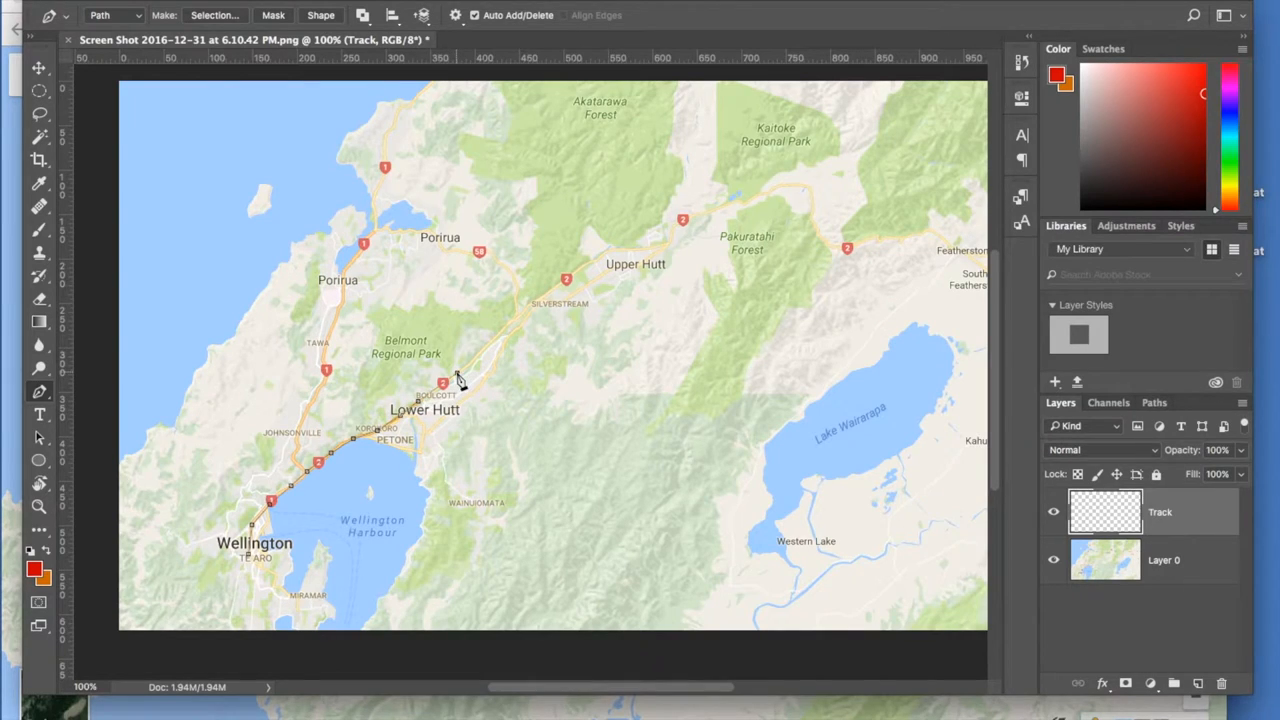
left_click(484, 348)
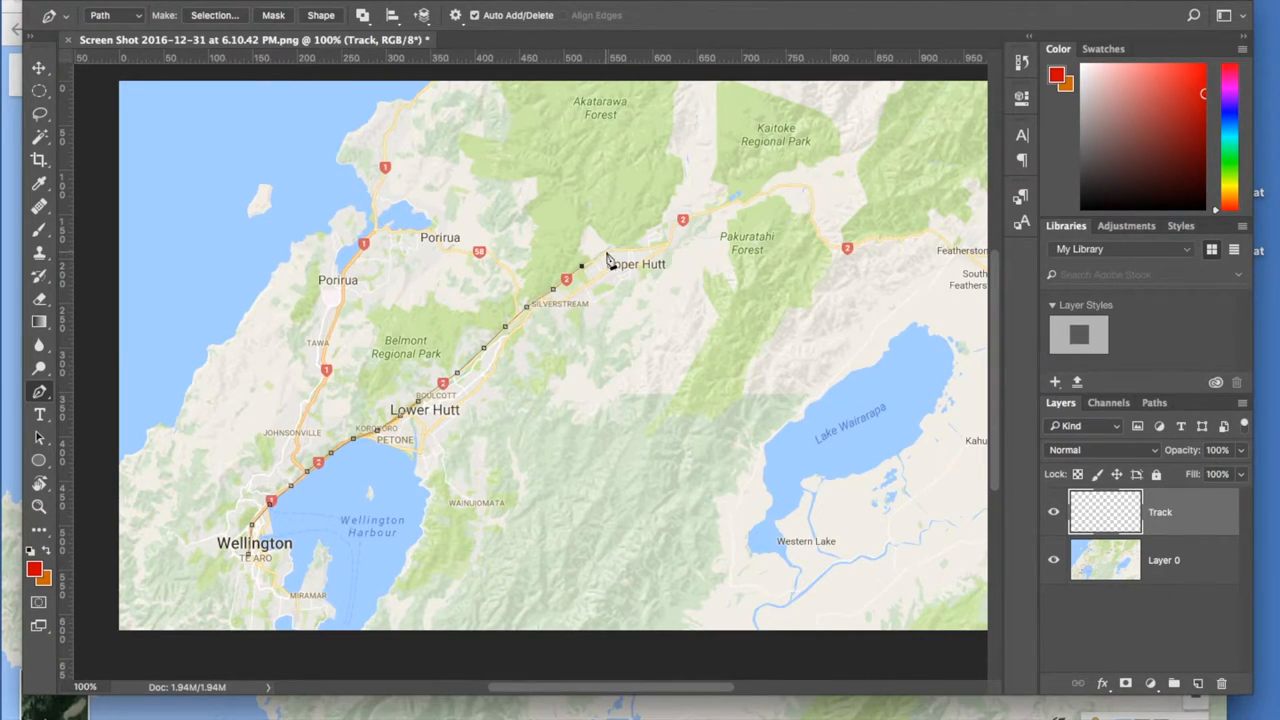
left_click(656, 250)
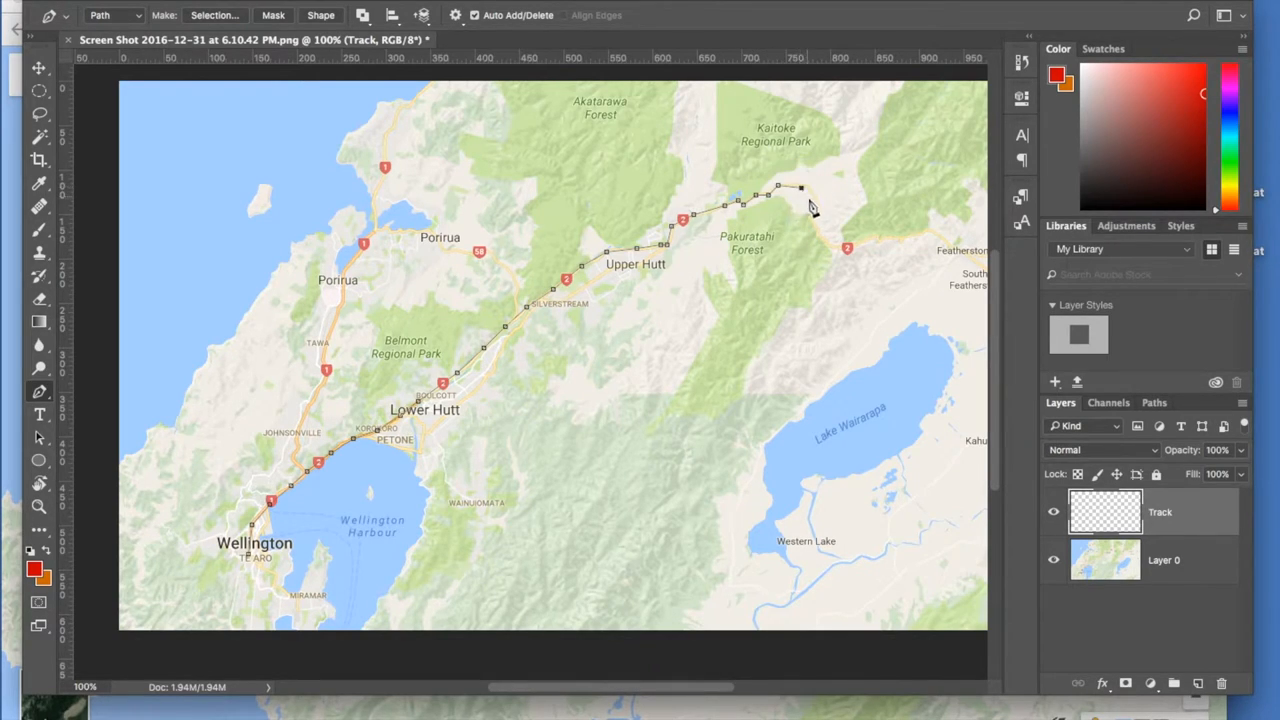
left_click(810, 224)
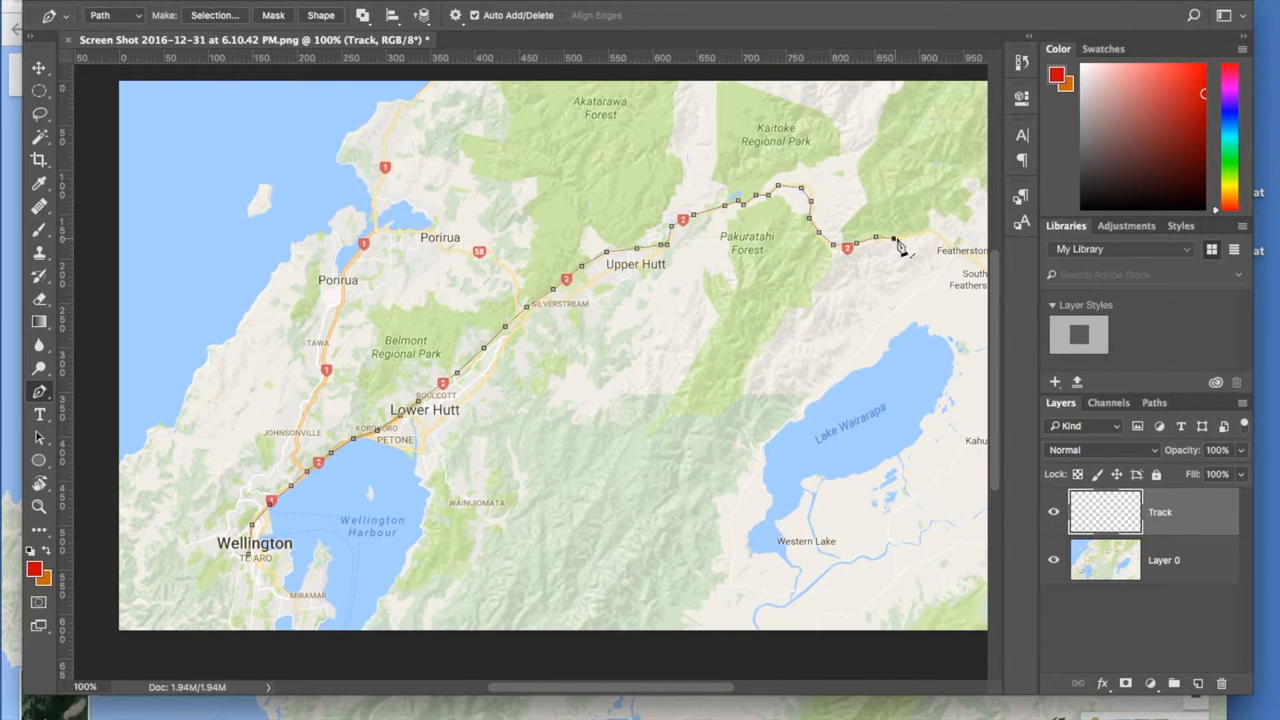
left_click(912, 240)
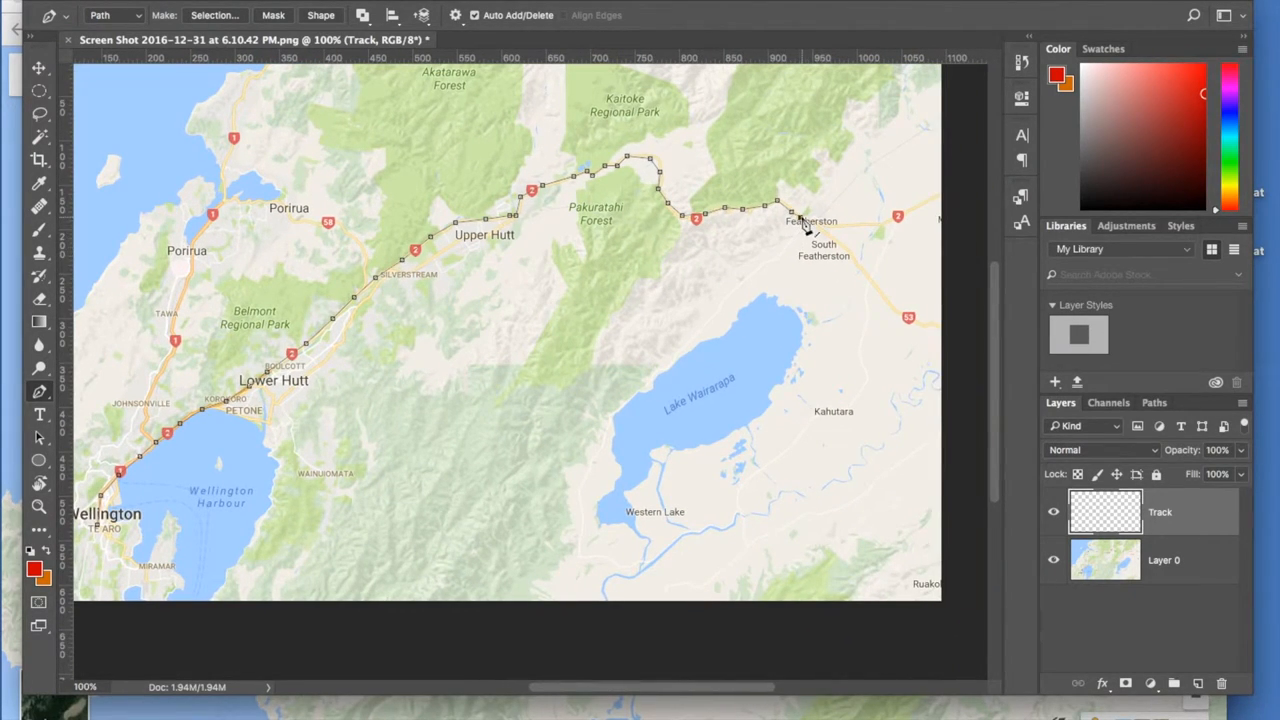
mouse_move(808, 256)
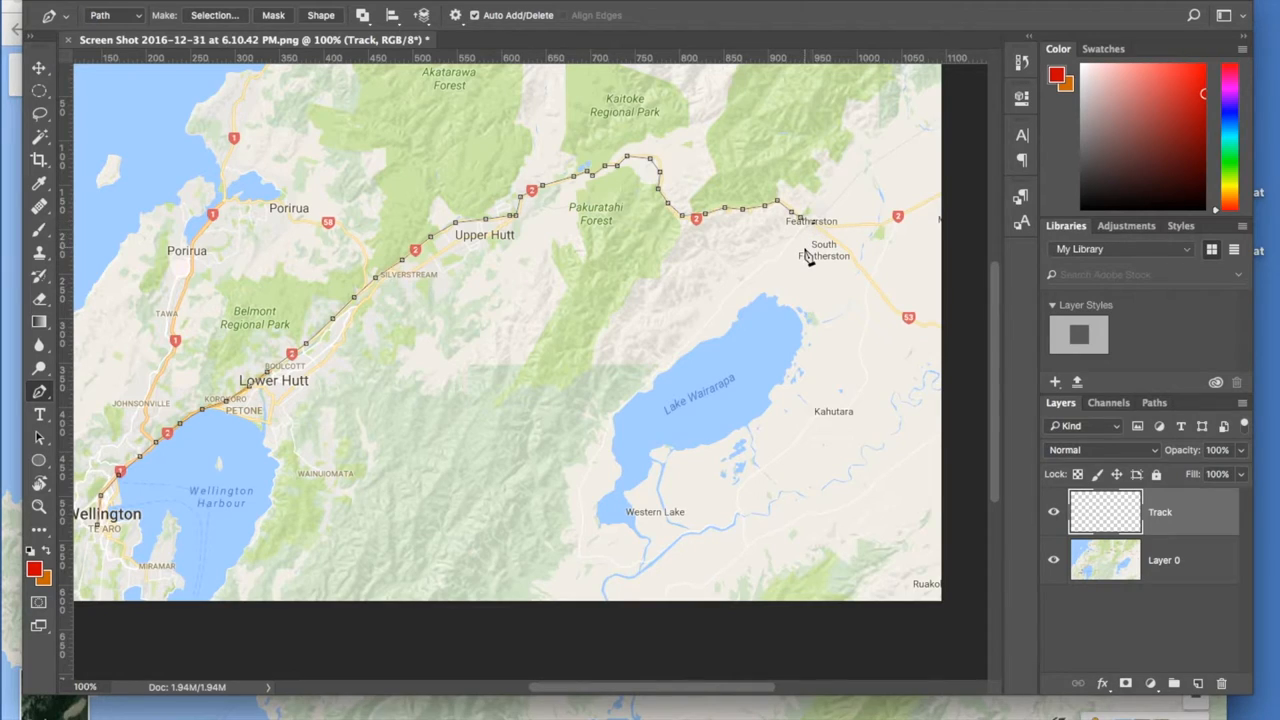
mouse_move(712, 288)
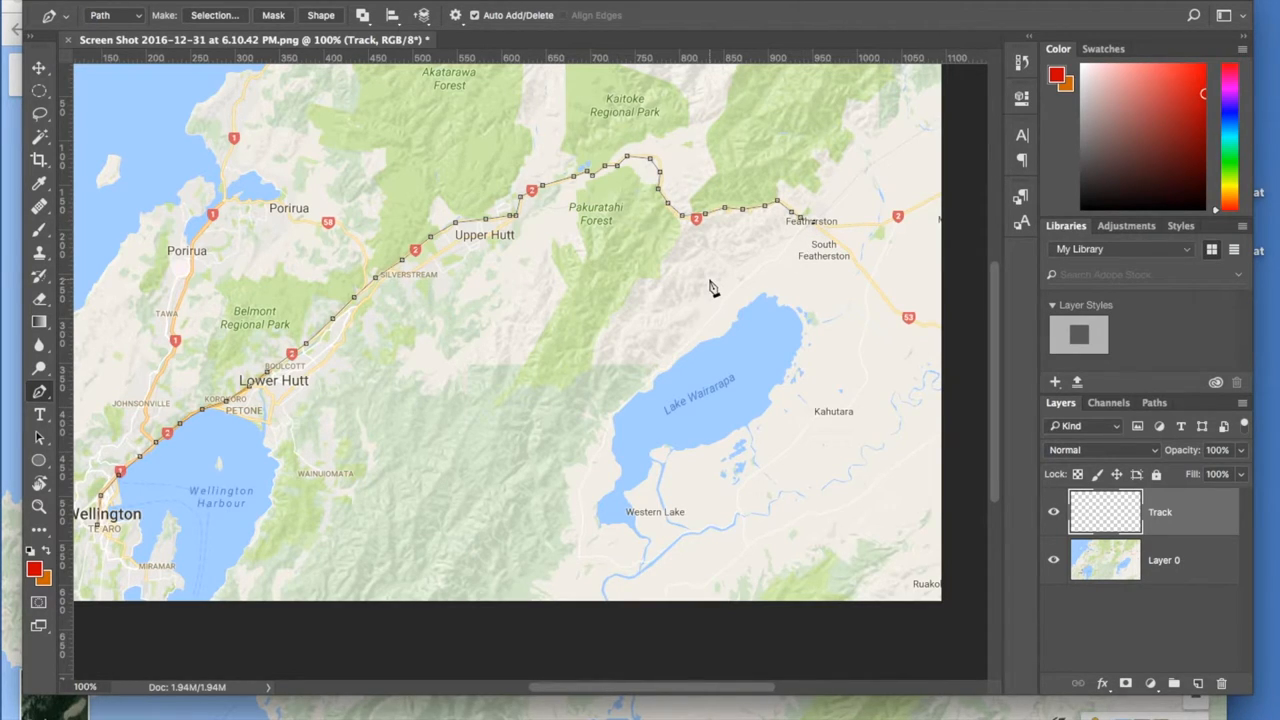
mouse_move(452, 318)
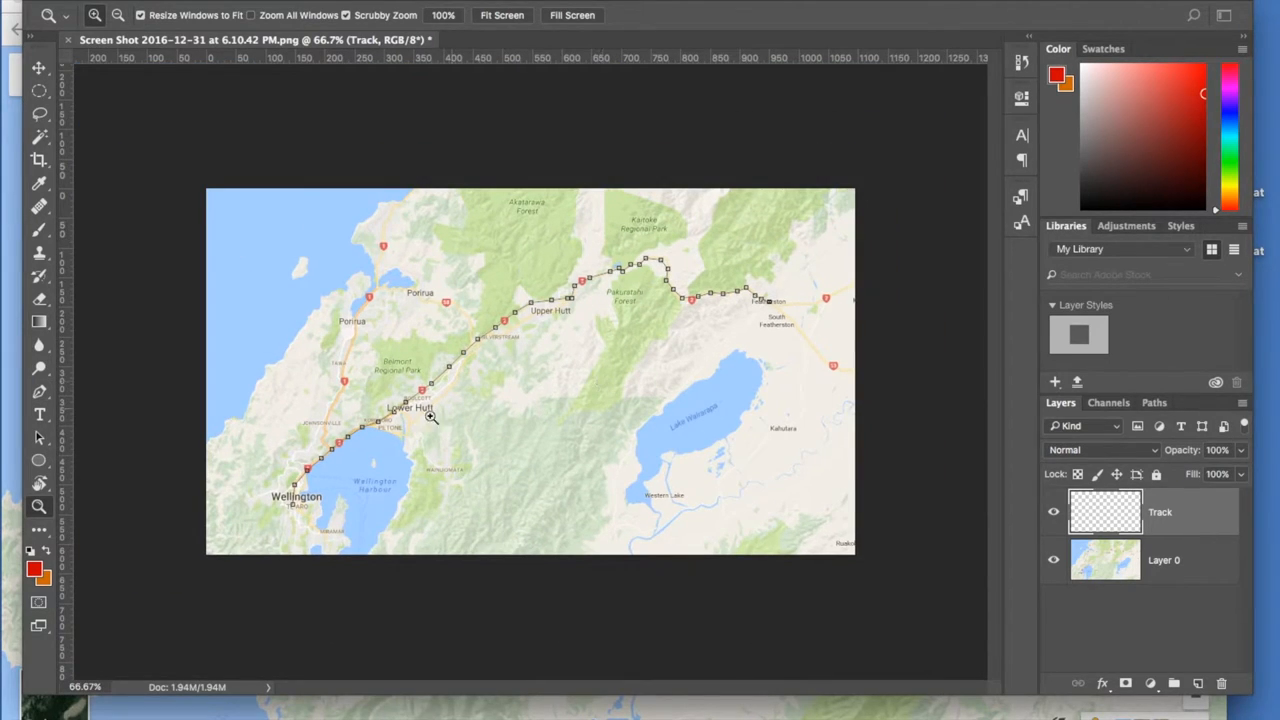
mouse_move(1204, 508)
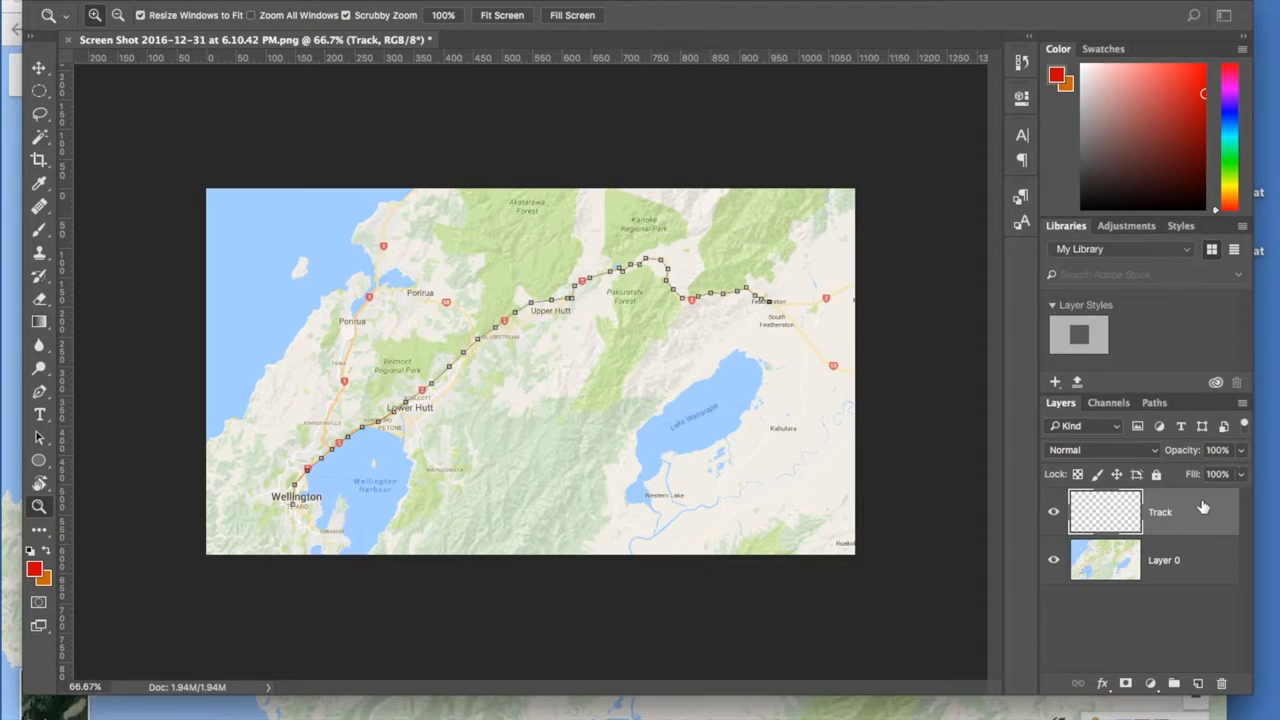
mouse_move(1208, 516)
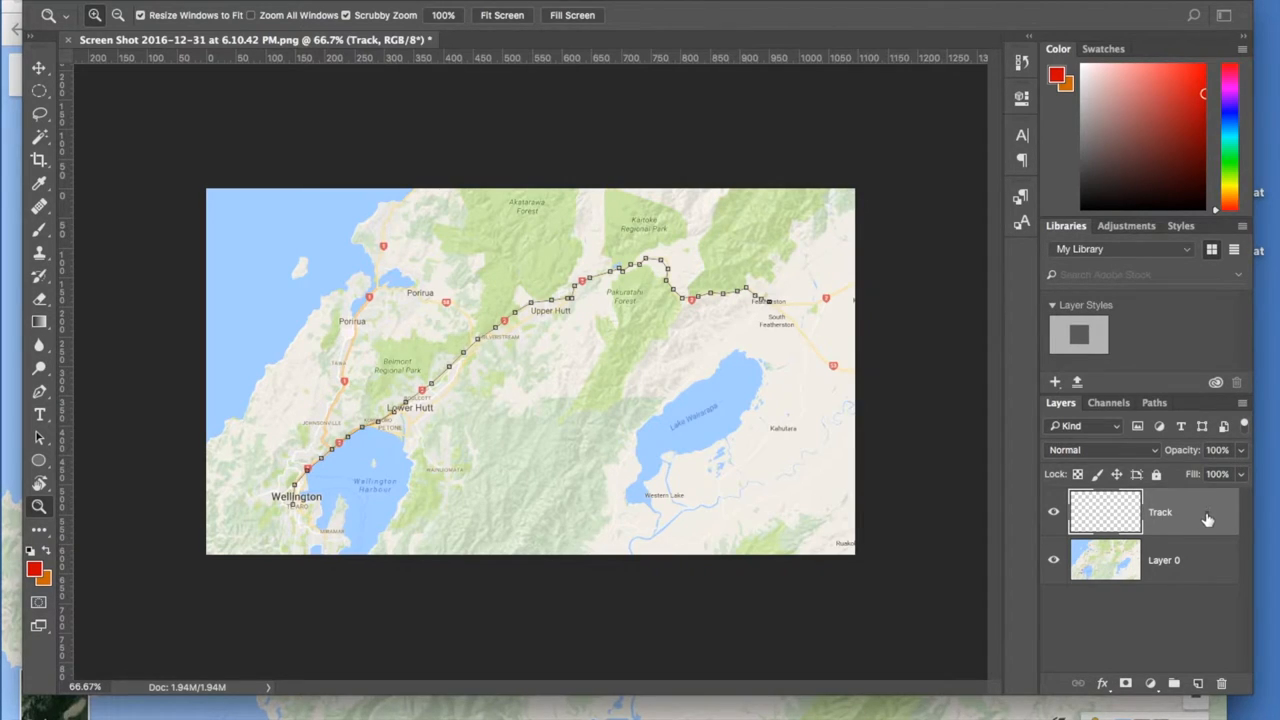
- Target the Track layer before showing the saved Work Path
left_click(1154, 402)
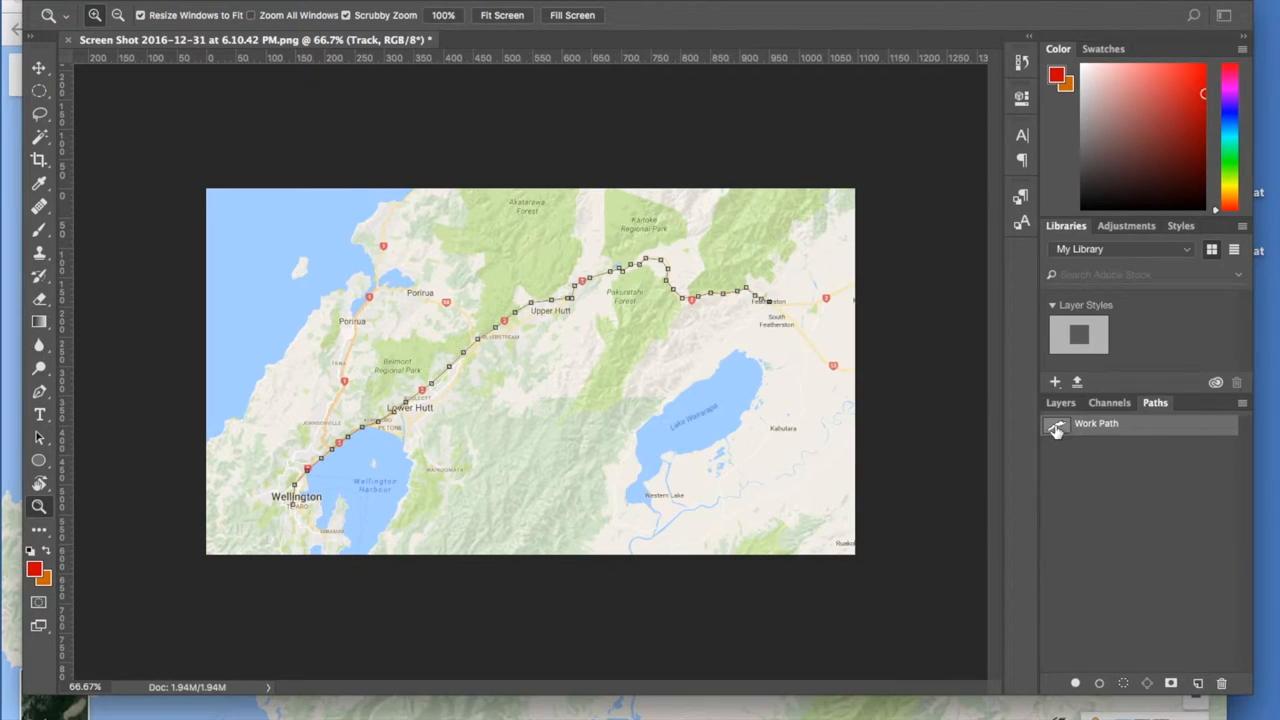
mouse_move(1058, 424)
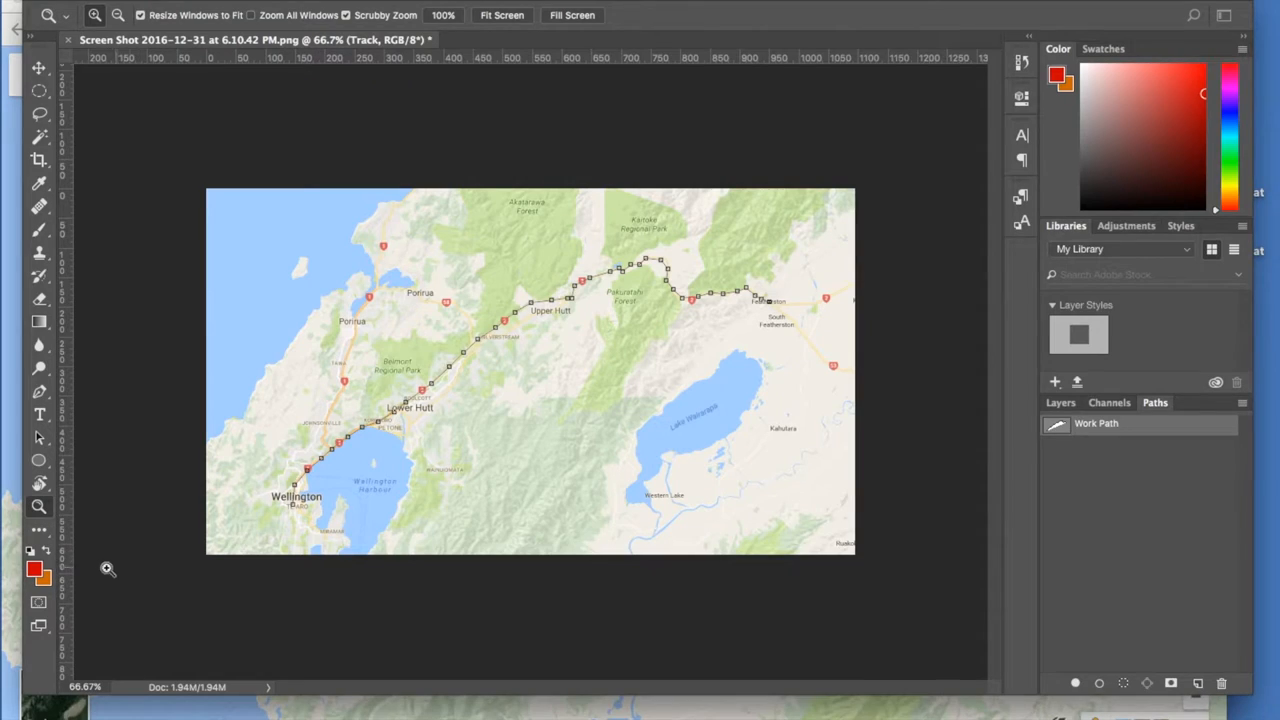
mouse_move(38, 570)
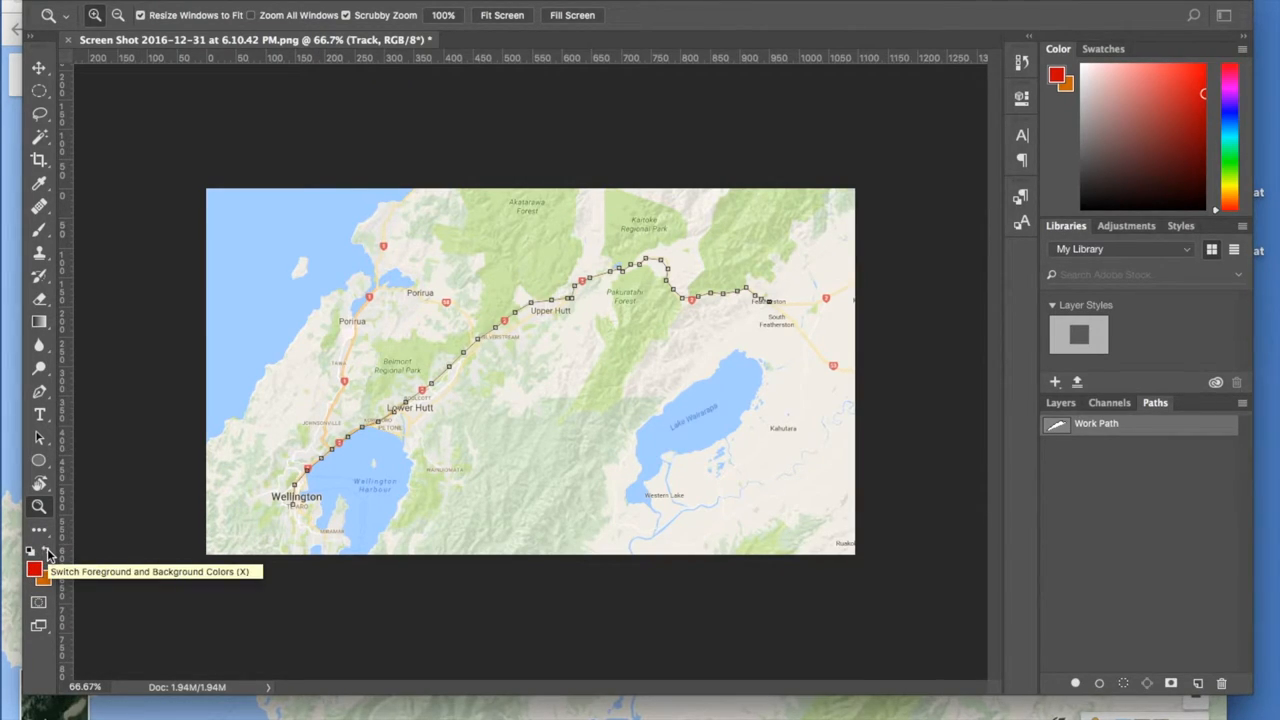
mouse_move(36, 570)
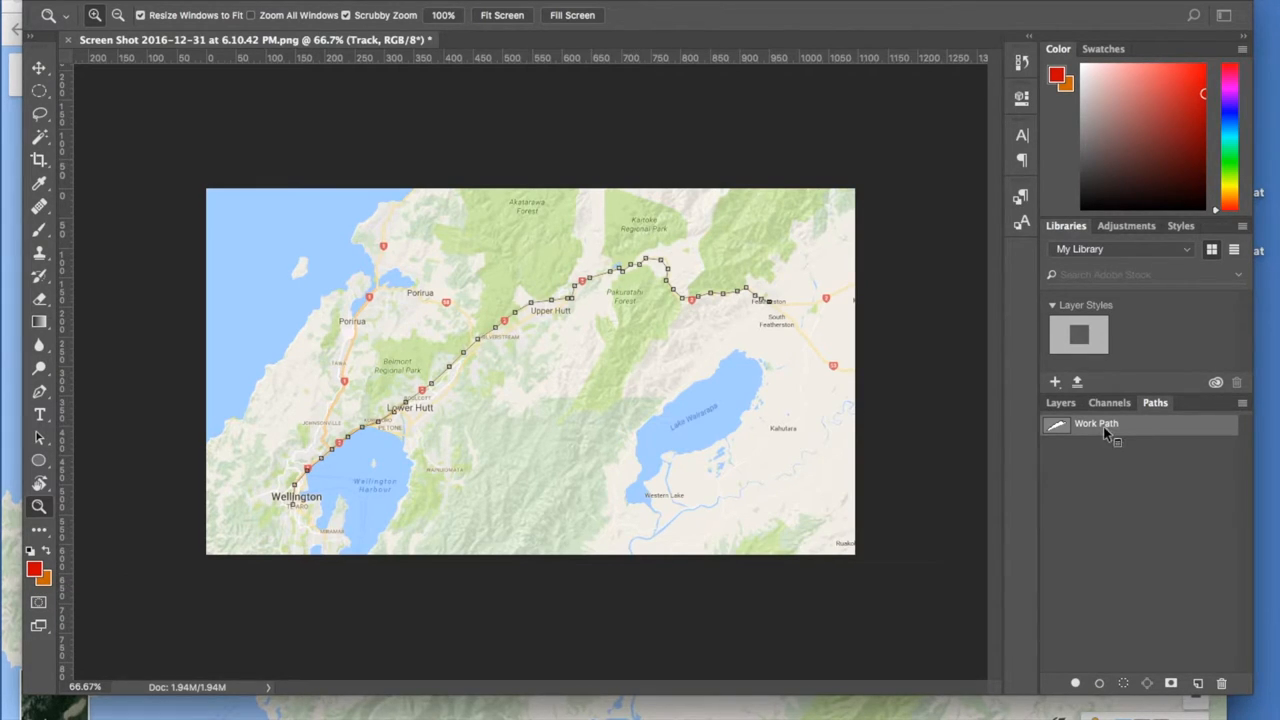
- Stroke the Work Path with the Pencil tool to draw the route as a thick red line
right_click(1096, 424)
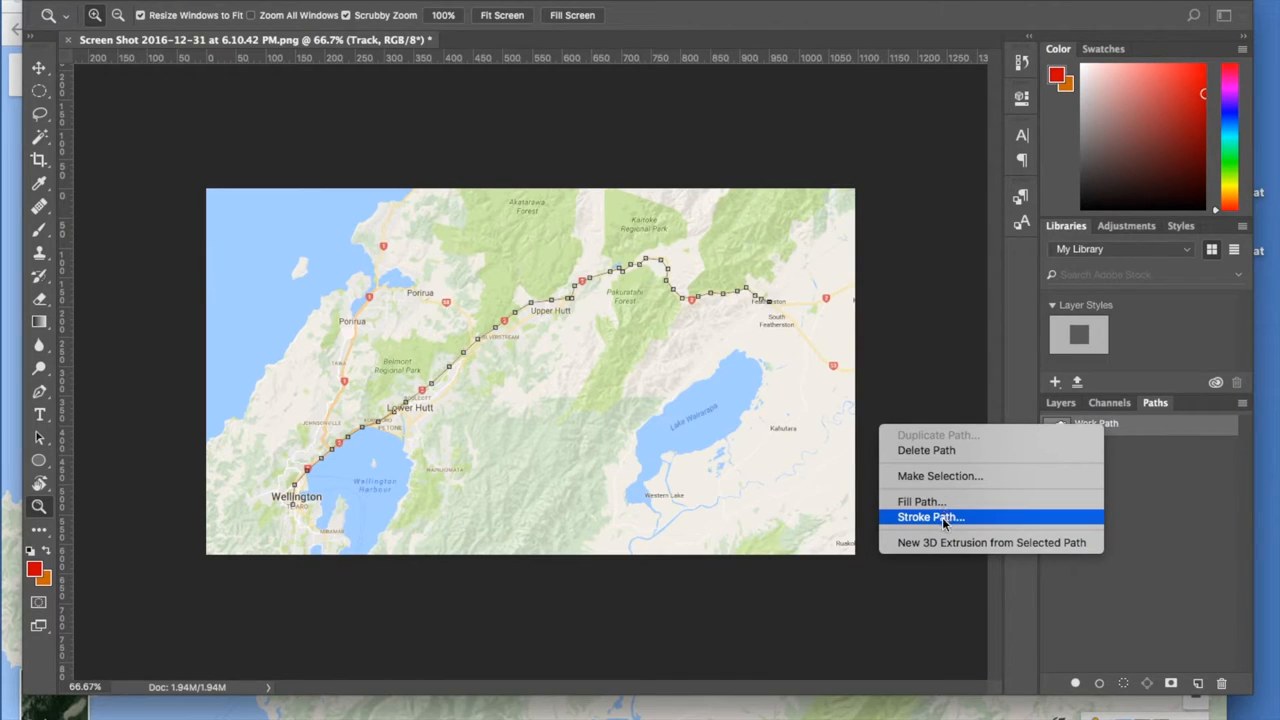
left_click(930, 516)
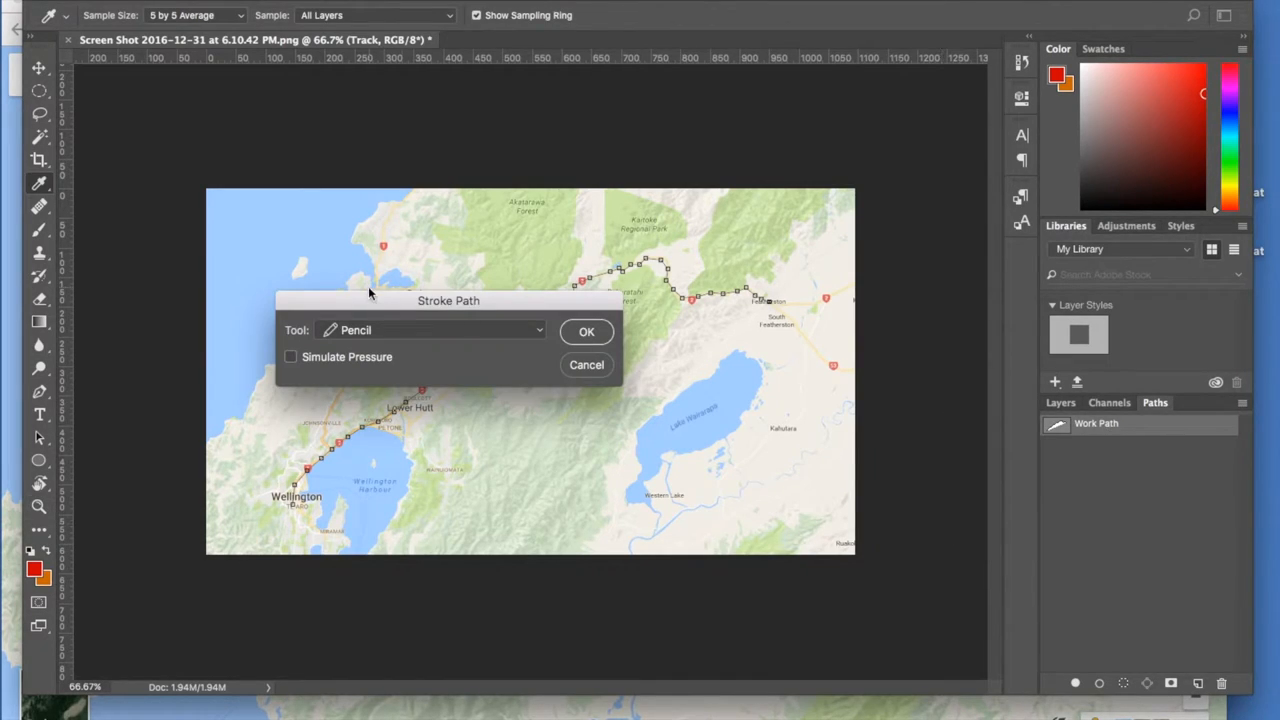
left_click(430, 330)
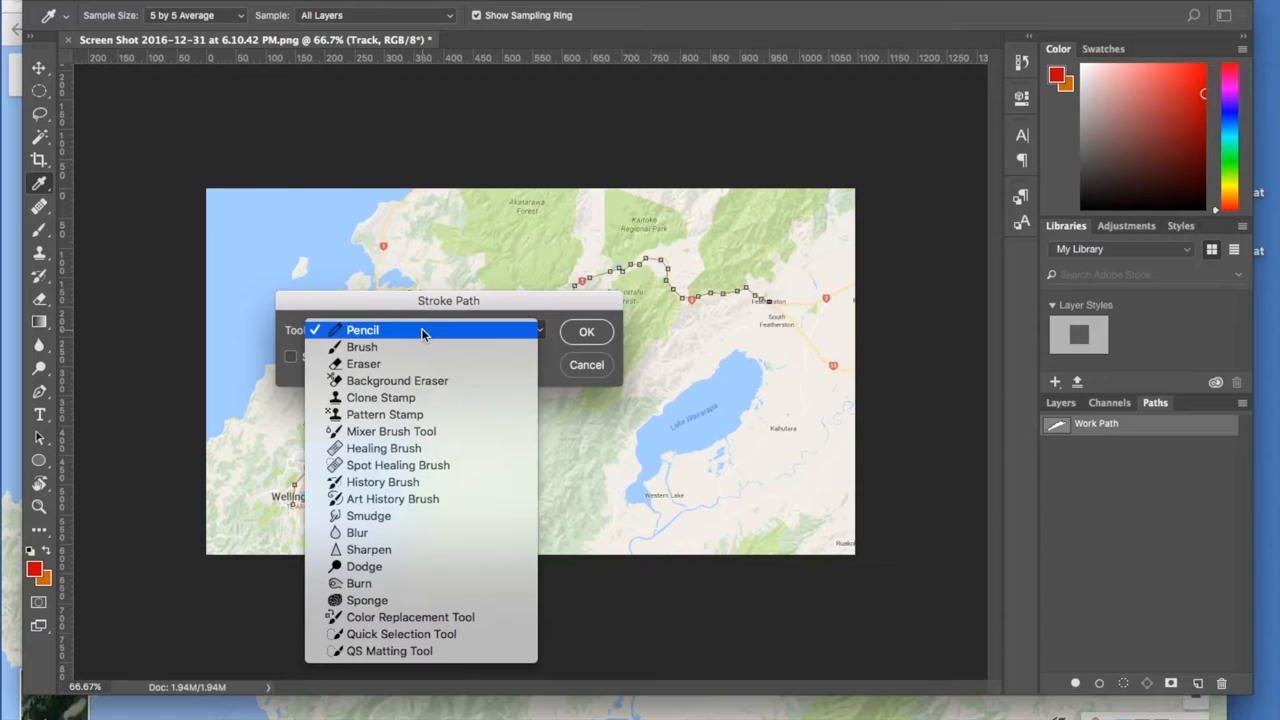
left_click(362, 330)
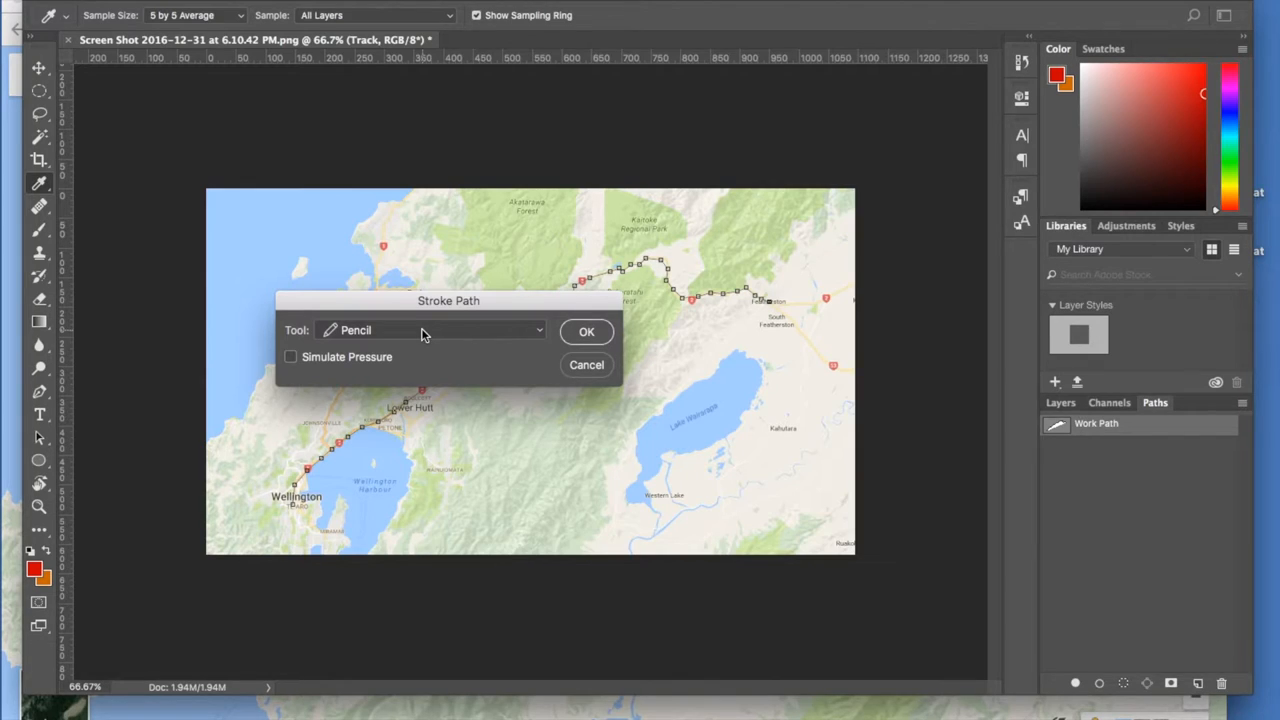
mouse_move(544, 336)
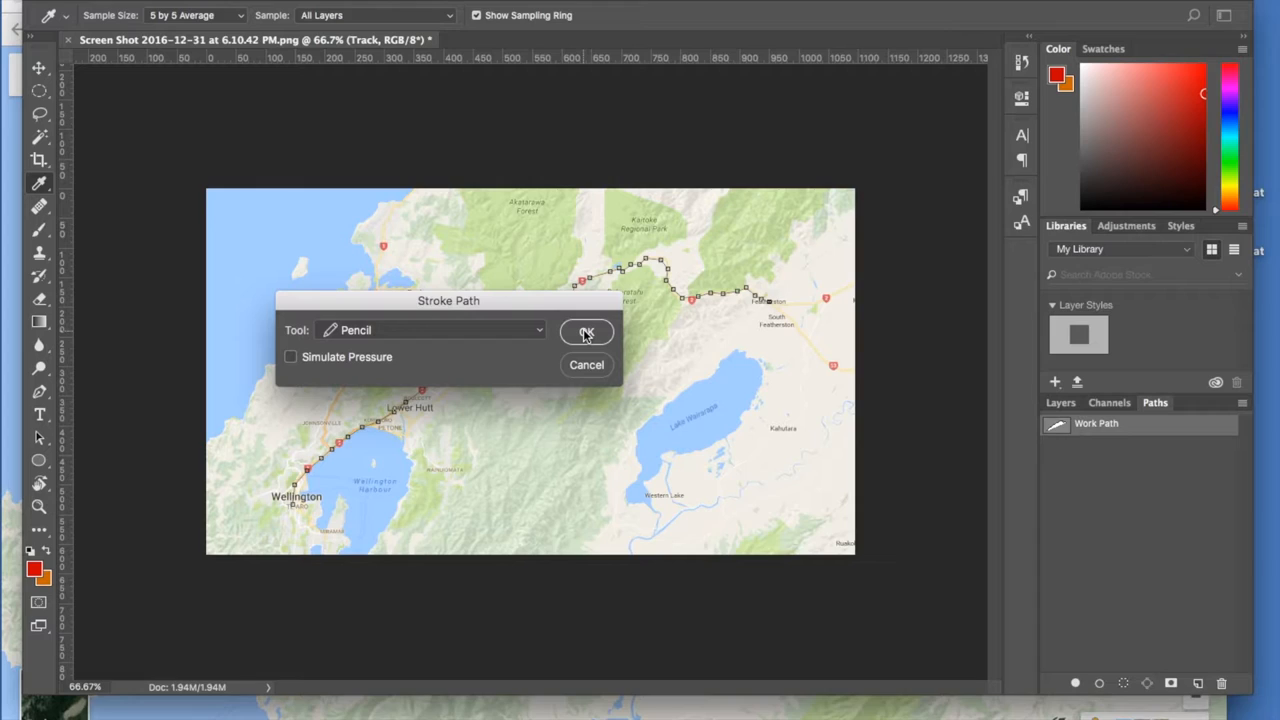
left_click(588, 332)
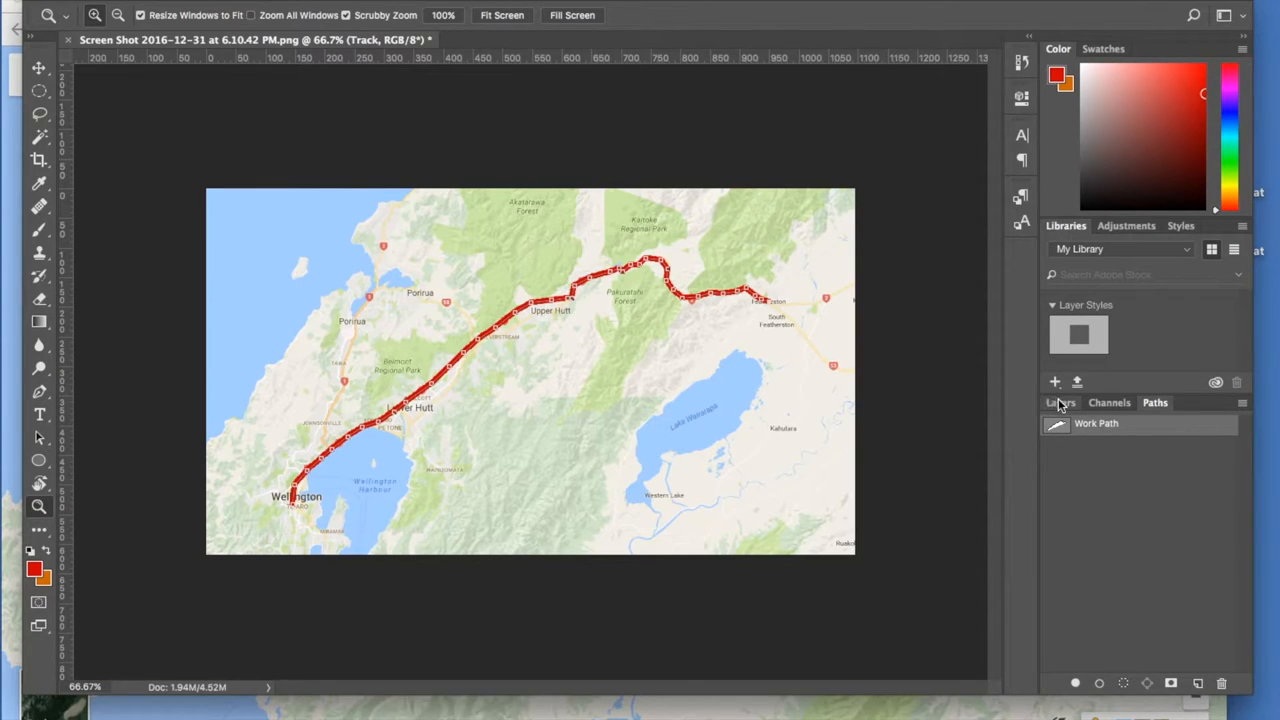
- Delete the Work Path in the Paths panel, leaving only the solid red route line, and return to Layers
left_click(1060, 402)
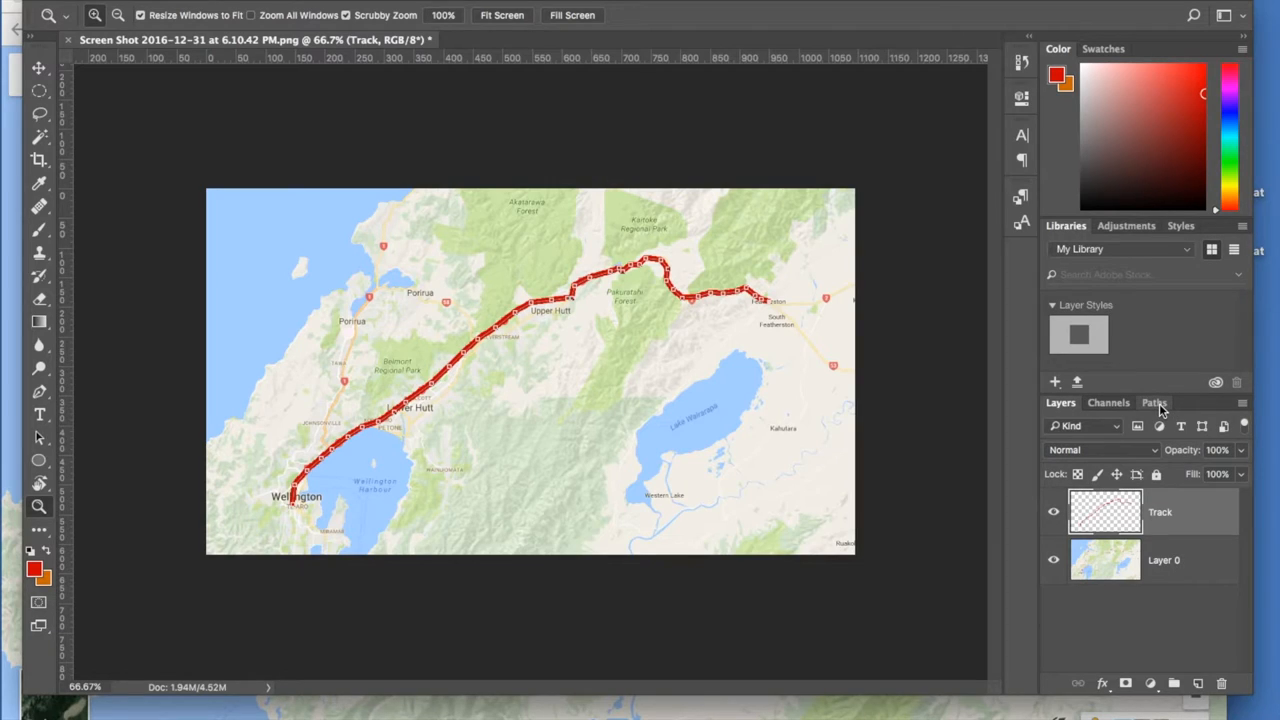
left_click(1156, 404)
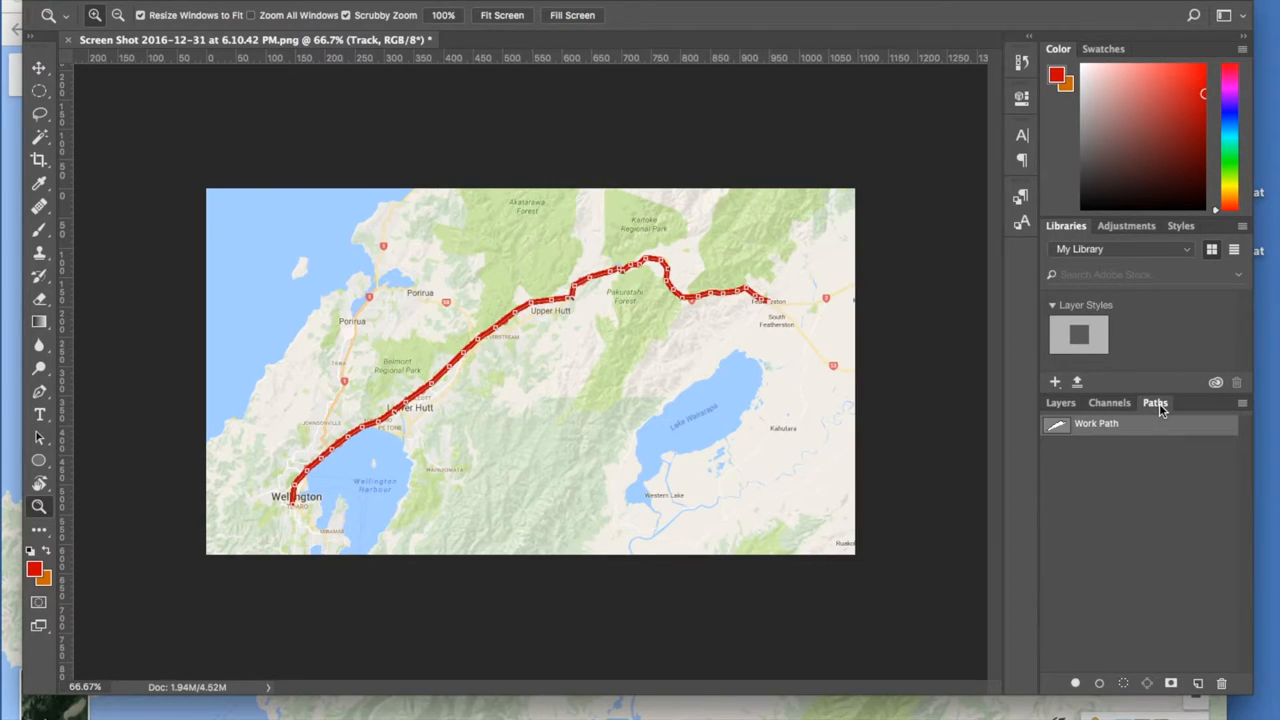
right_click(1096, 424)
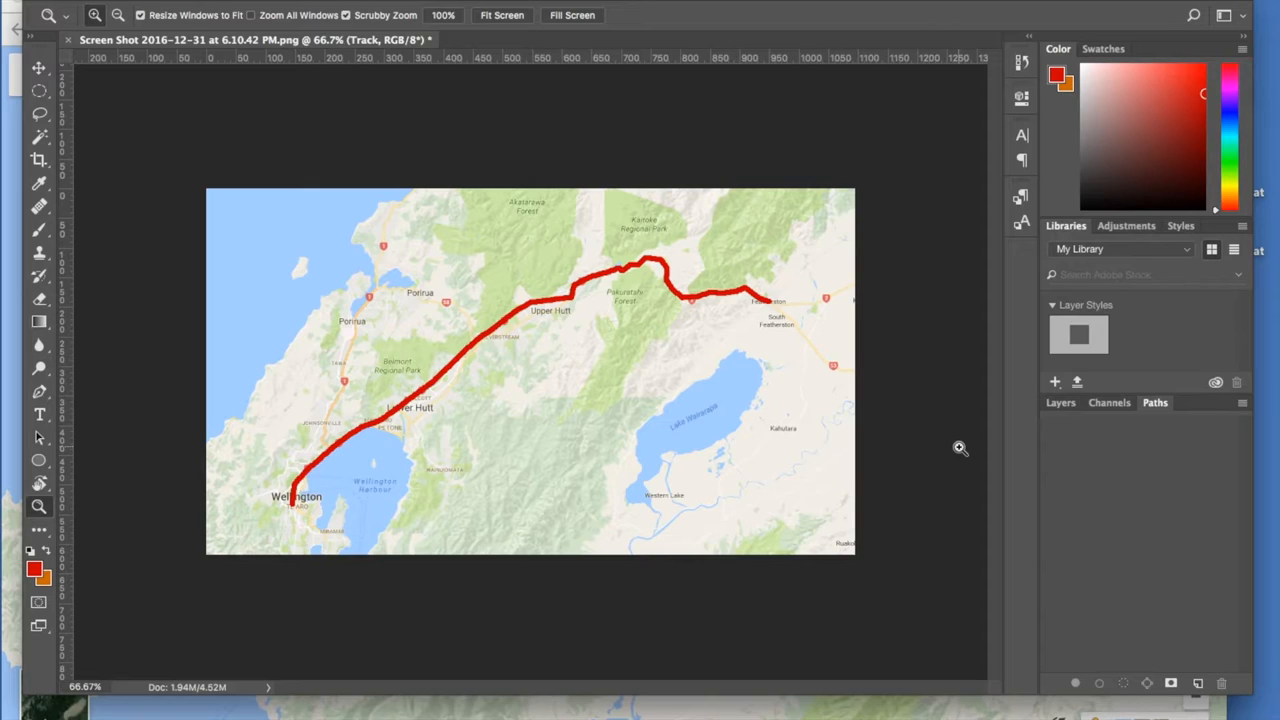
left_click(1060, 402)
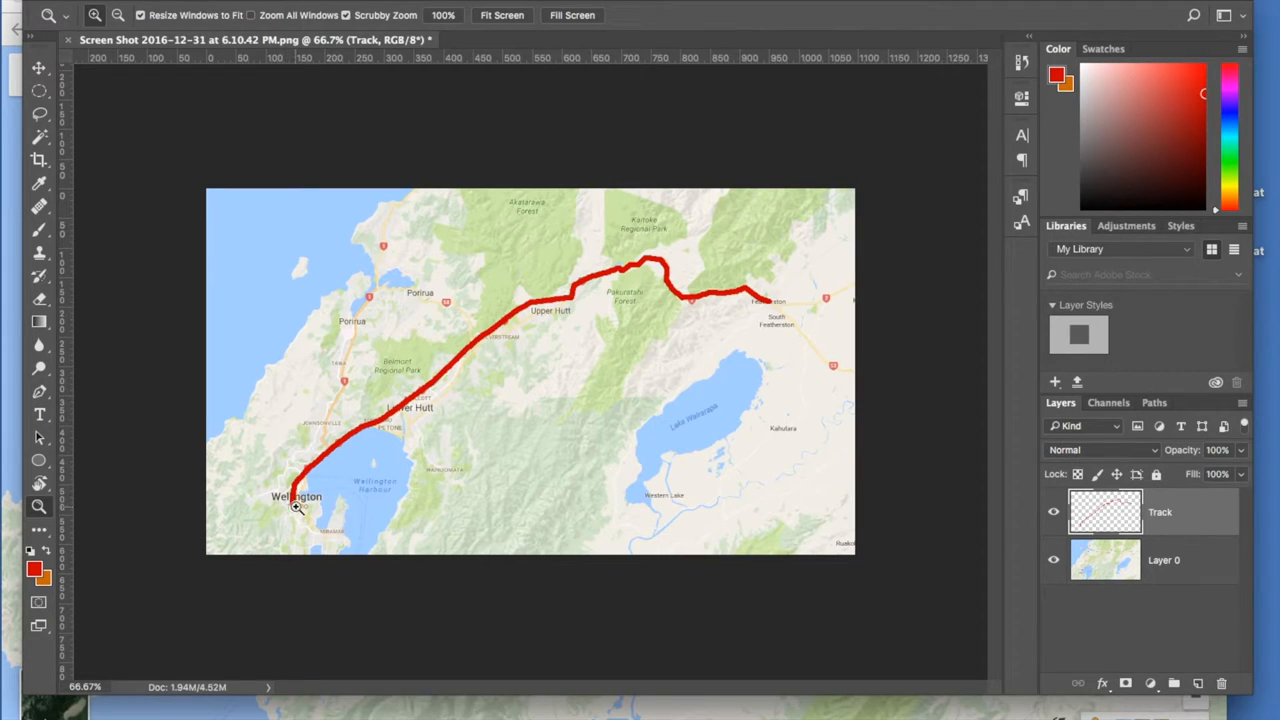
mouse_move(292, 500)
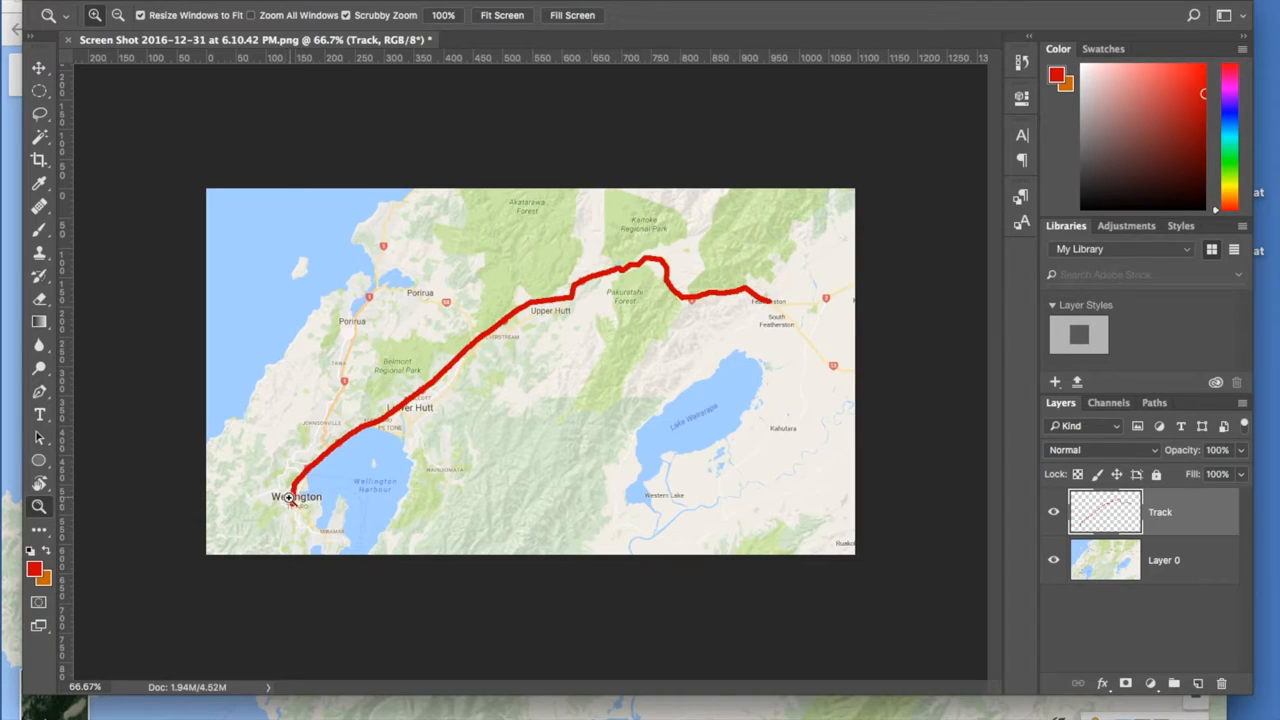
mouse_move(772, 308)
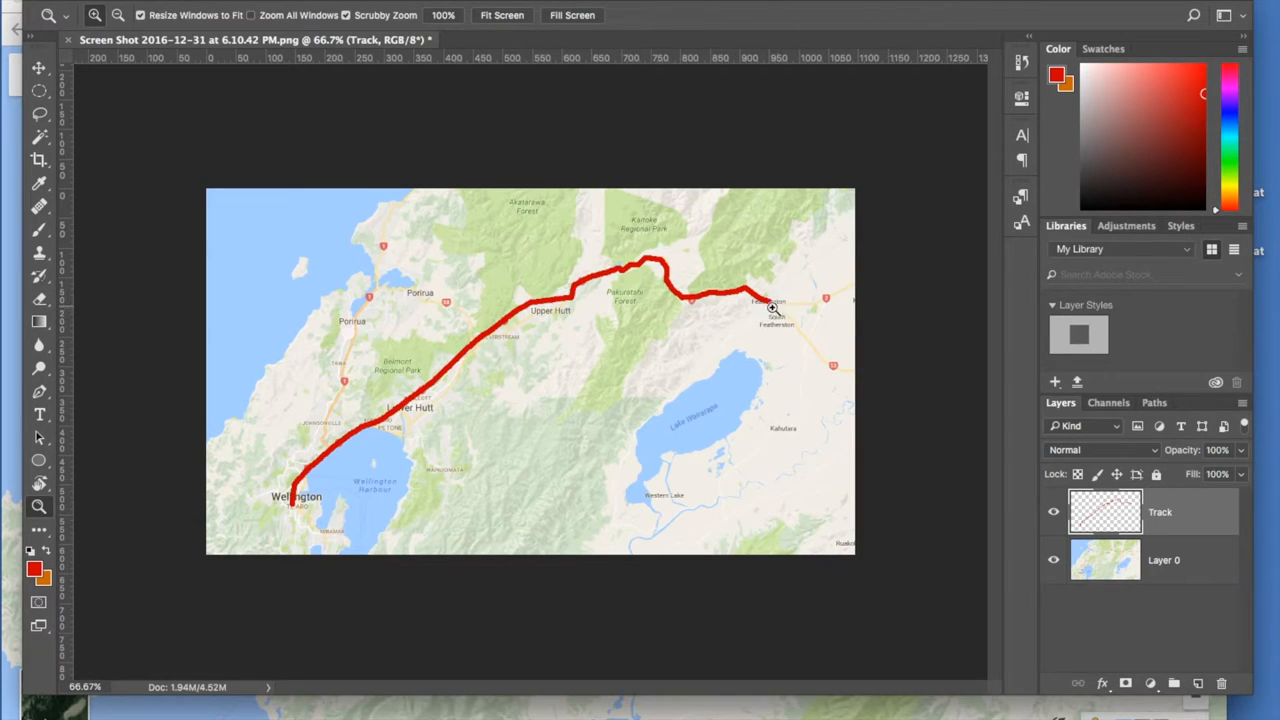
mouse_move(784, 312)
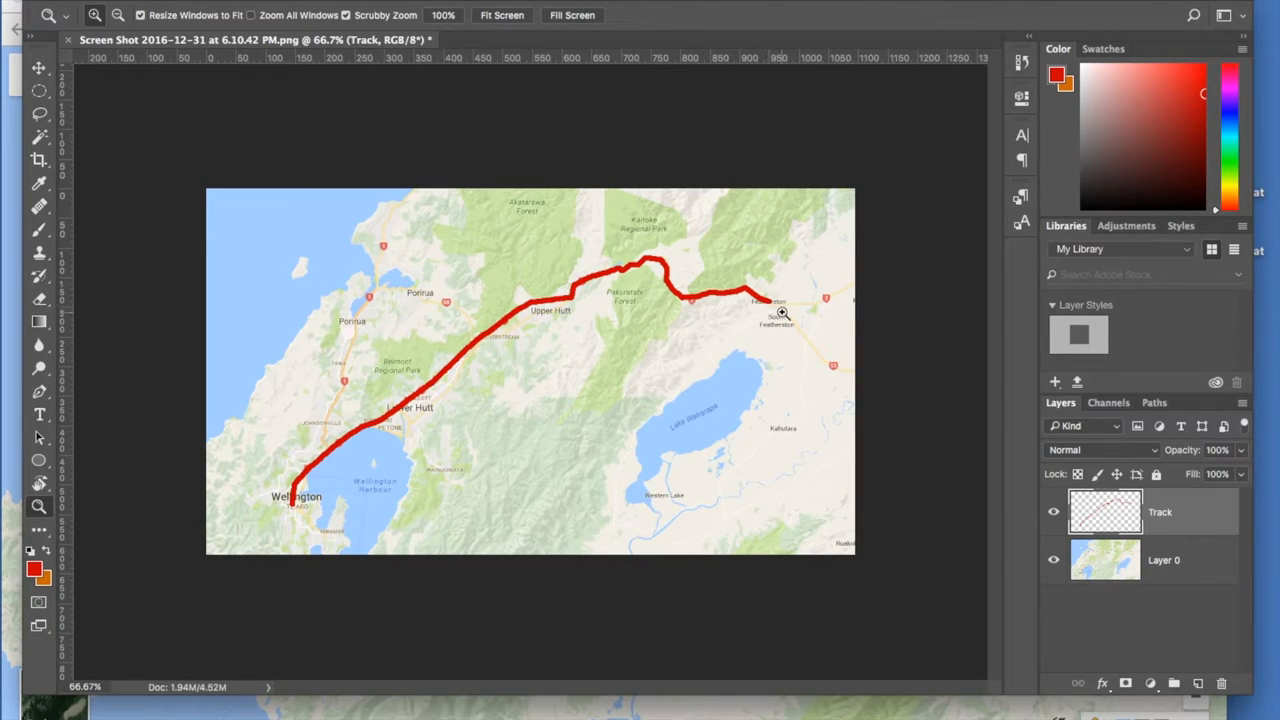
mouse_move(68, 192)
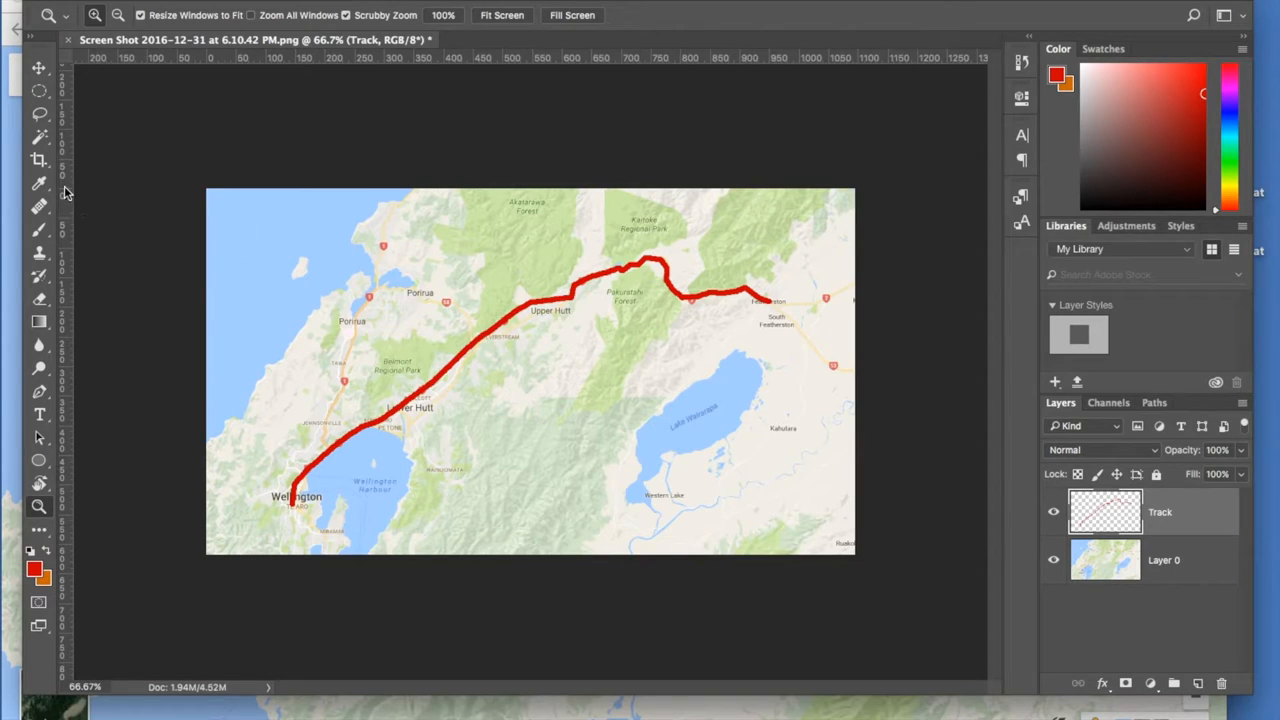
mouse_move(40, 412)
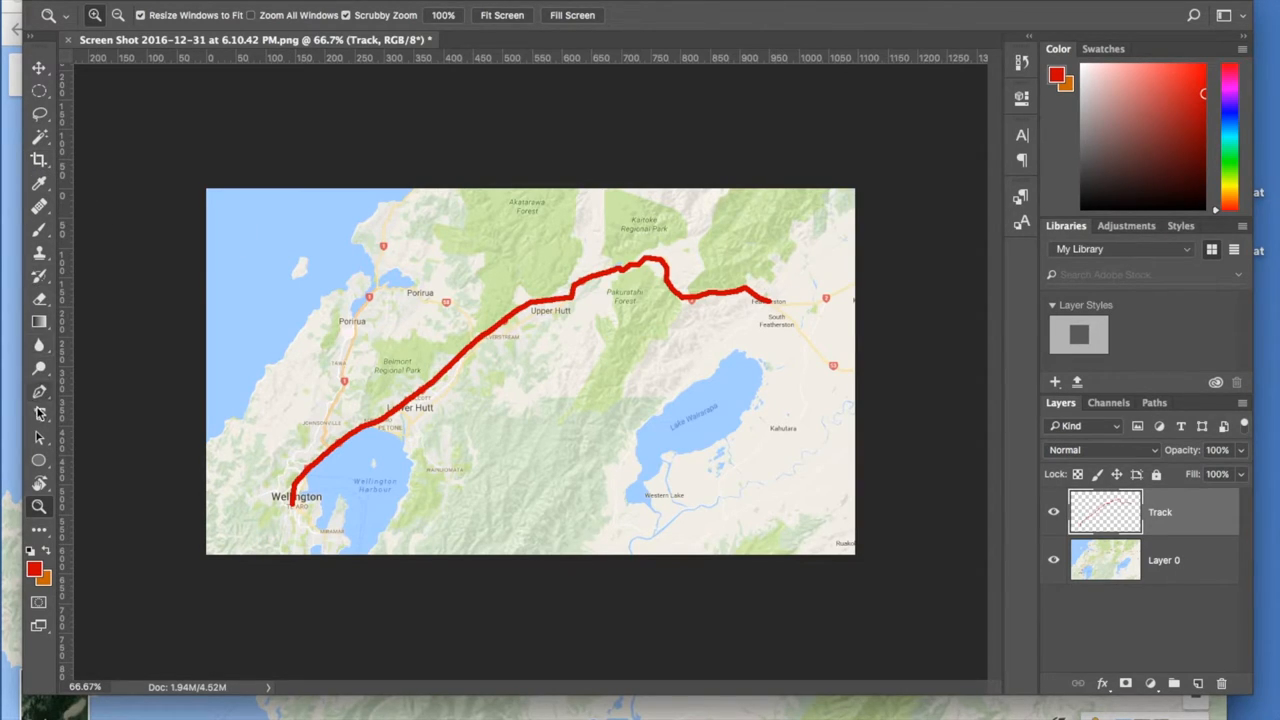
- Add a 45km text label at 36 pt and move it beside the red route
left_click(40, 414)
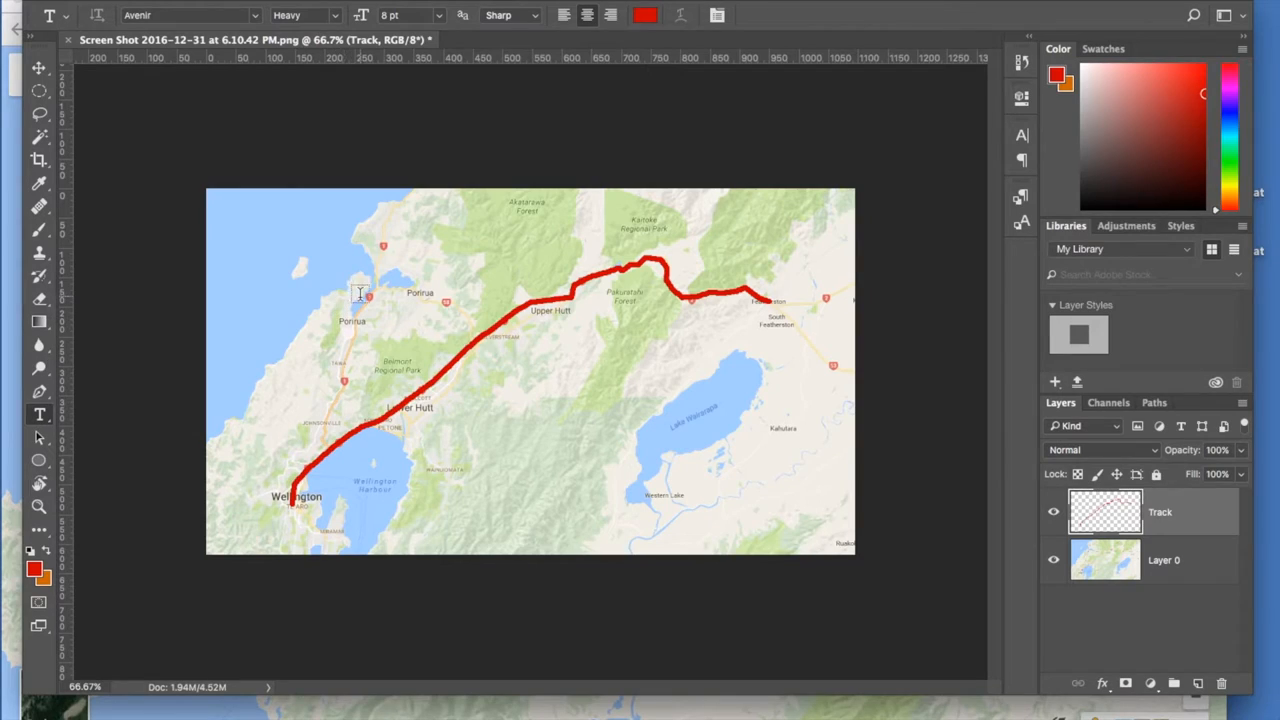
left_click(360, 292)
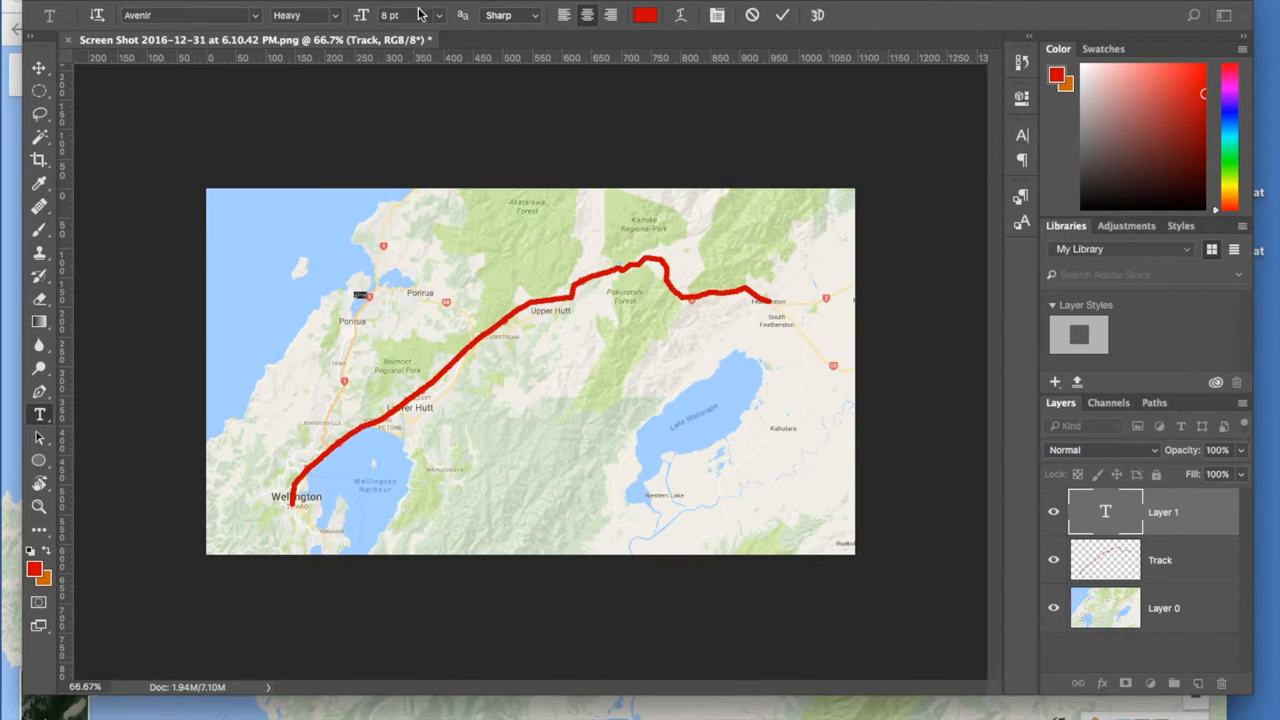
left_click(438, 16)
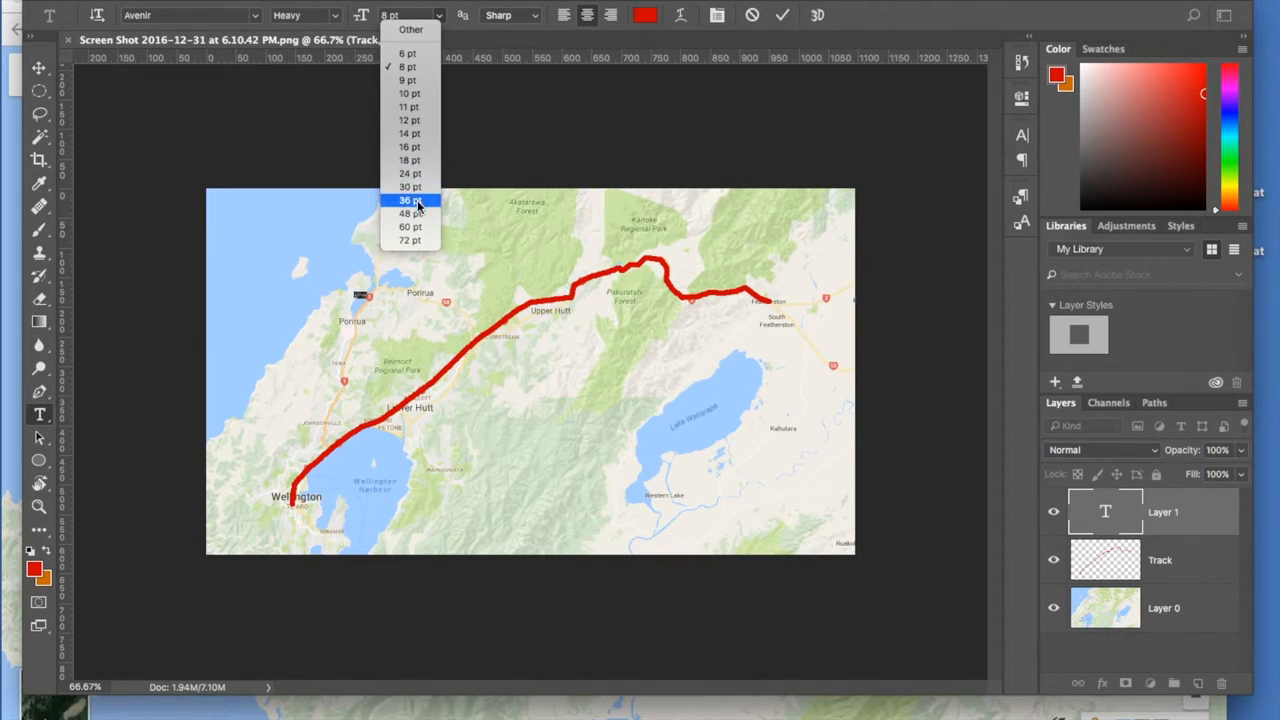
left_click(410, 200)
type("45km")
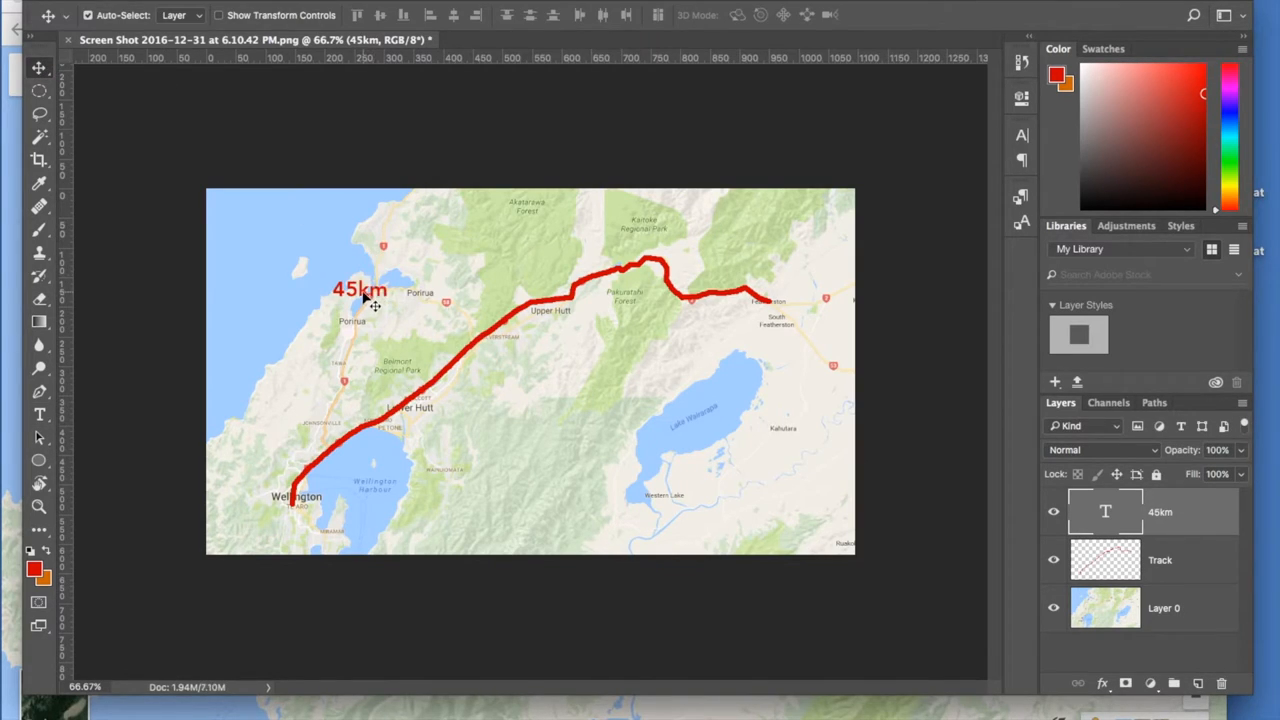
left_click_drag(360, 288, 444, 320)
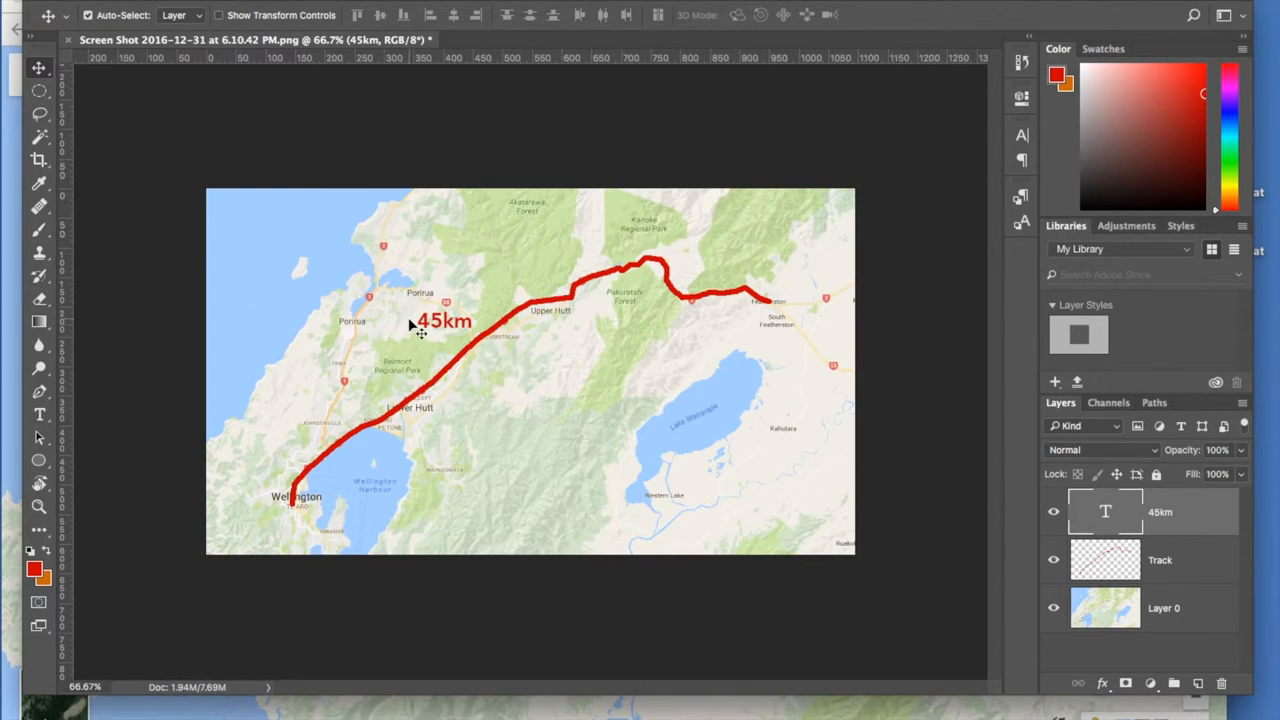
- Change the 45km label's text colour to black
left_click(40, 414)
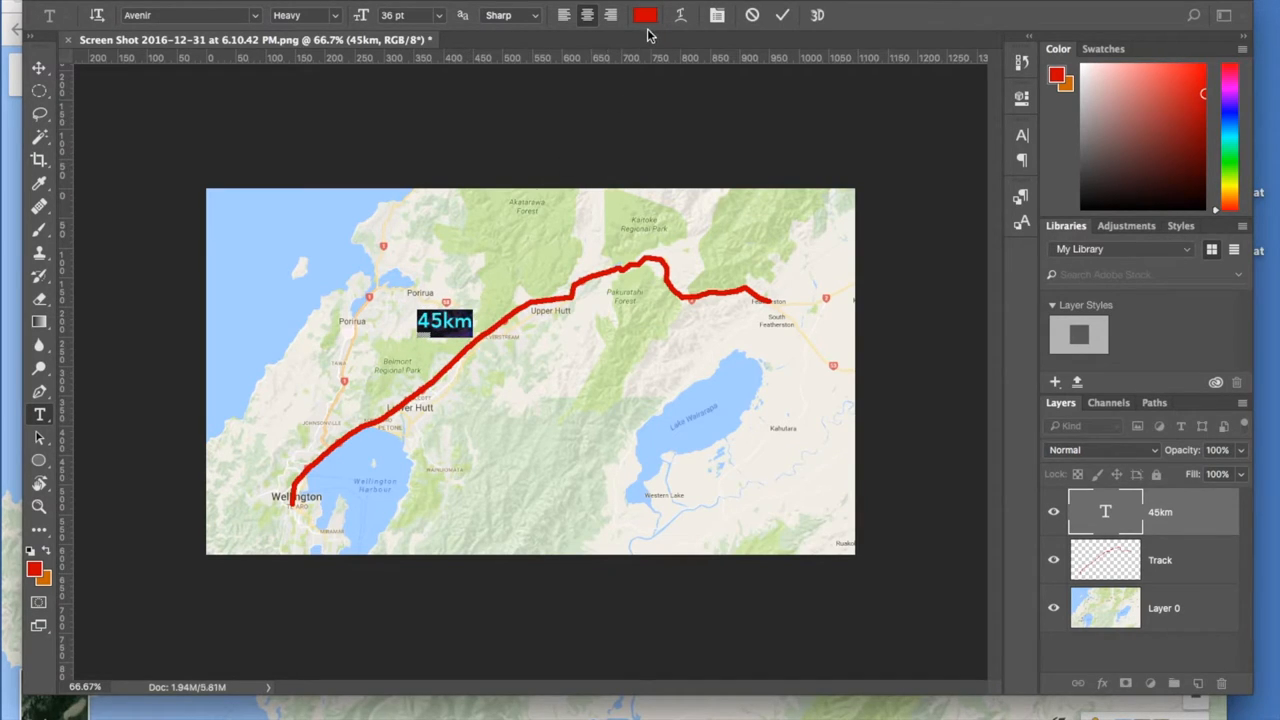
left_click(644, 16)
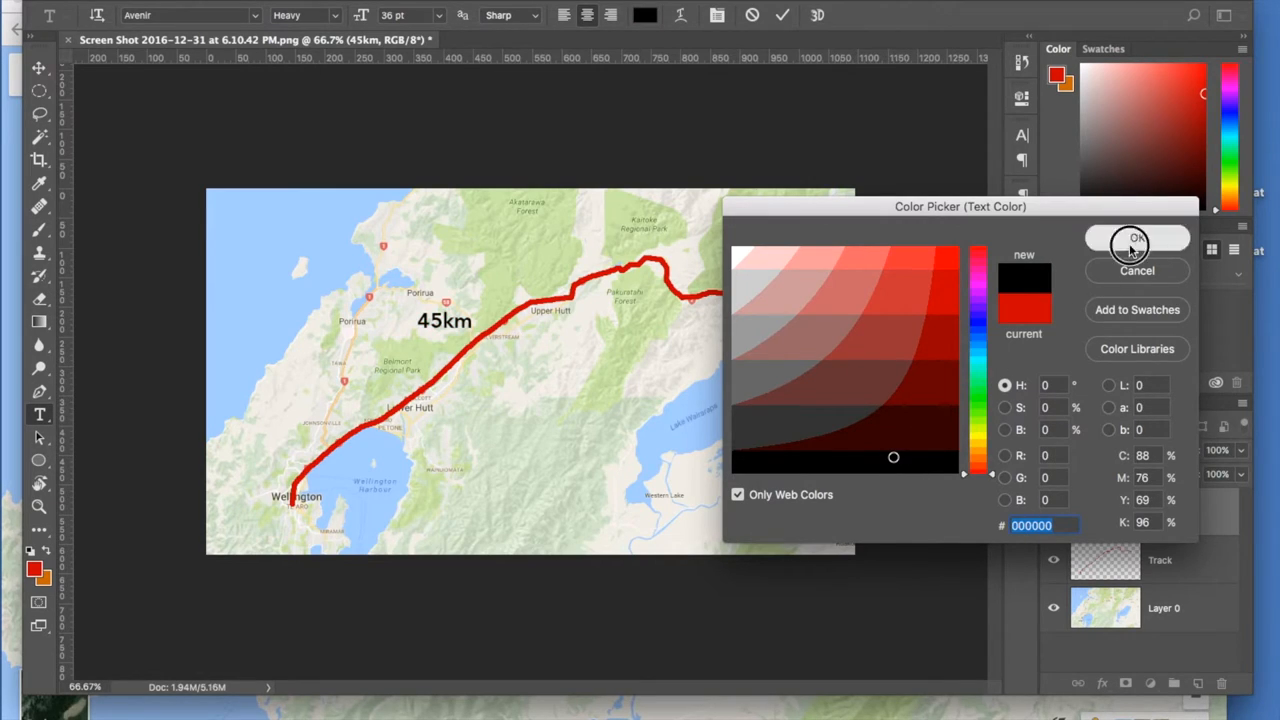
left_click(1136, 244)
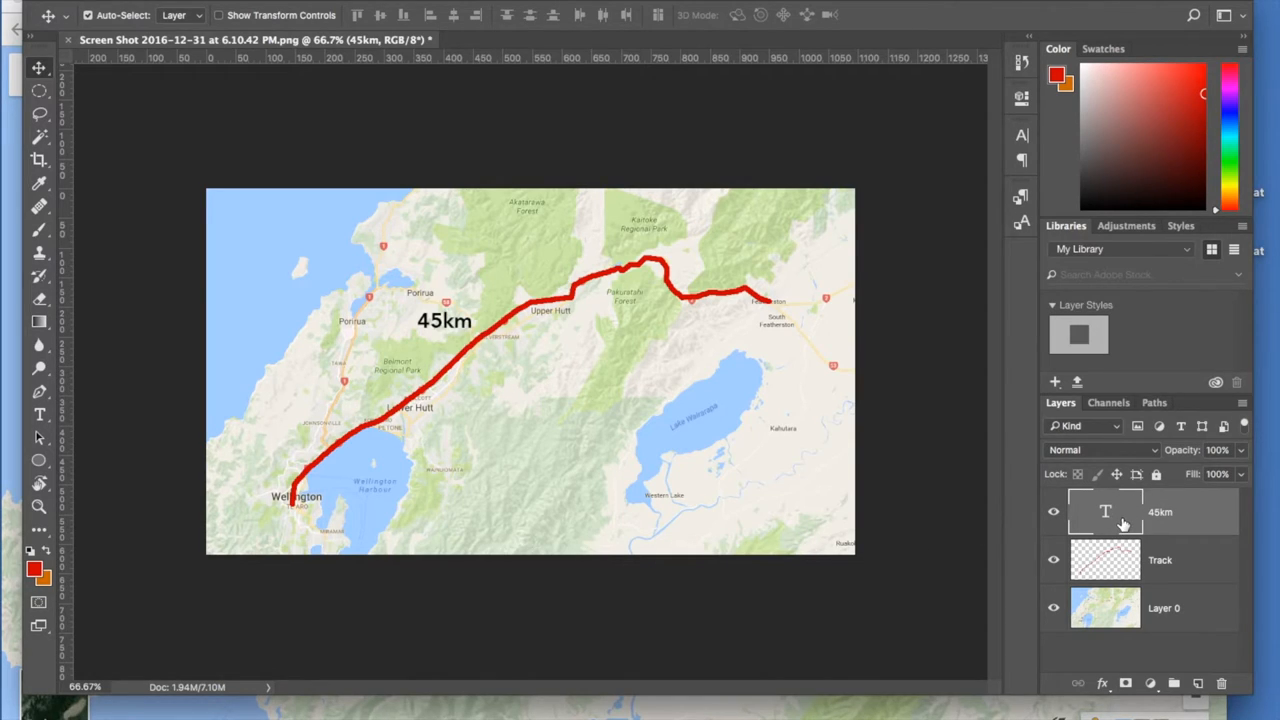
mouse_move(564, 476)
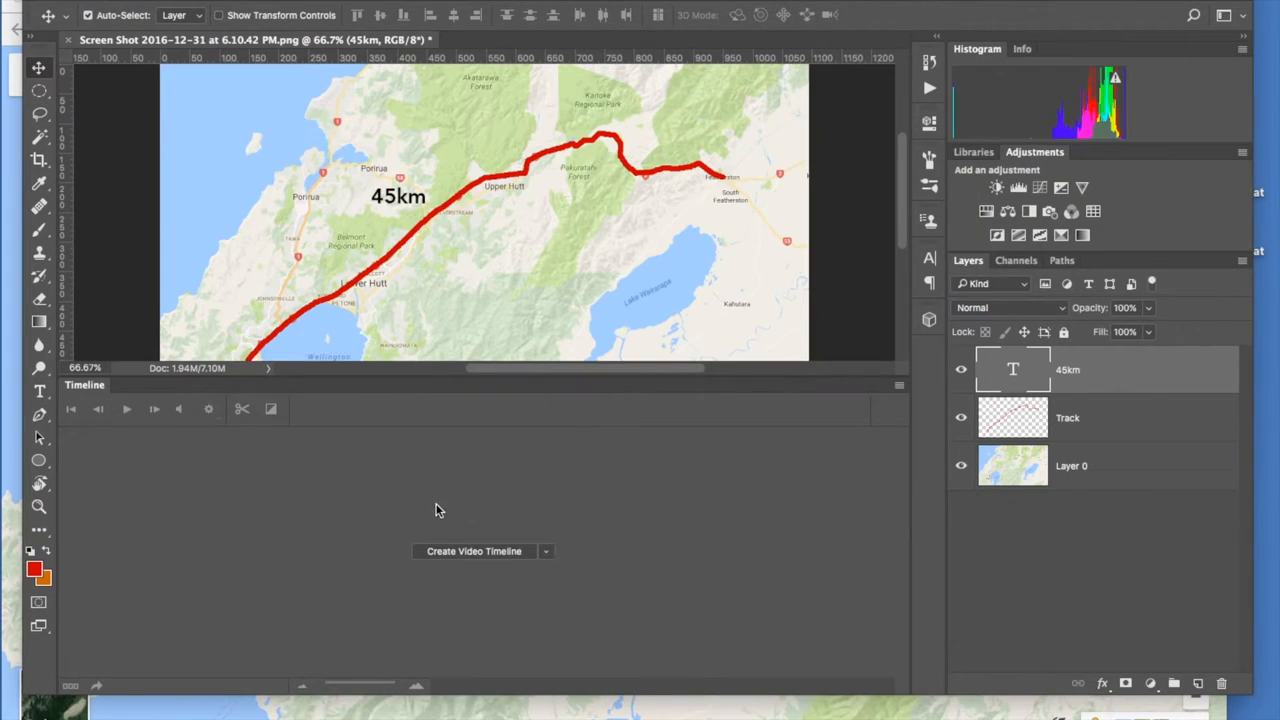
mouse_move(458, 28)
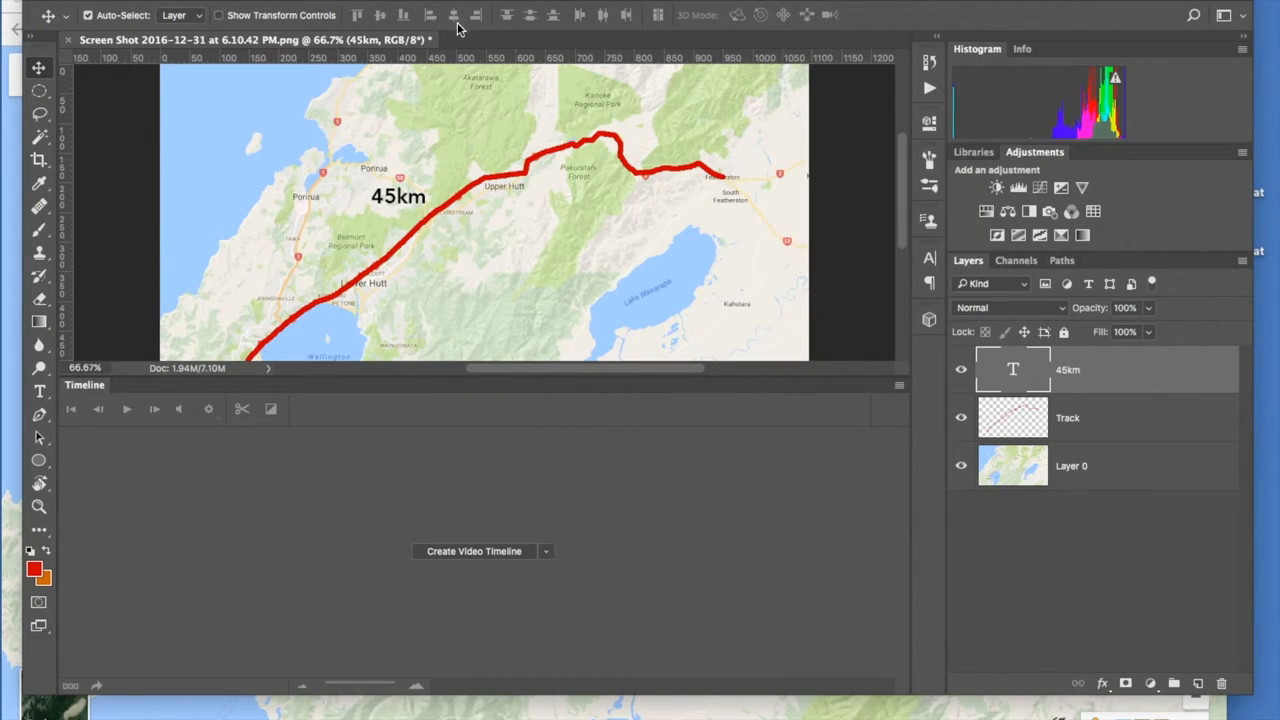
mouse_move(490, 252)
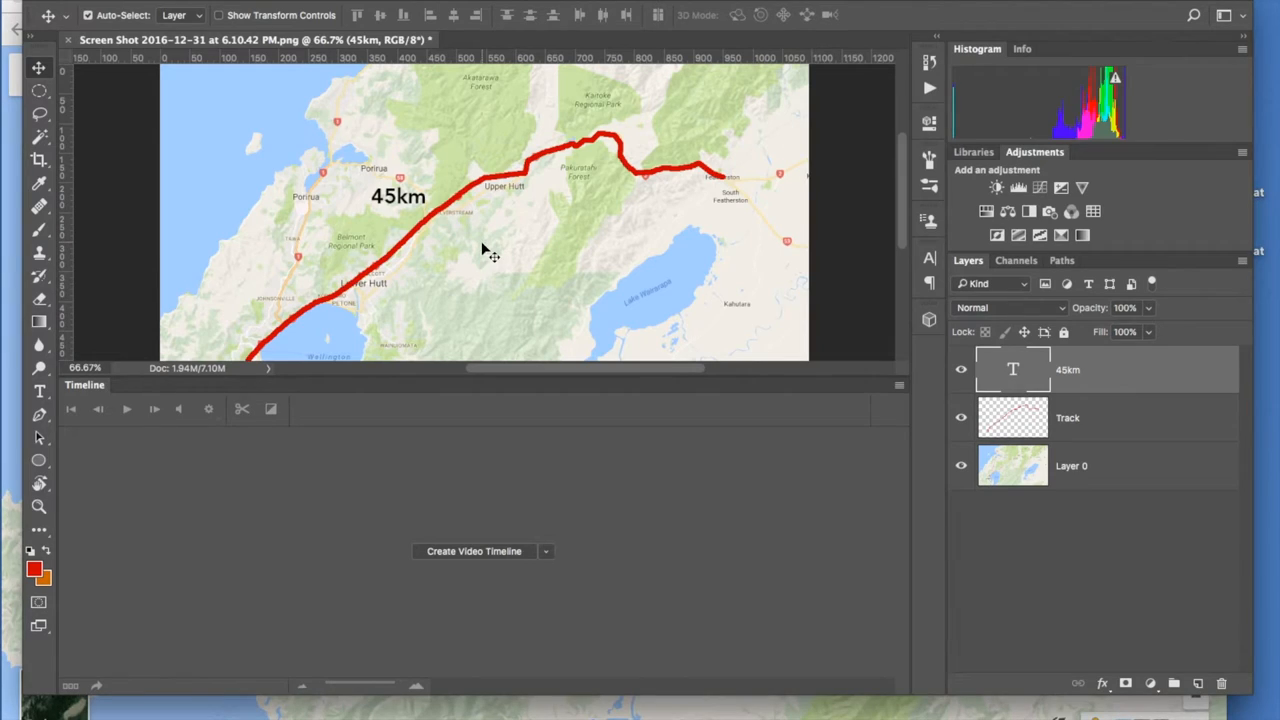
- Show the Timeline window and create a video timeline listing the 45km, Track and map layers
left_click(560, 8)
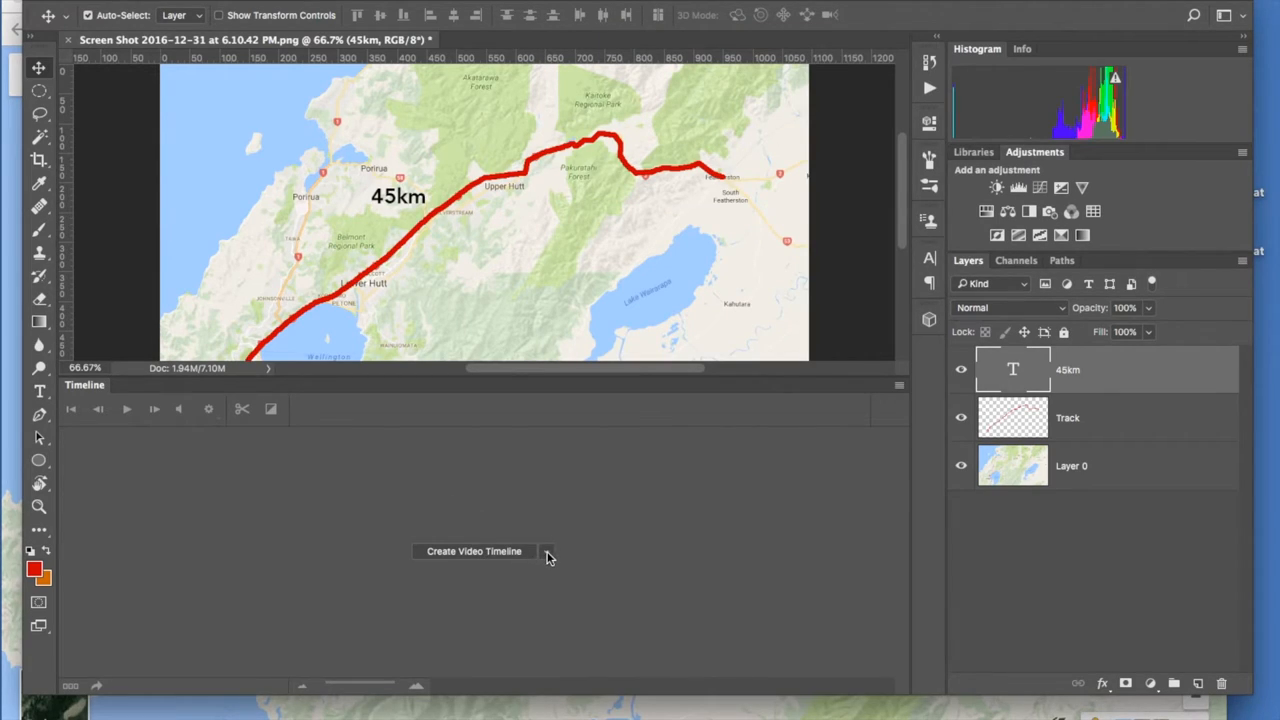
left_click(546, 552)
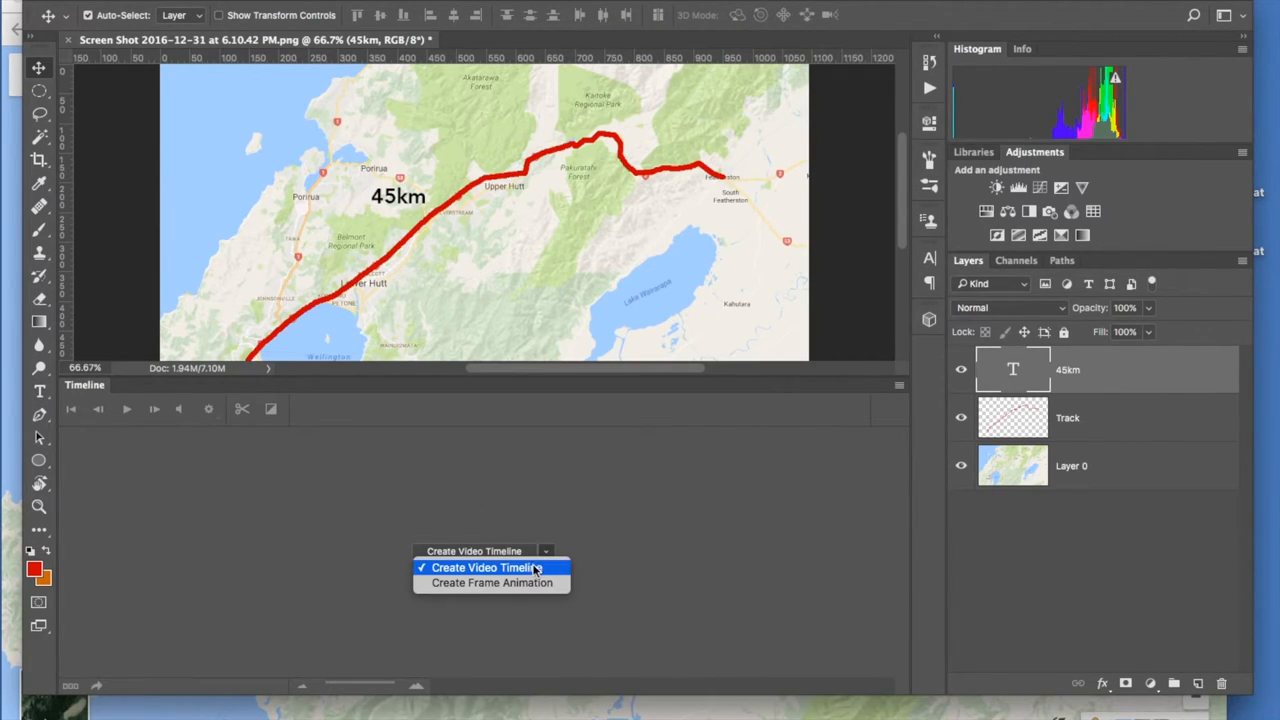
mouse_move(610, 578)
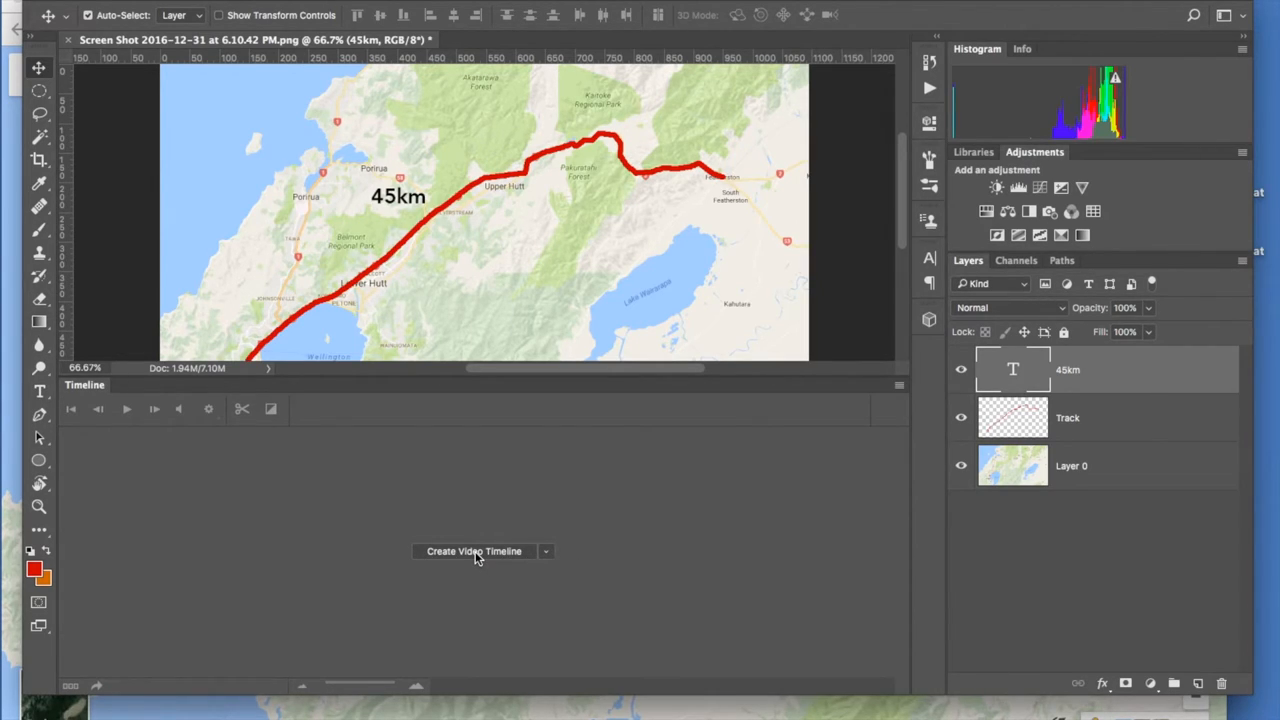
left_click(474, 552)
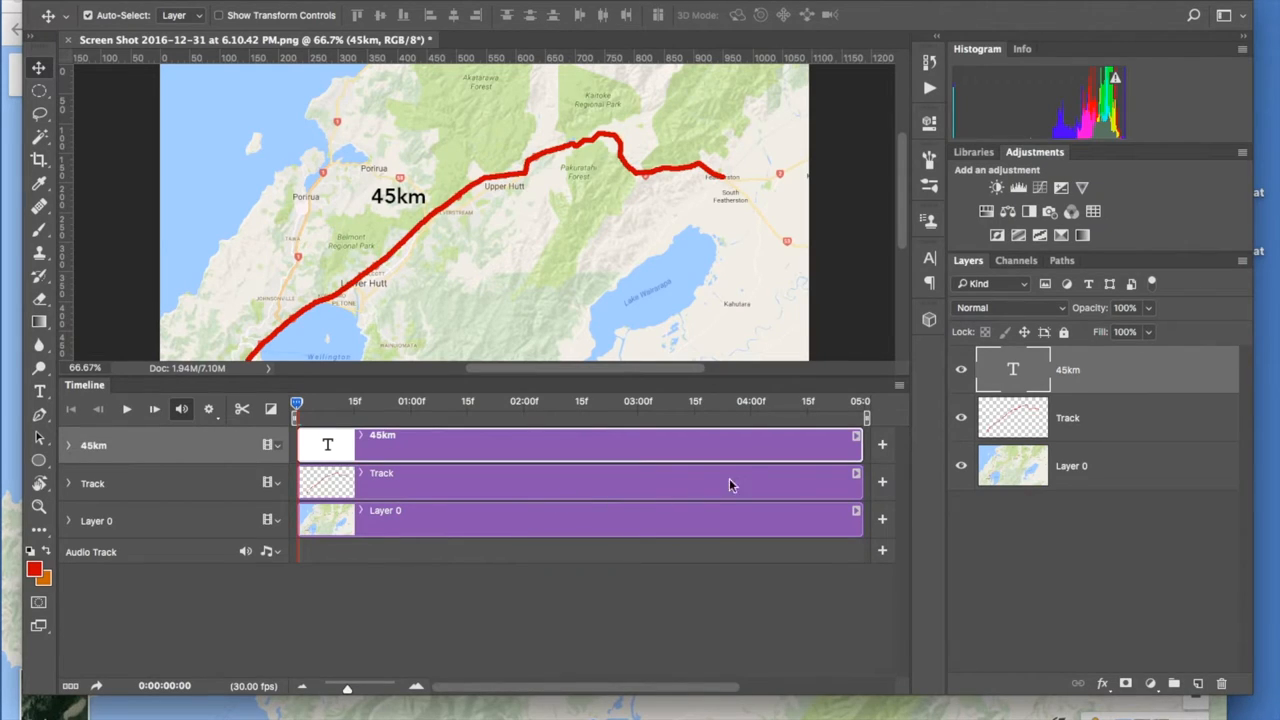
mouse_move(408, 452)
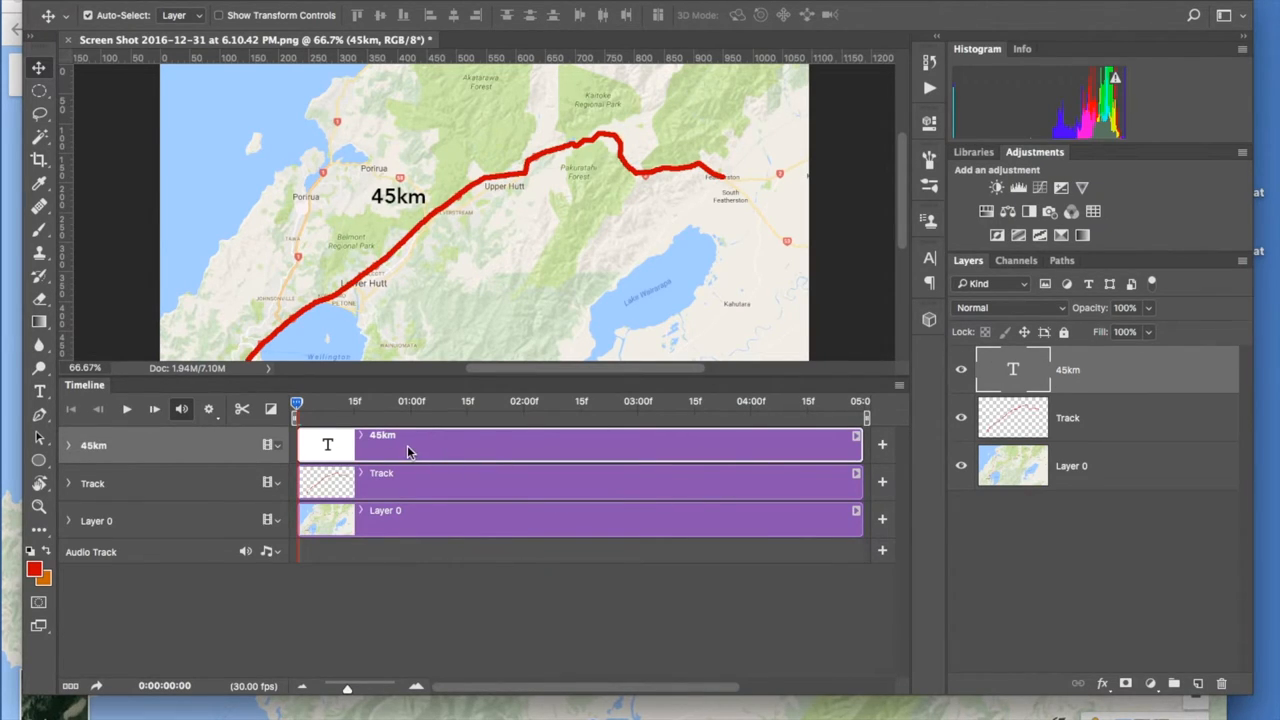
mouse_move(320, 444)
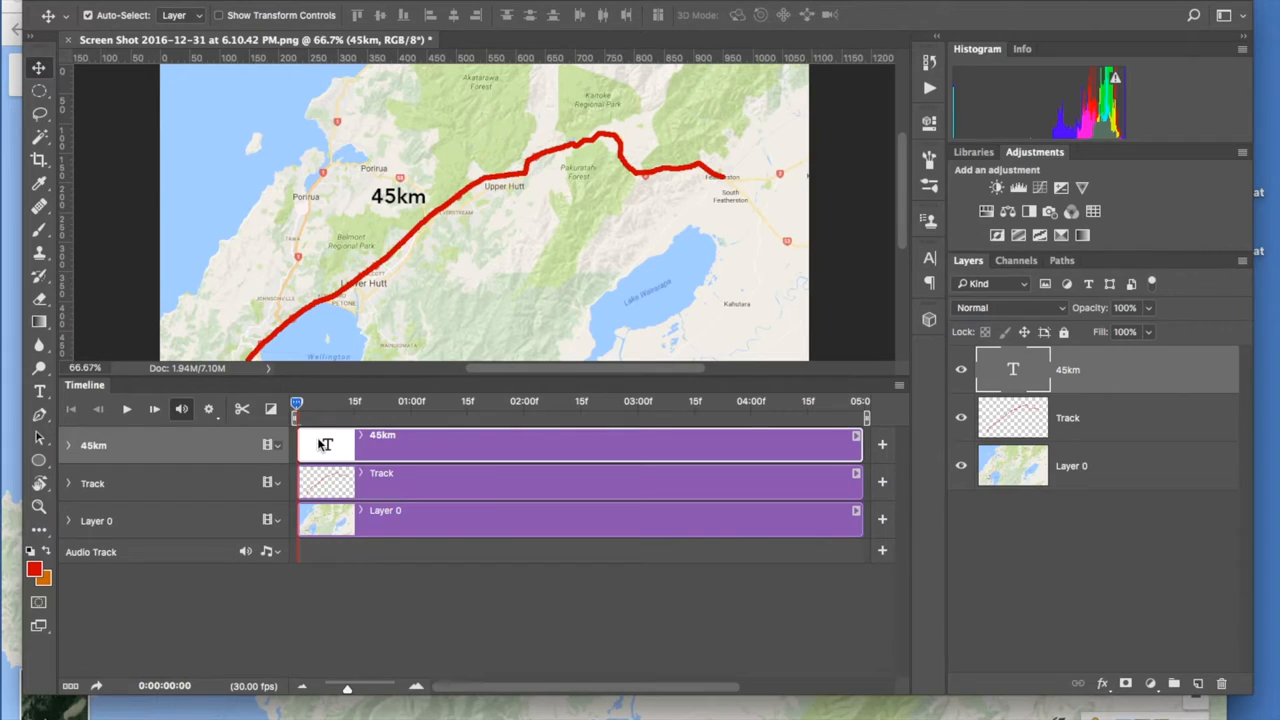
mouse_move(364, 530)
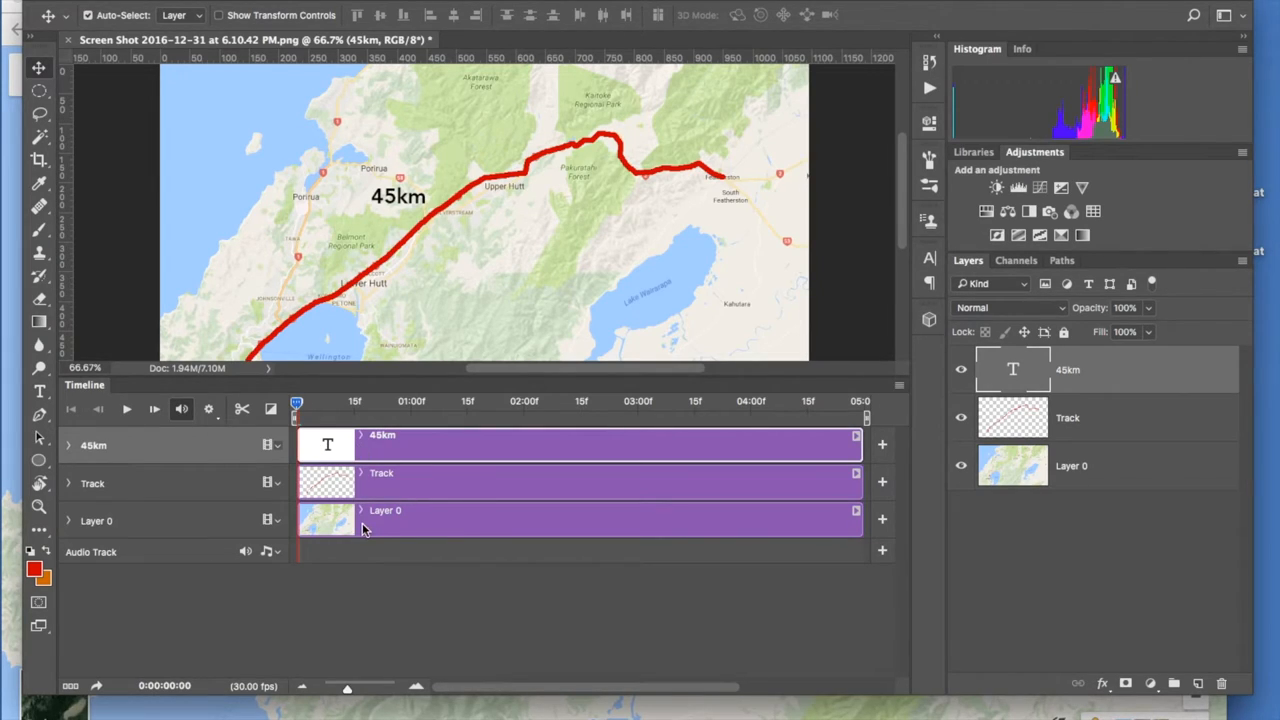
mouse_move(398, 528)
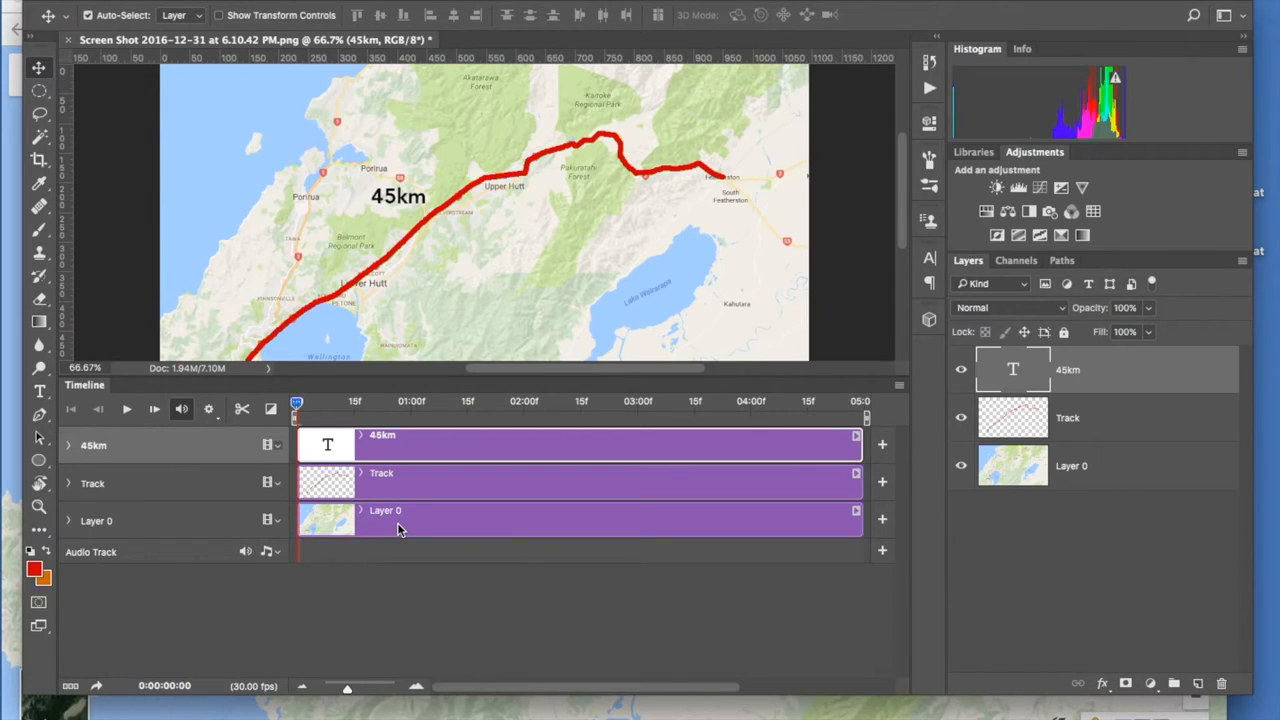
mouse_move(340, 456)
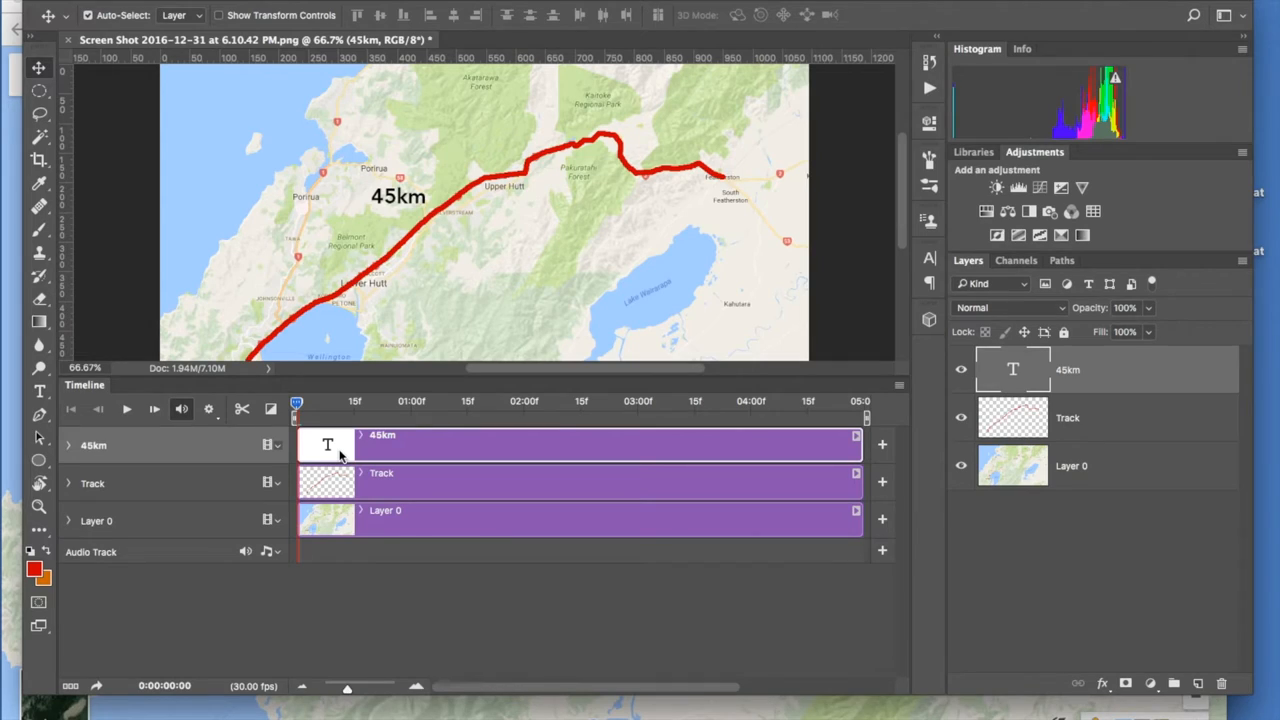
mouse_move(308, 446)
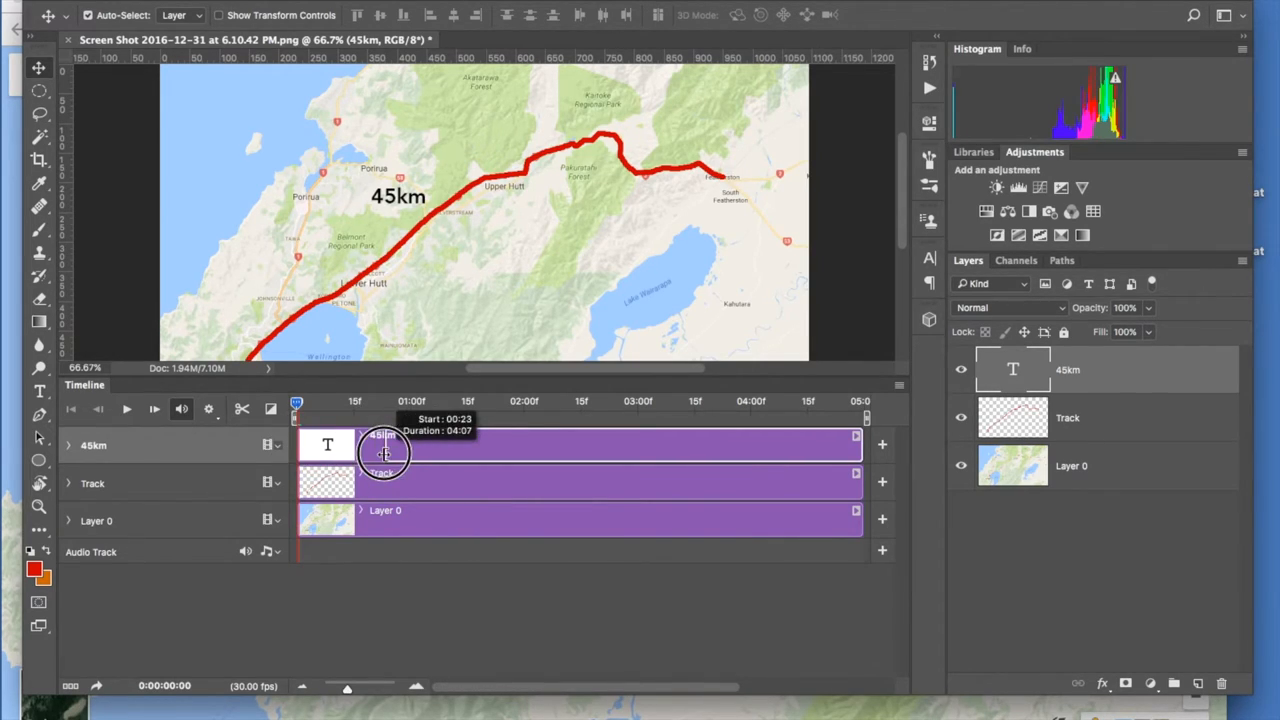
- Trim the 45km label clip to start around 04:00 so it shows only near the end
left_click_drag(384, 448, 704, 448)
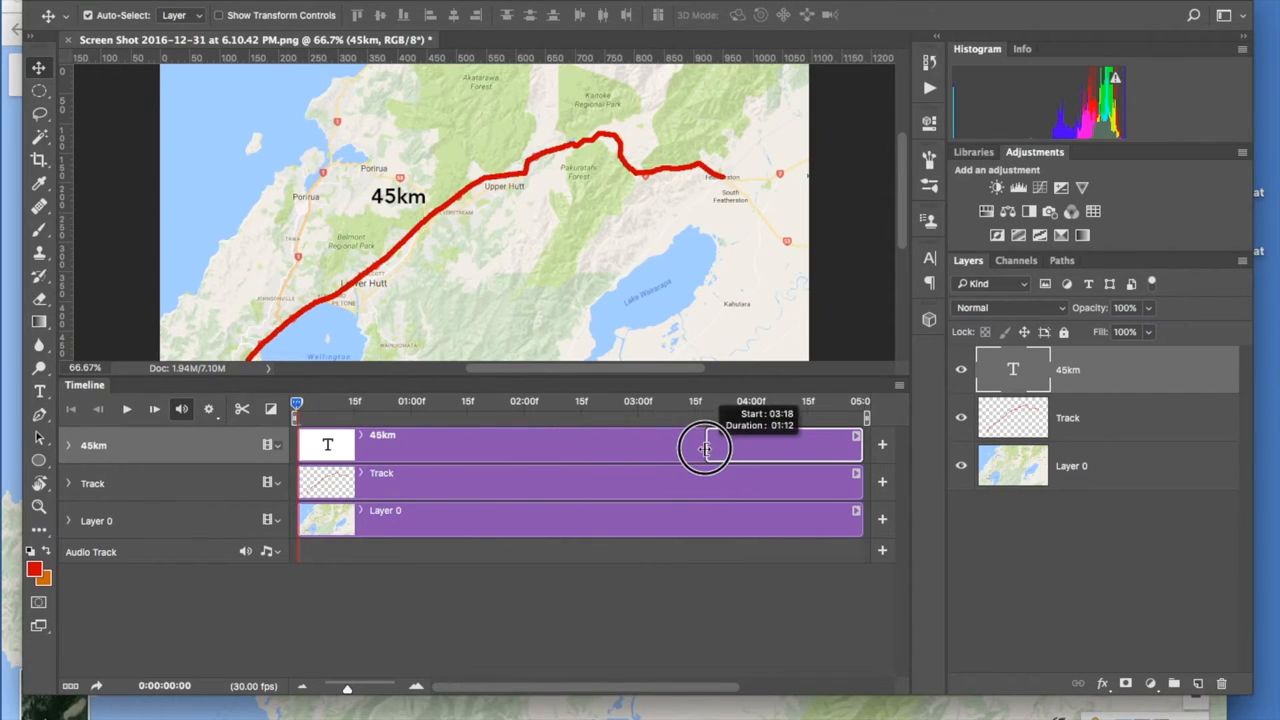
left_click_drag(704, 448, 748, 448)
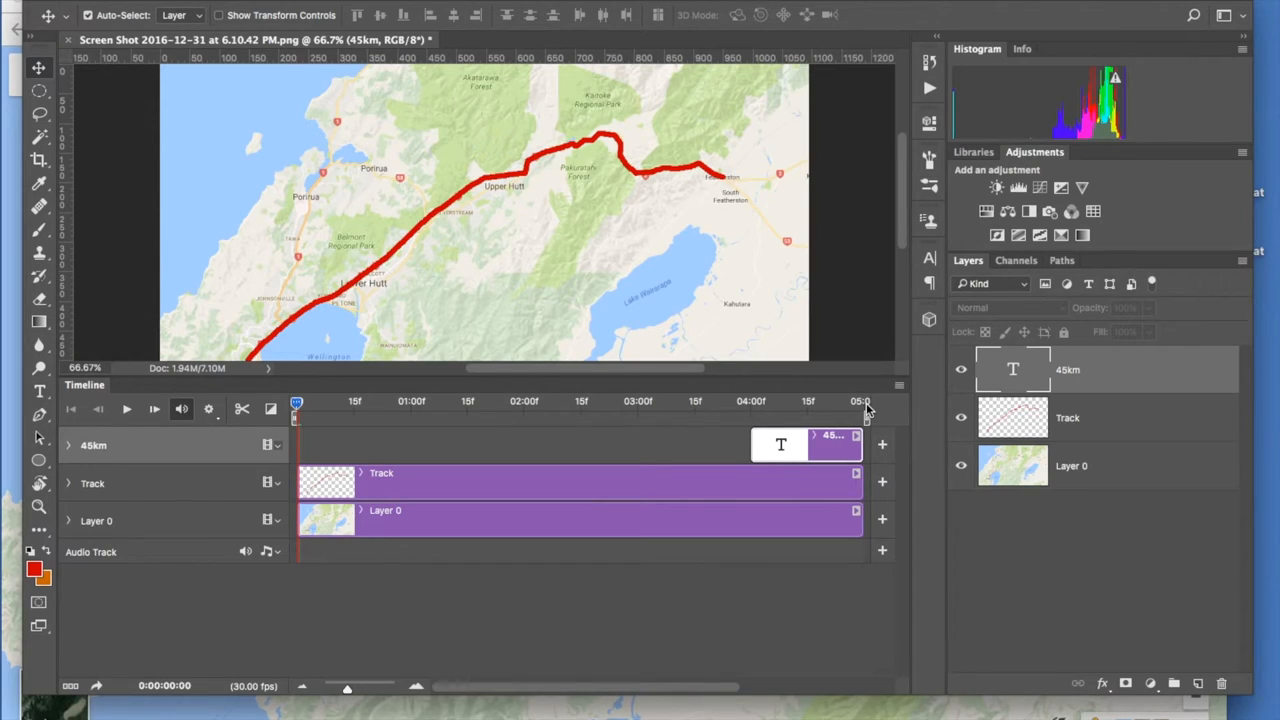
mouse_move(296, 470)
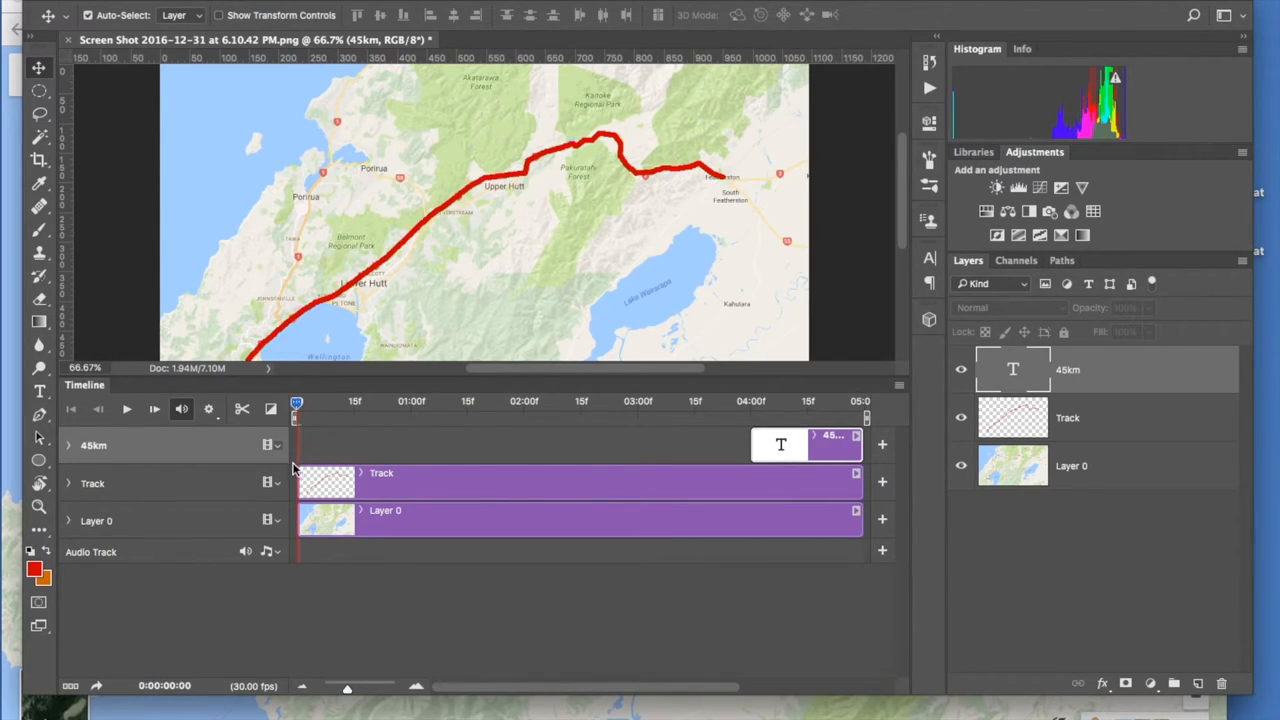
mouse_move(372, 502)
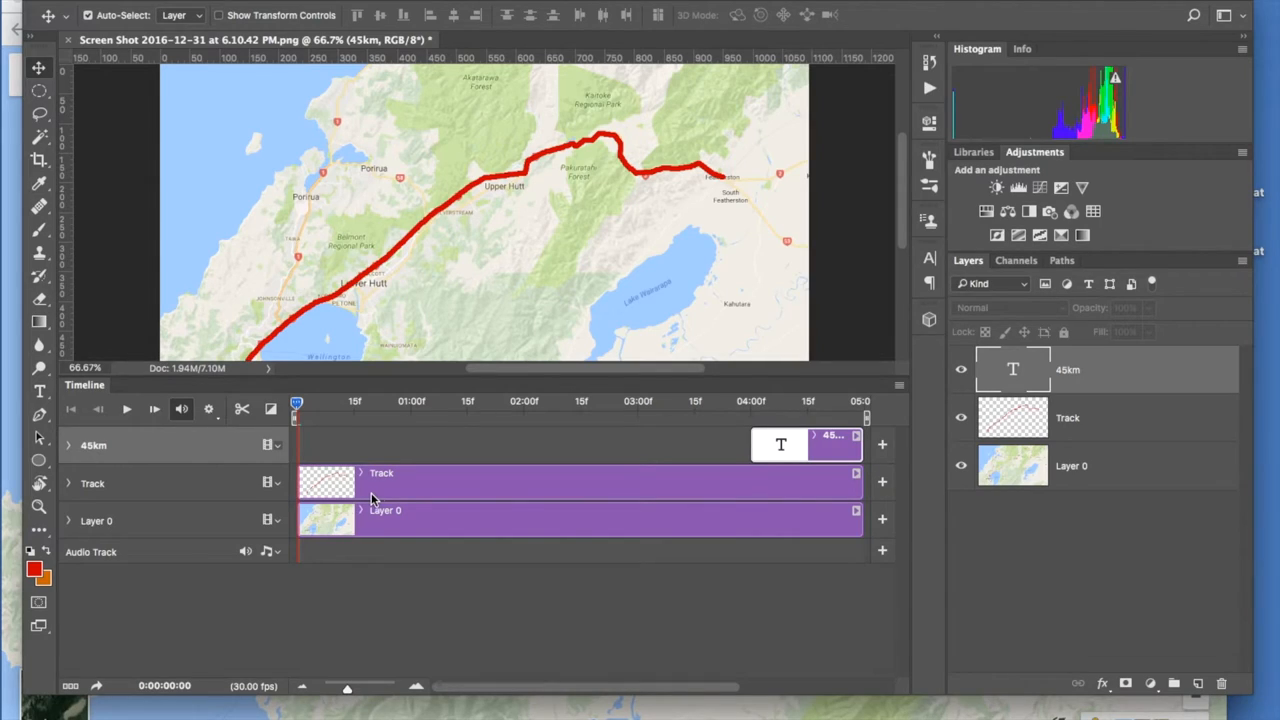
mouse_move(296, 488)
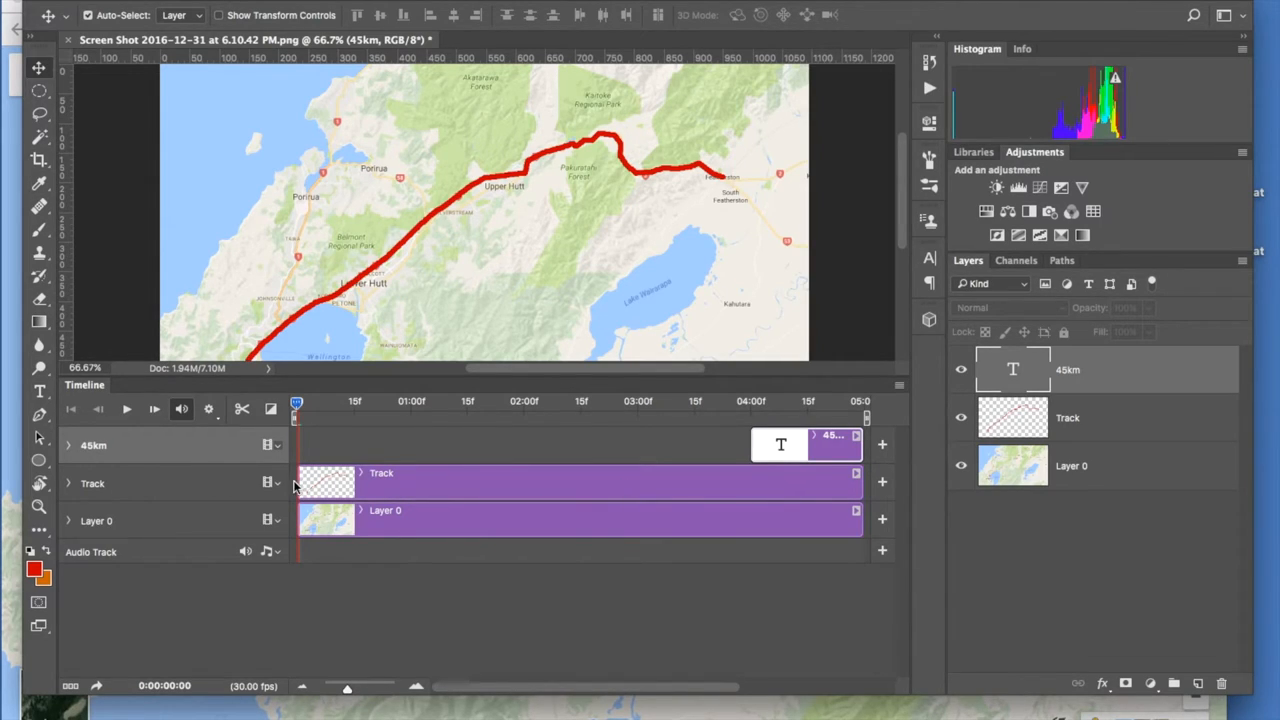
mouse_move(836, 472)
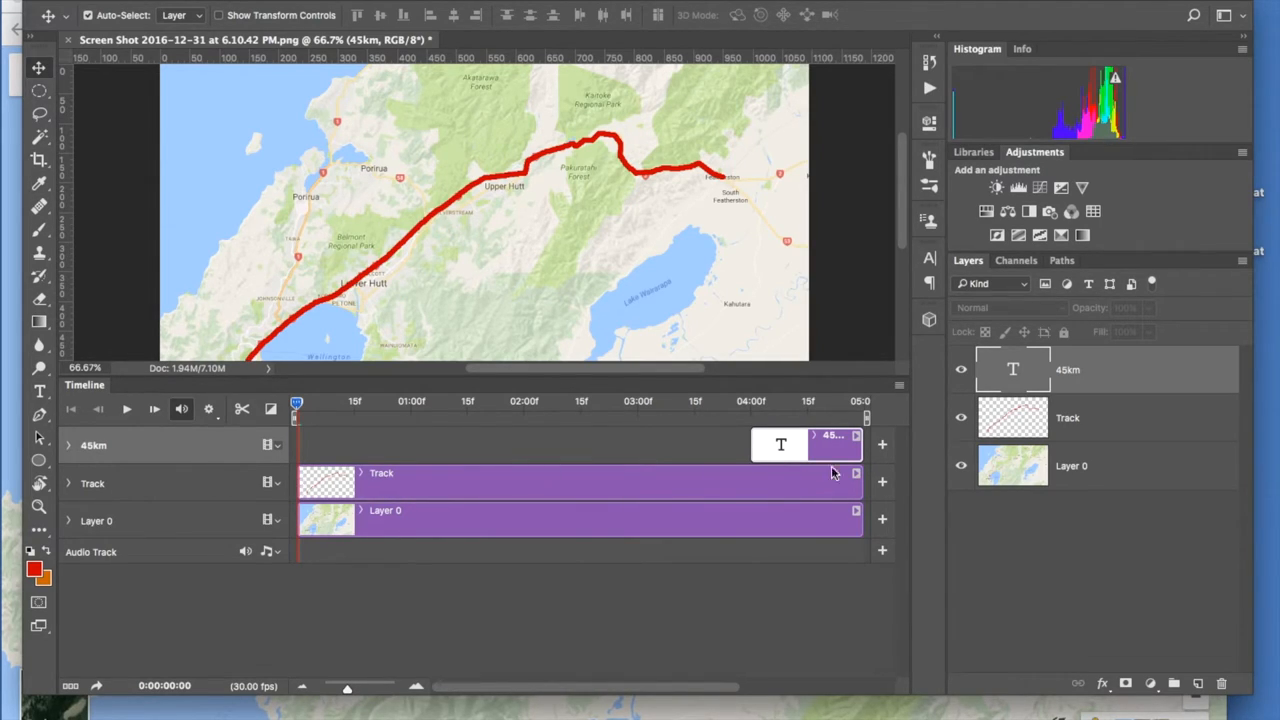
mouse_move(344, 532)
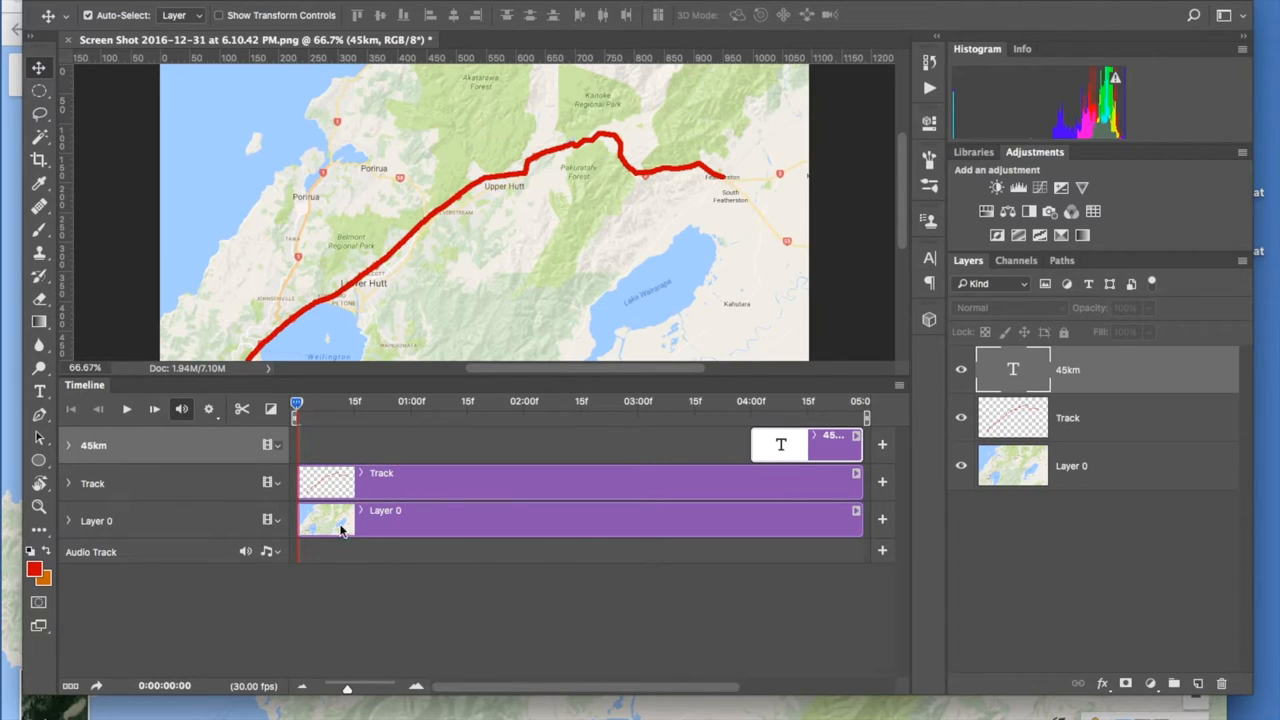
mouse_move(836, 490)
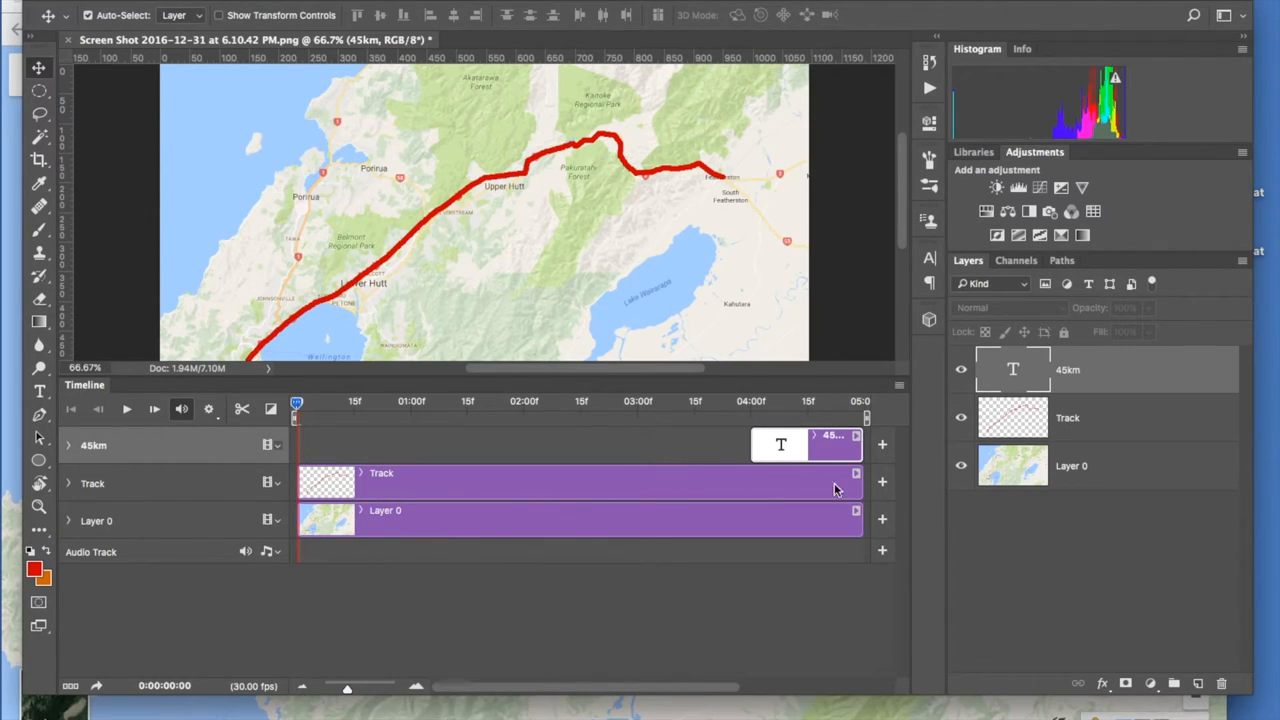
mouse_move(558, 444)
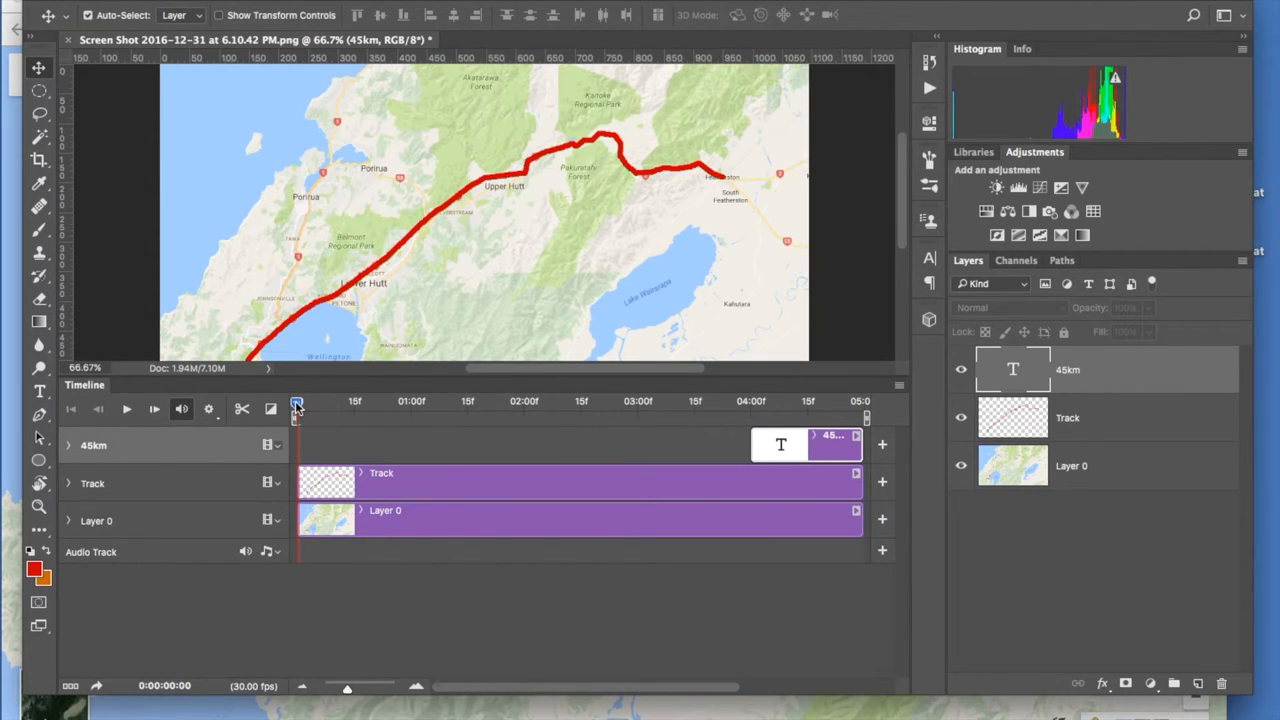
left_click(128, 408)
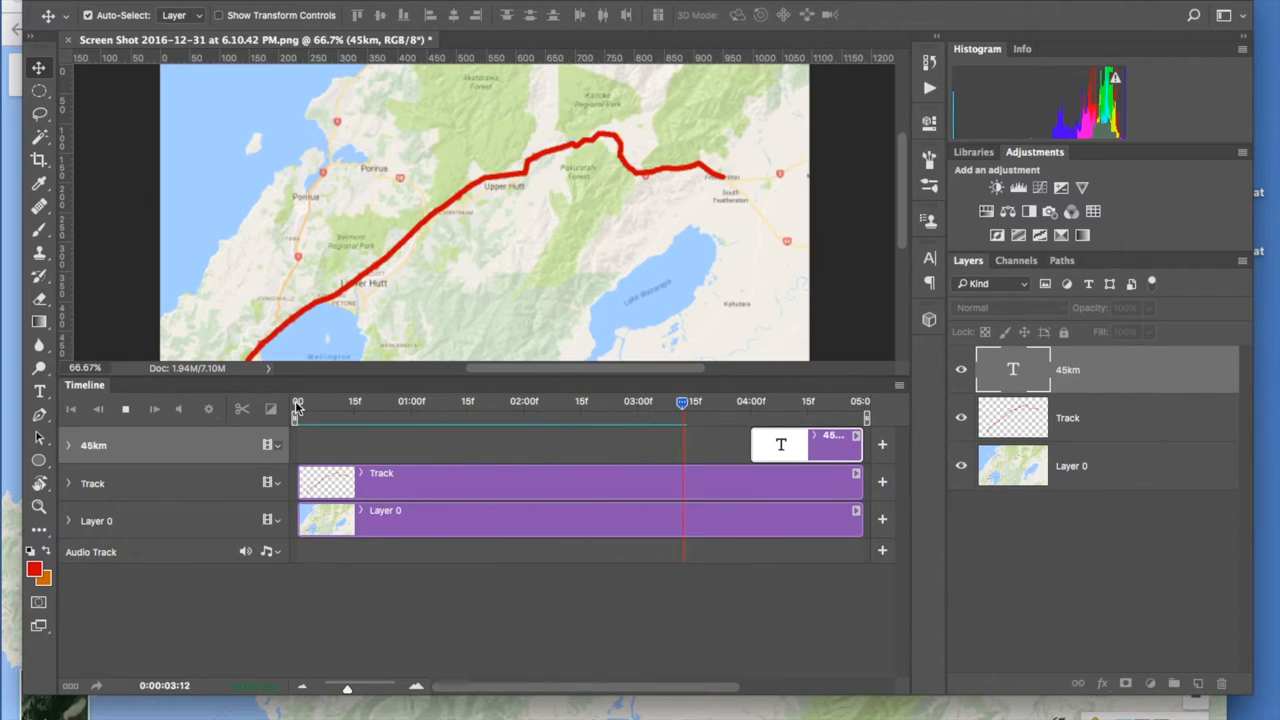
left_click_drag(684, 400, 856, 400)
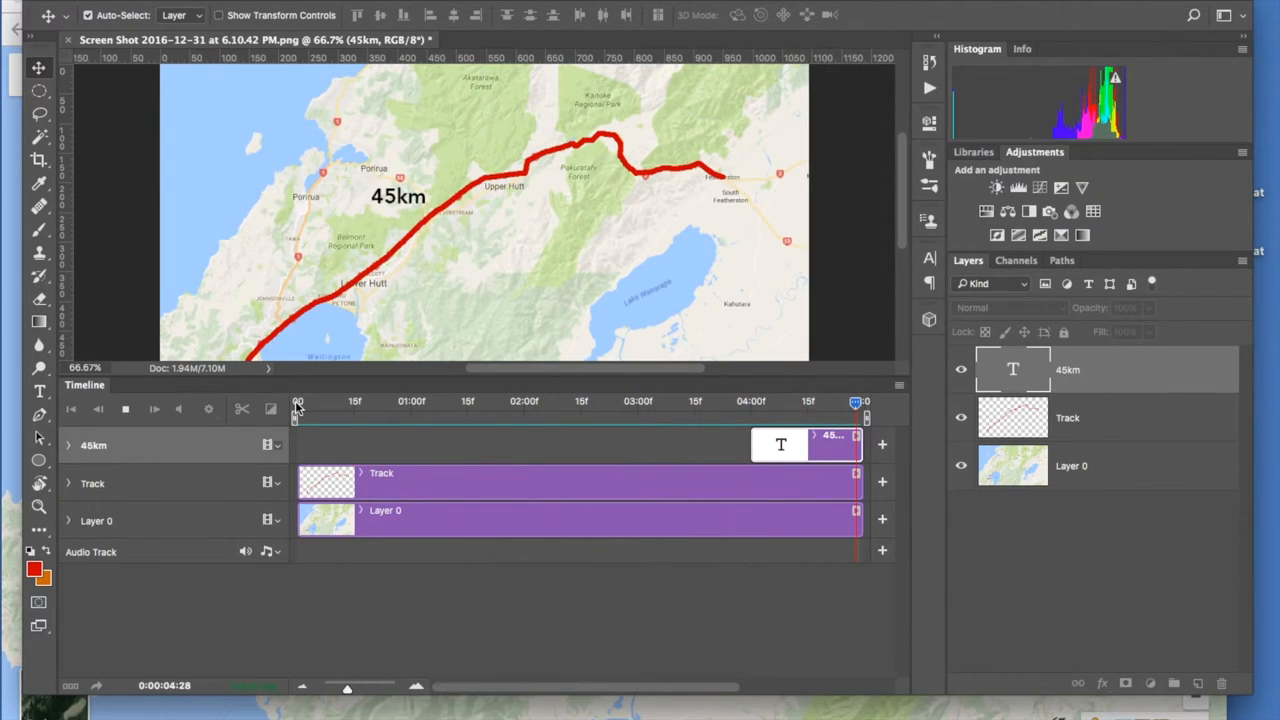
left_click(126, 408)
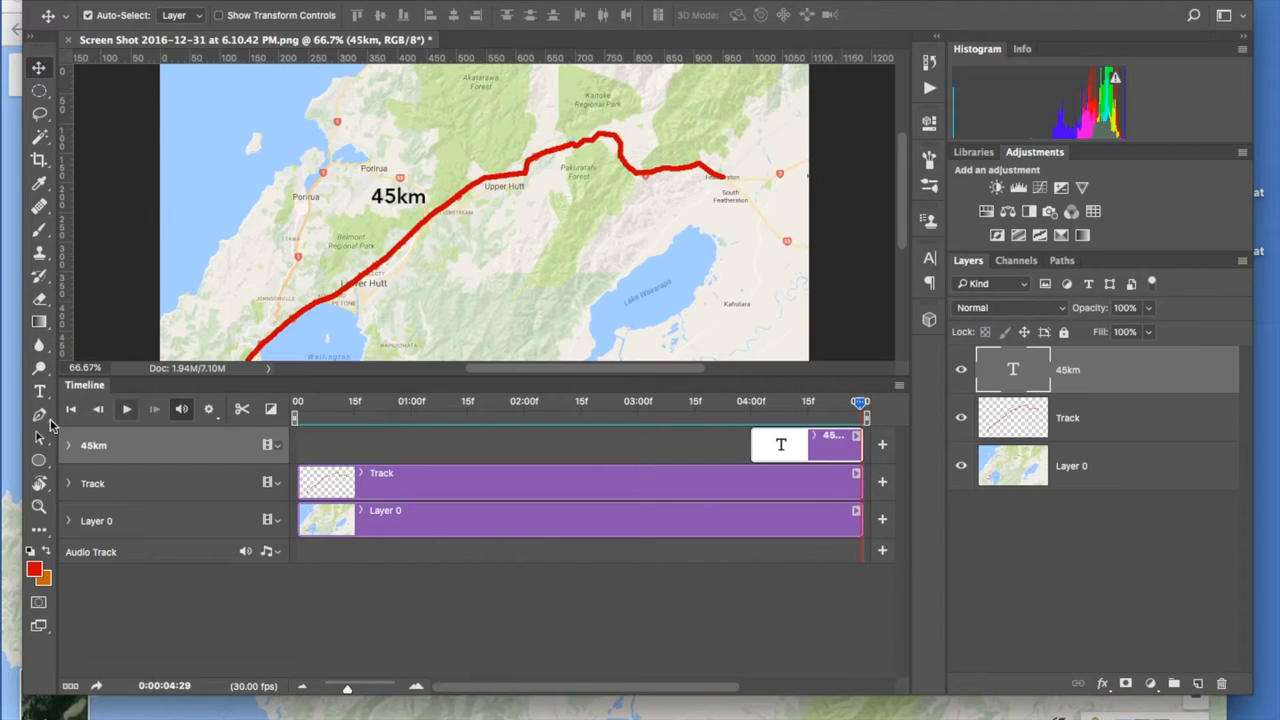
mouse_move(324, 388)
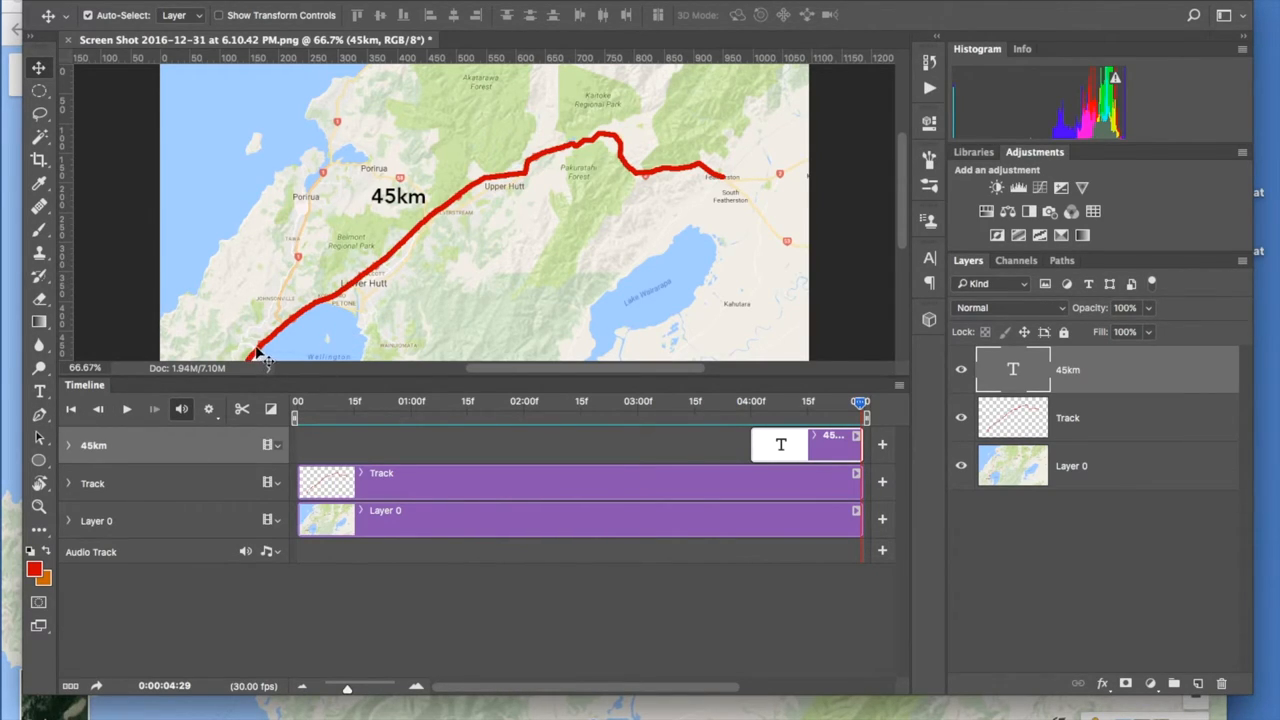
mouse_move(356, 304)
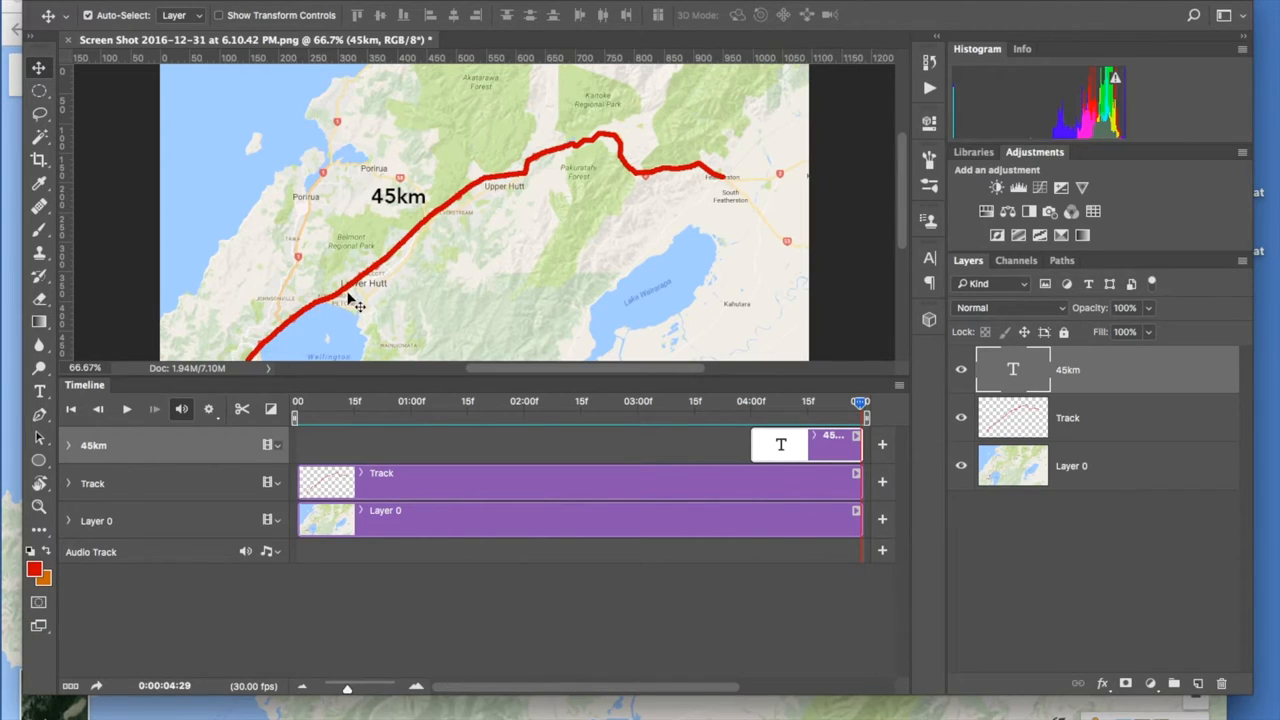
mouse_move(580, 160)
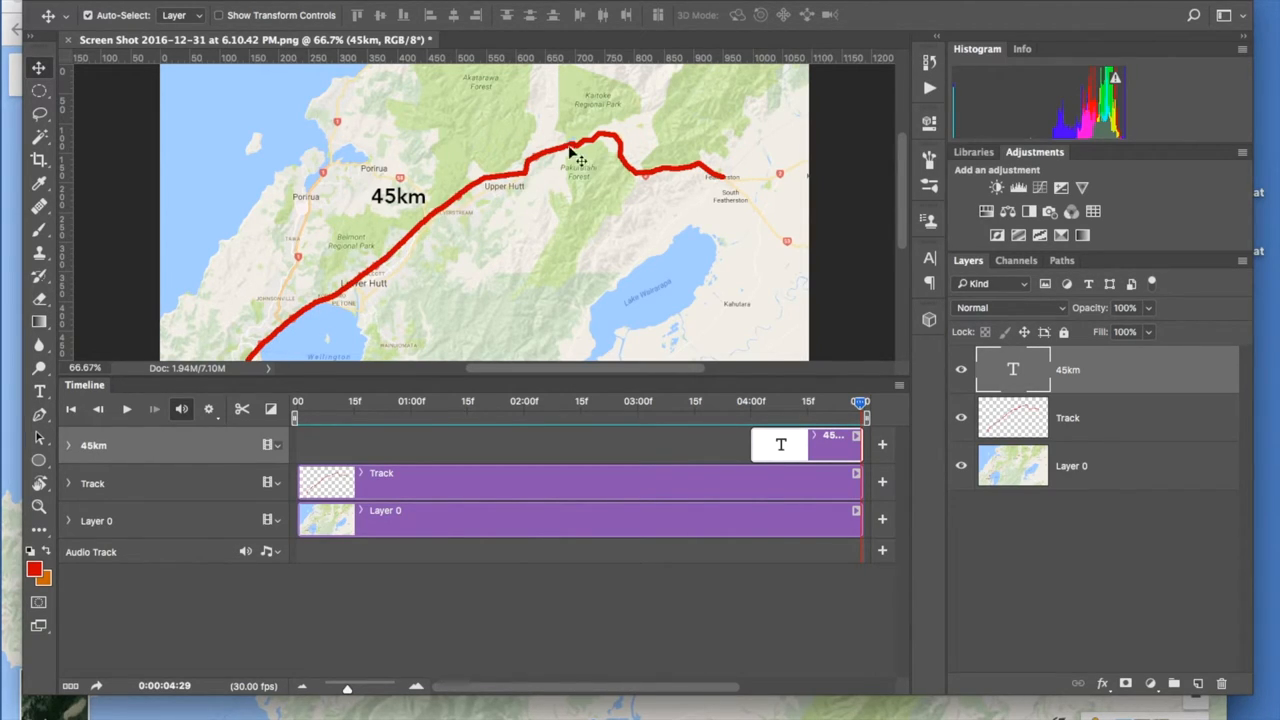
mouse_move(744, 196)
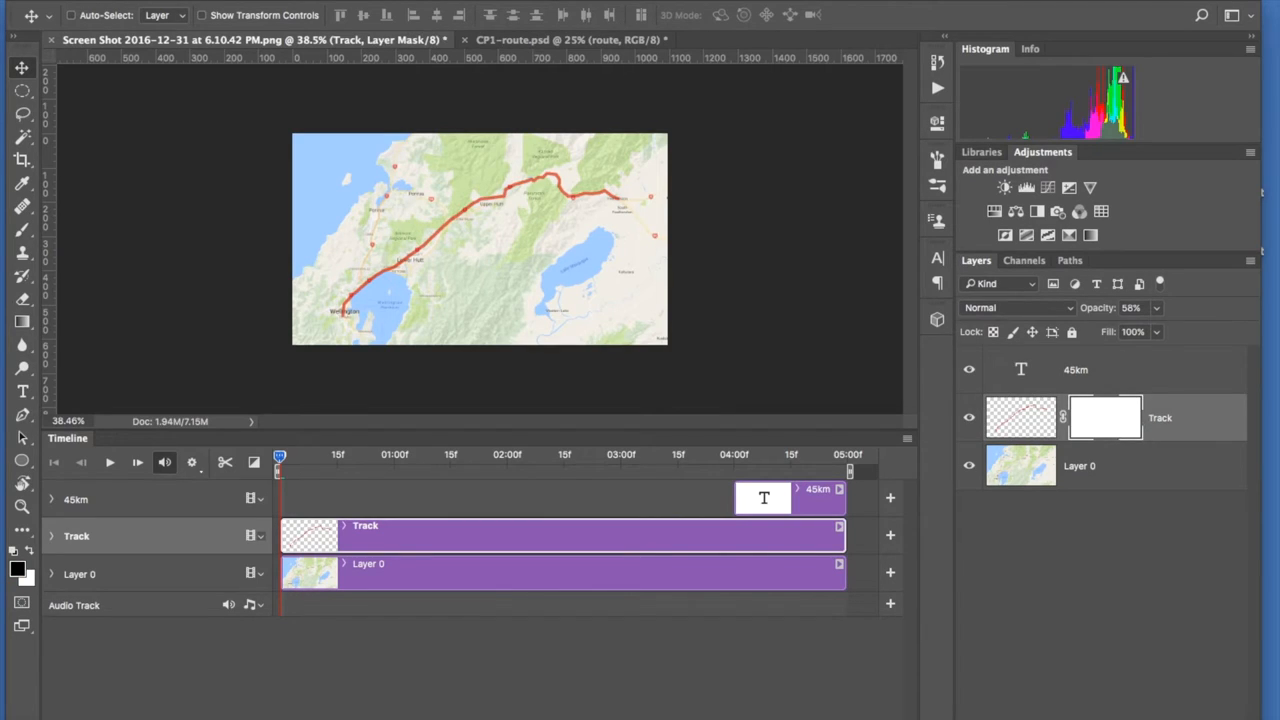
mouse_move(1064, 428)
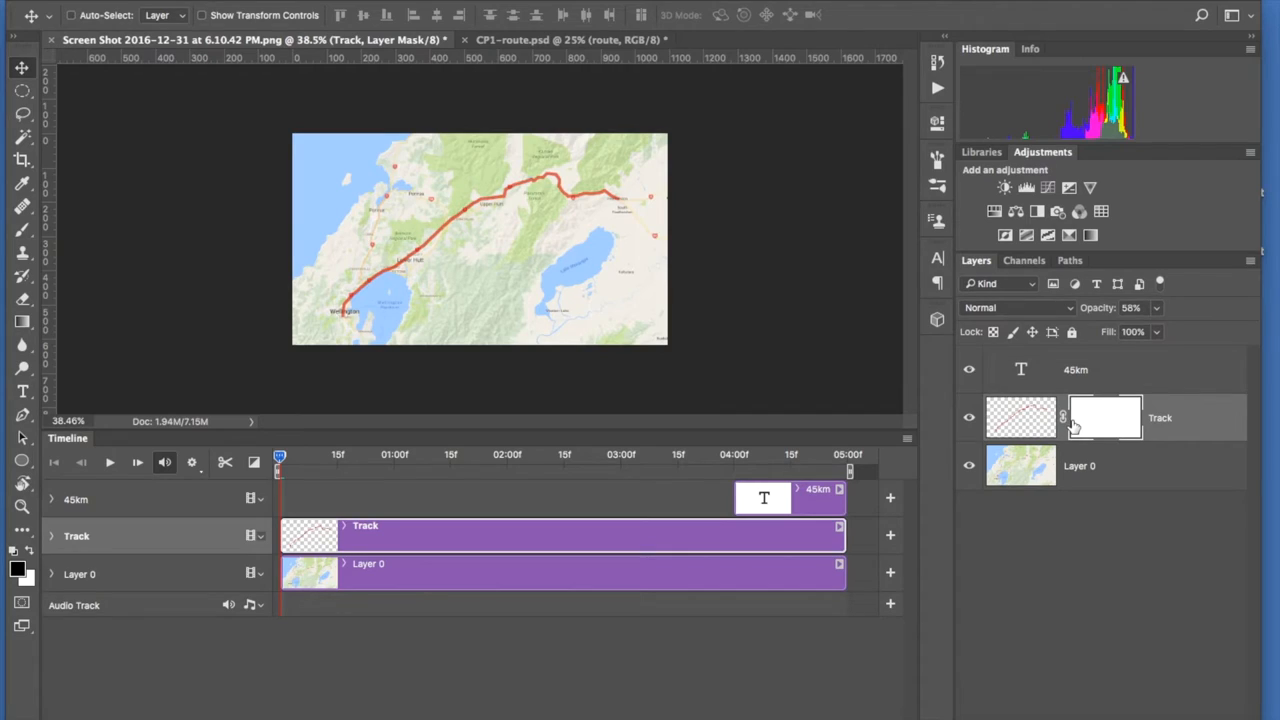
mouse_move(1020, 420)
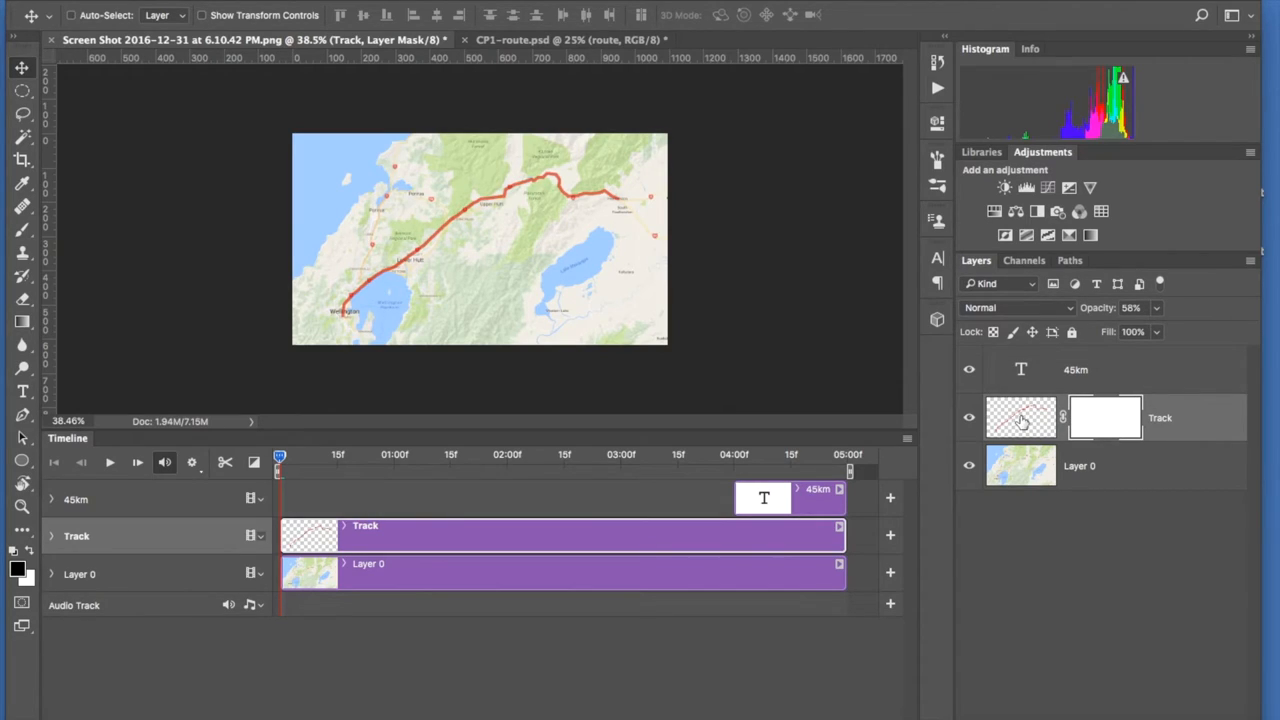
mouse_move(1064, 428)
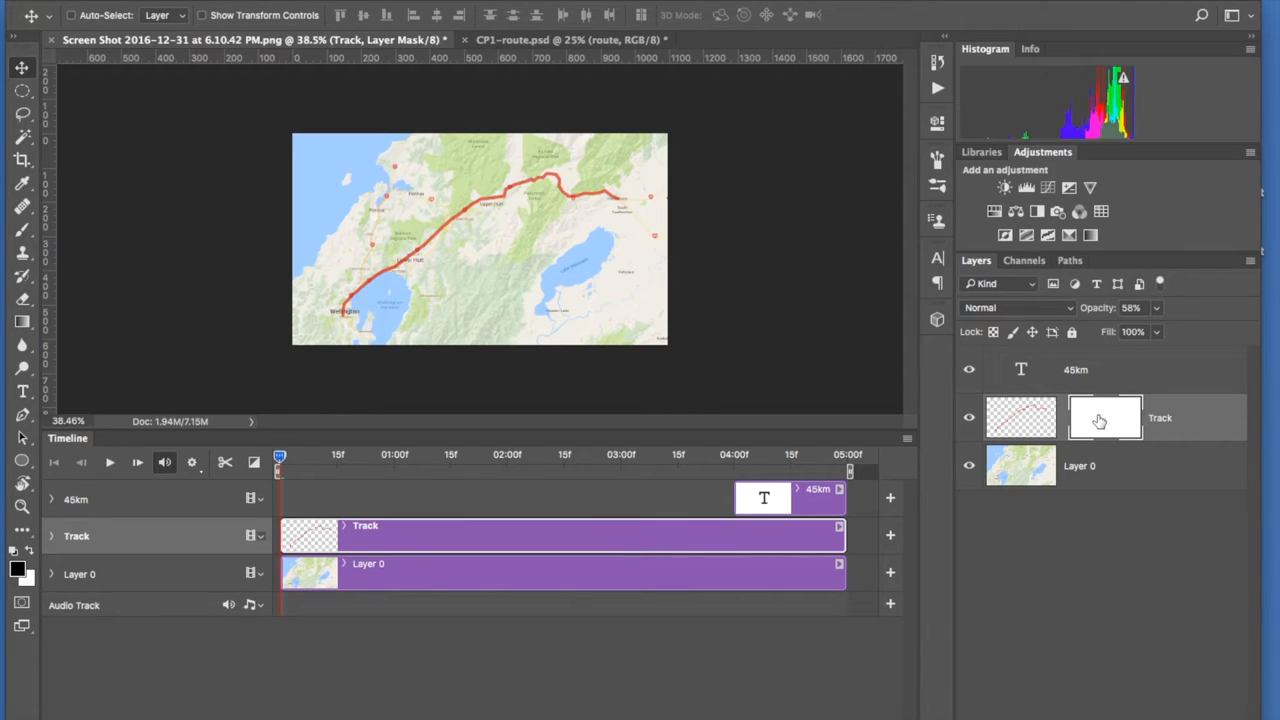
mouse_move(1104, 418)
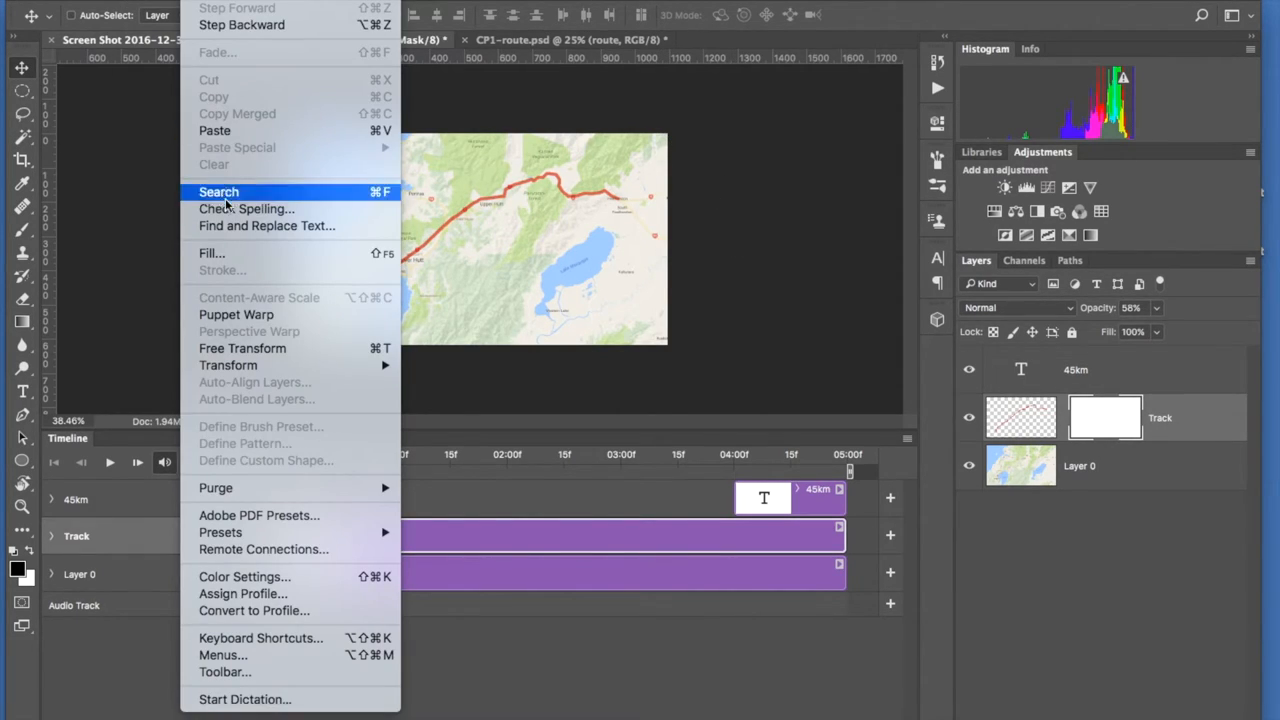
left_click(212, 252)
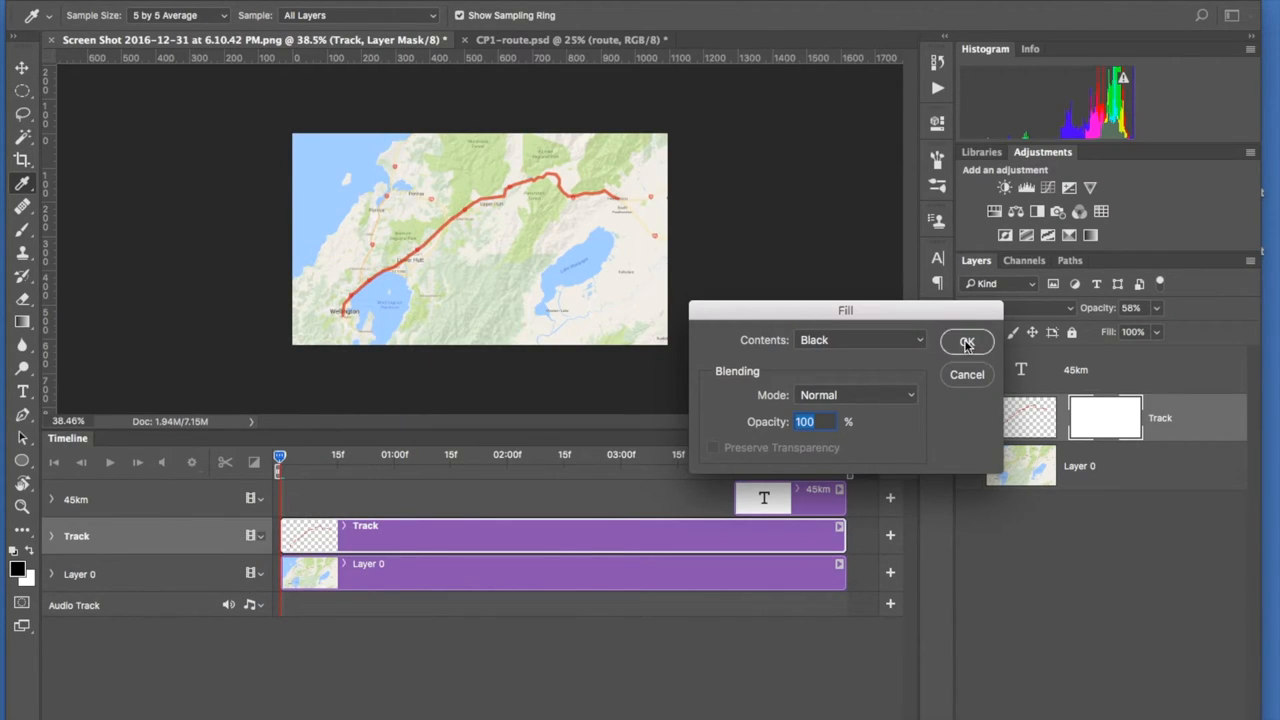
left_click(968, 340)
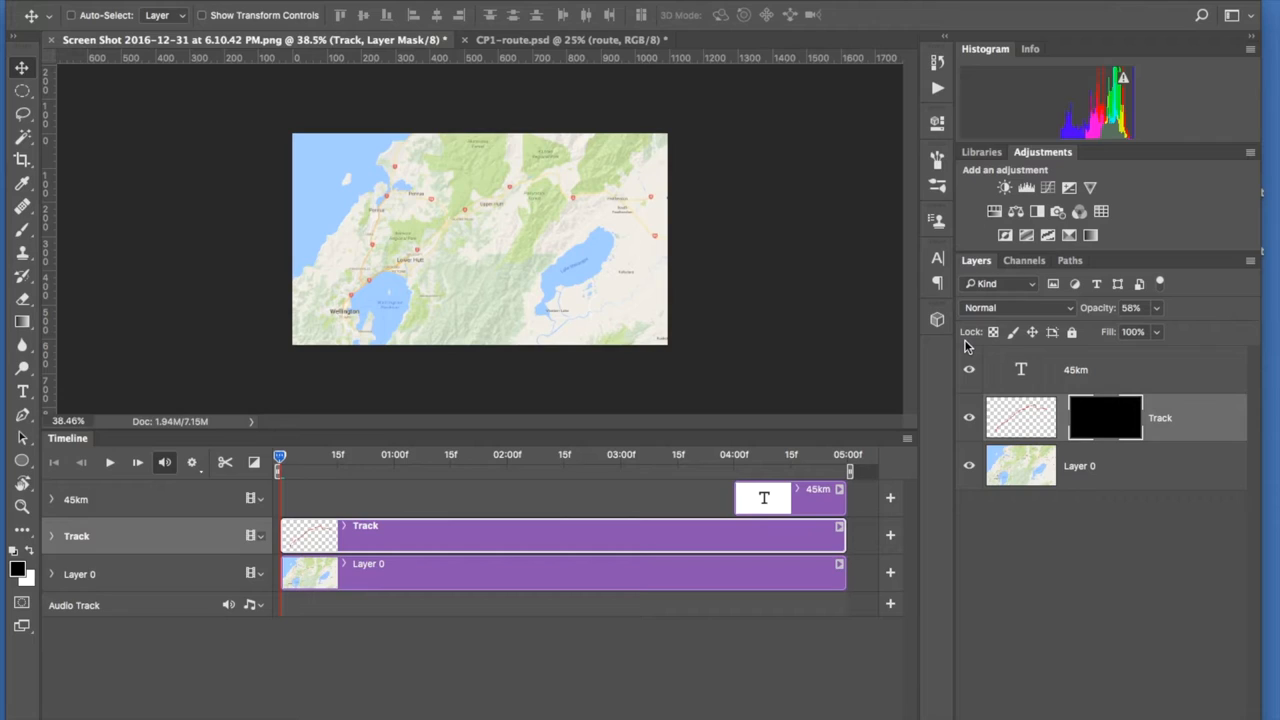
mouse_move(596, 330)
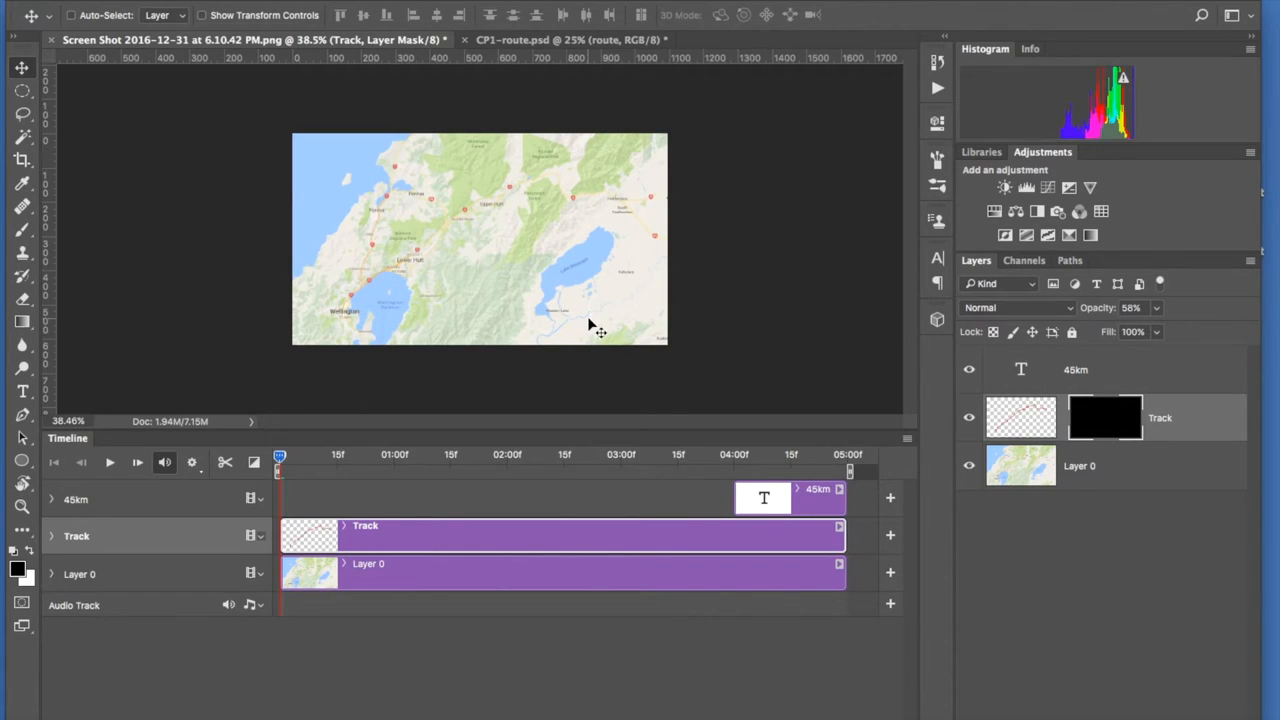
mouse_move(608, 210)
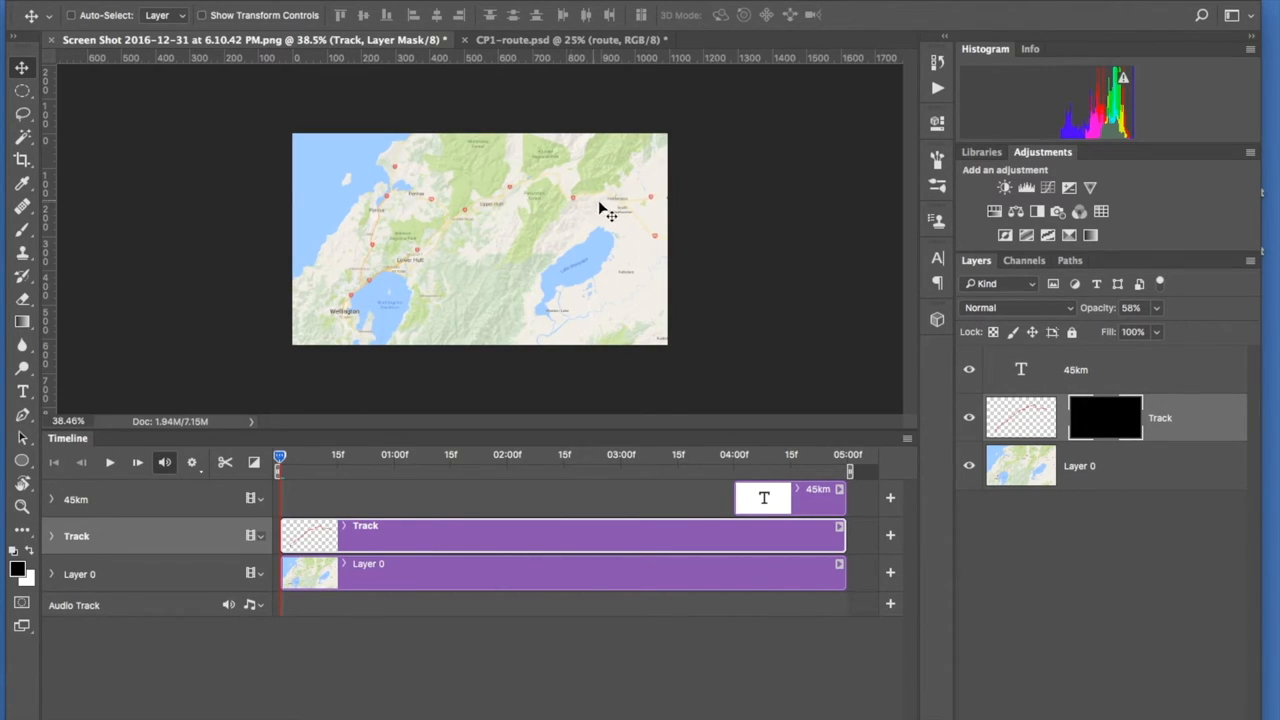
mouse_move(648, 218)
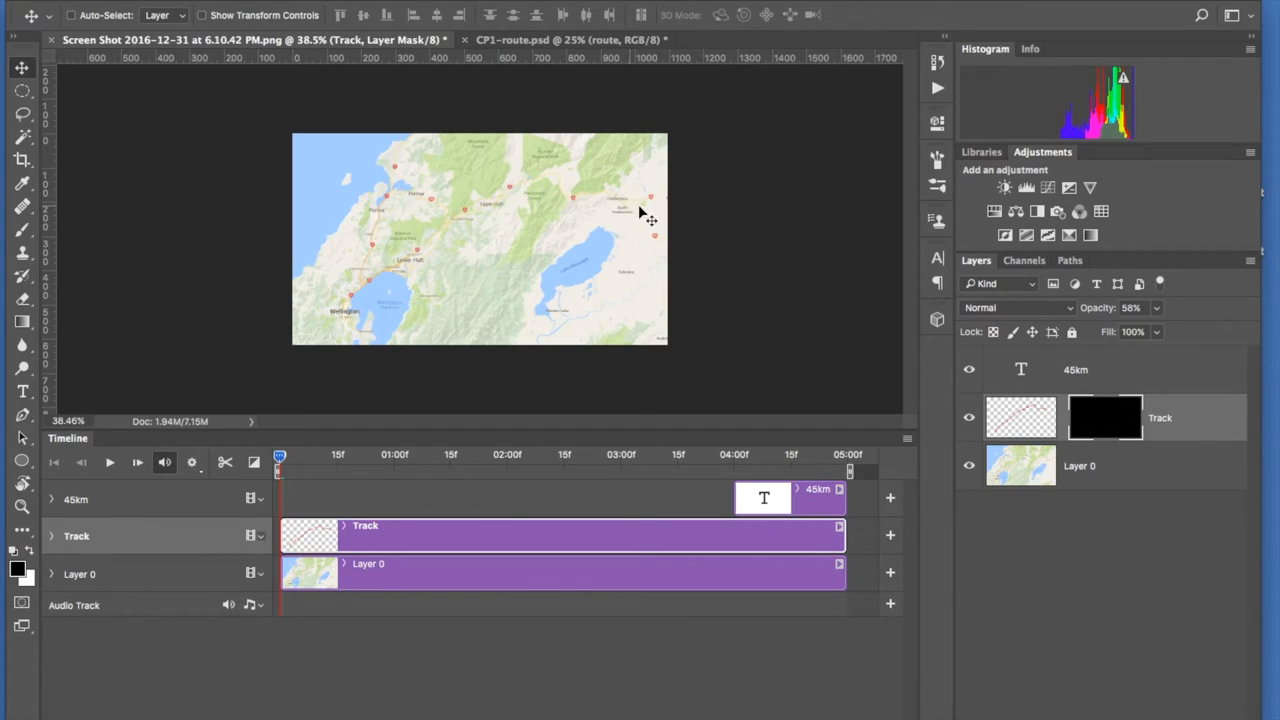
mouse_move(678, 230)
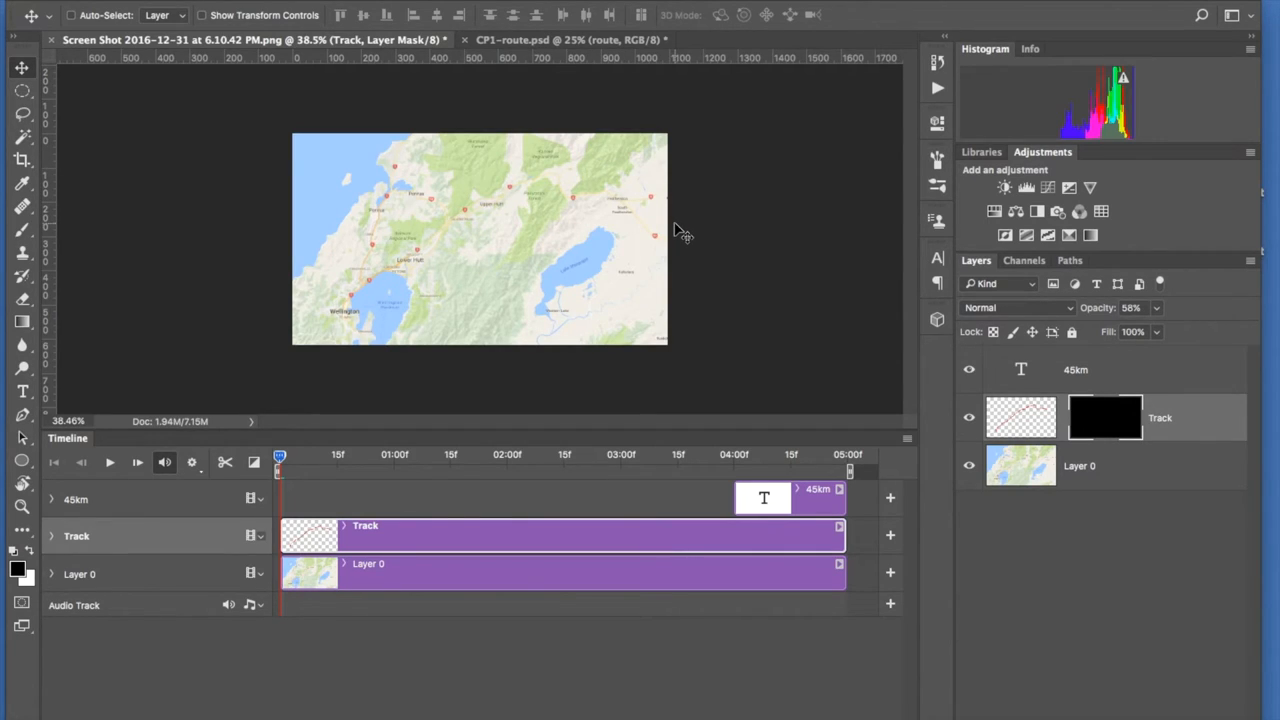
mouse_move(1096, 420)
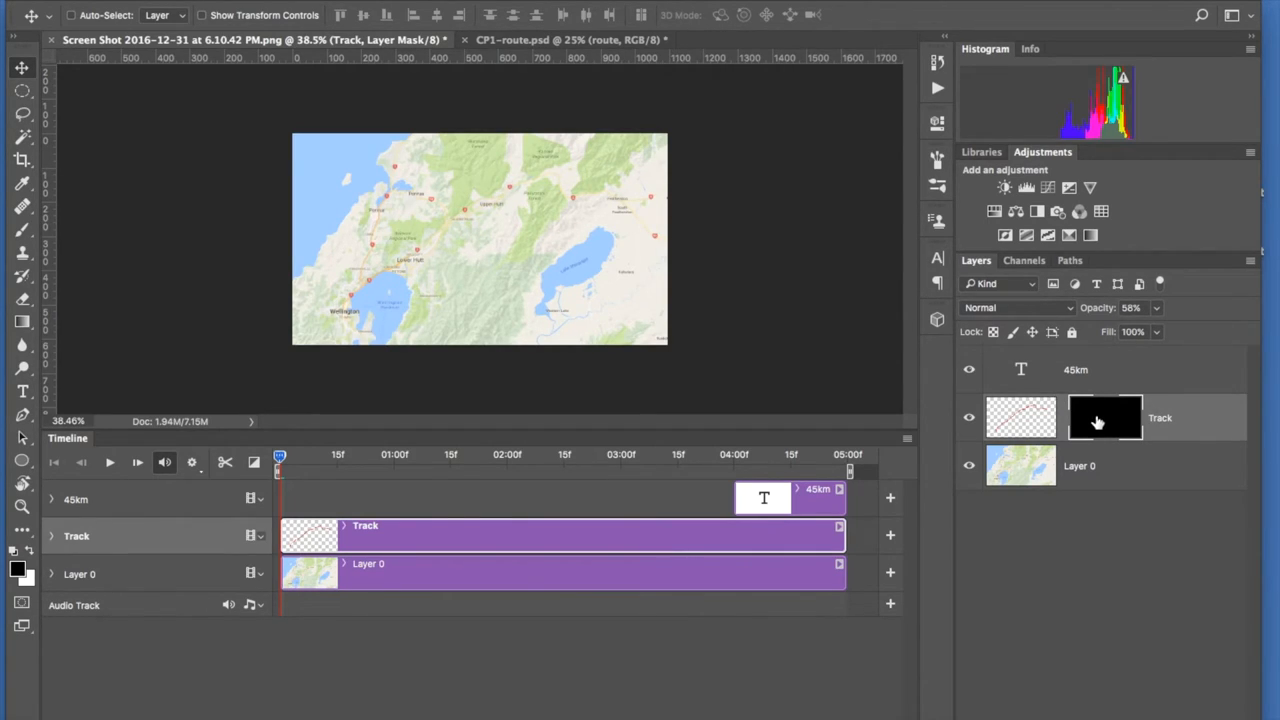
mouse_move(1104, 418)
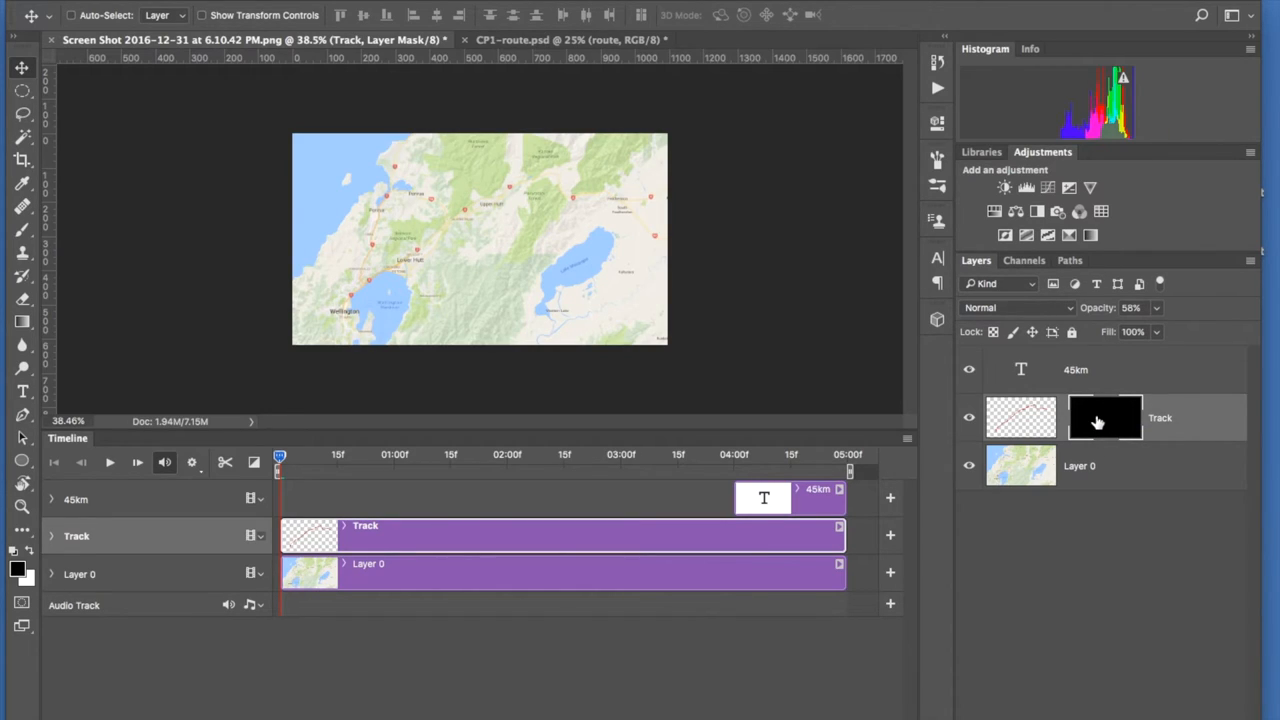
mouse_move(1104, 420)
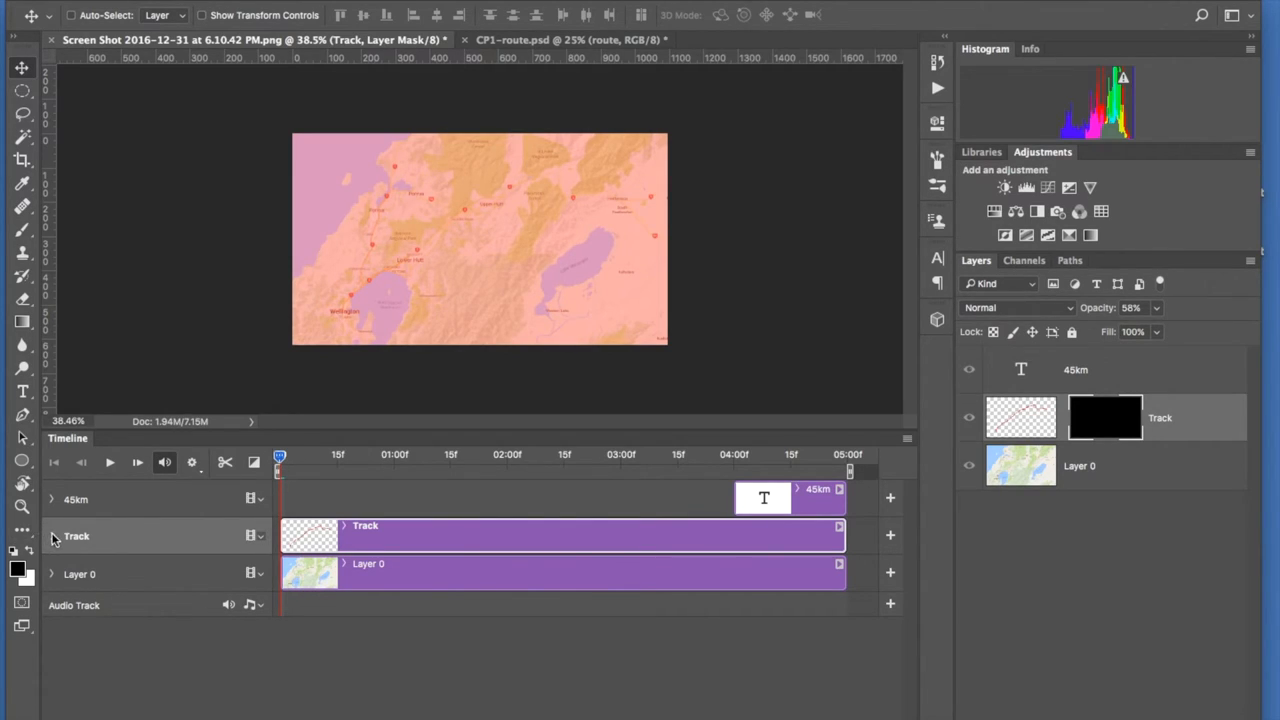
- Expand the Track layer in the Timeline to list its animatable mask position
left_click(52, 536)
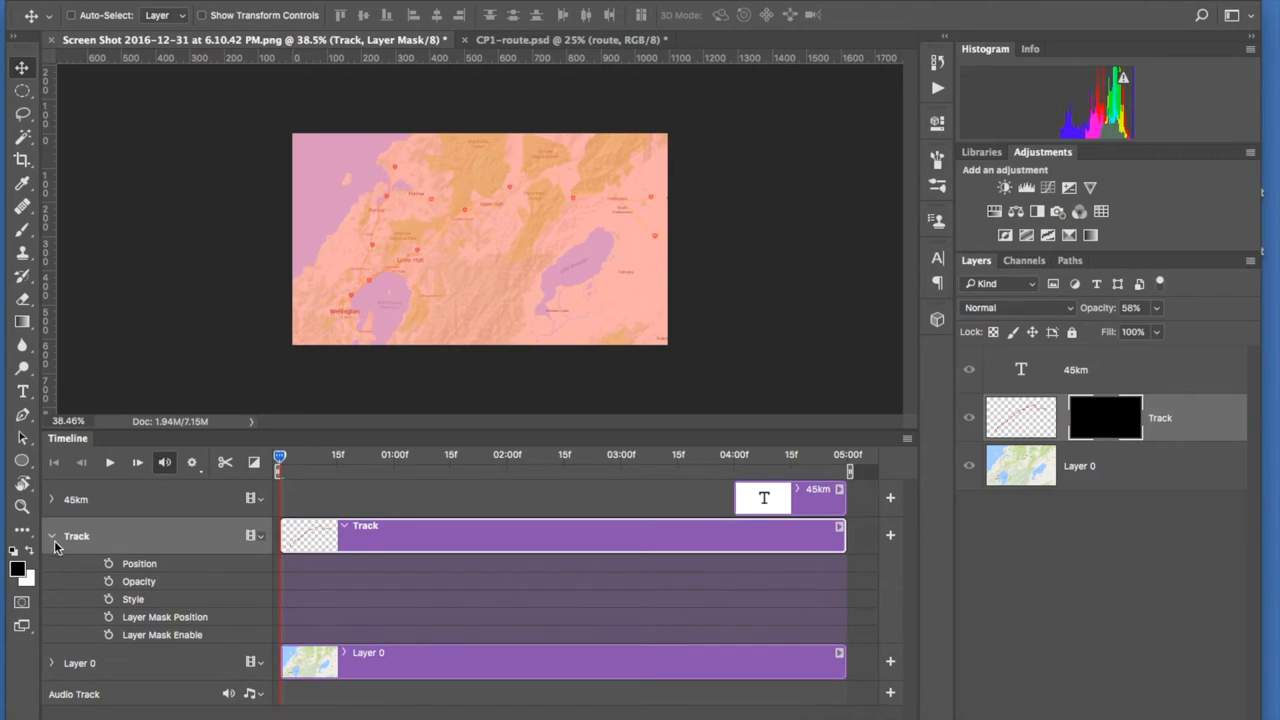
mouse_move(144, 642)
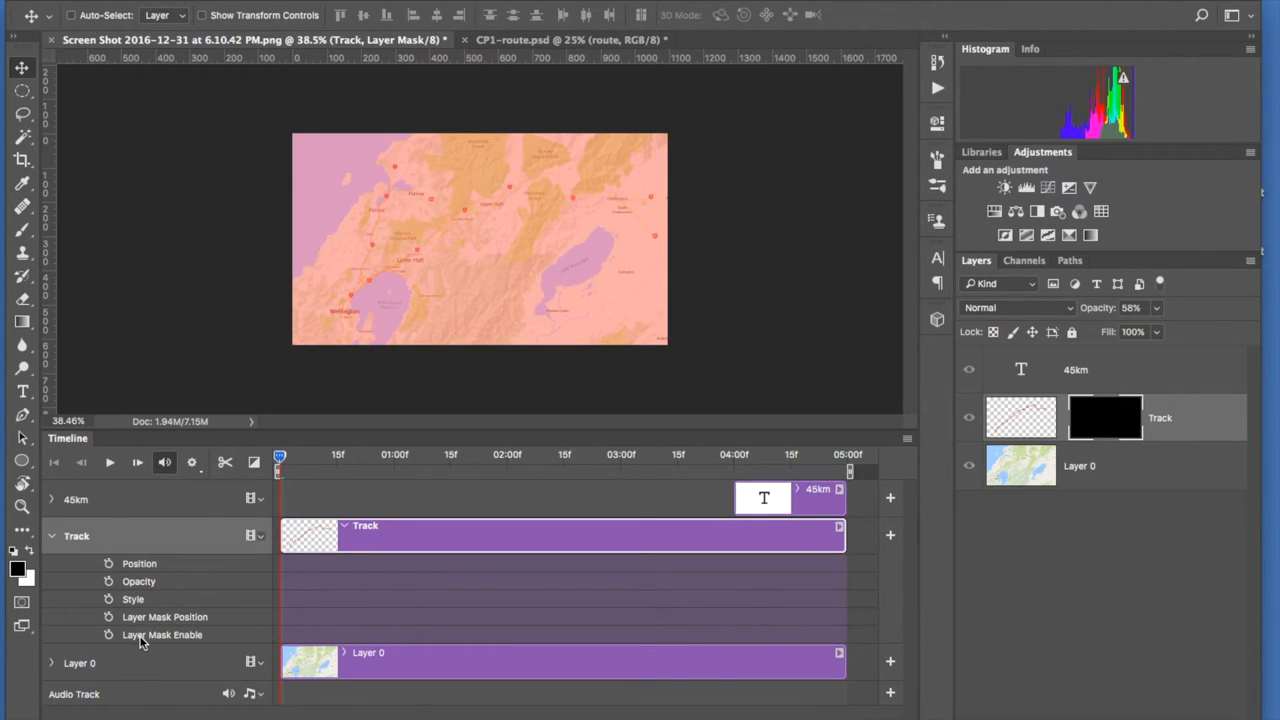
mouse_move(148, 564)
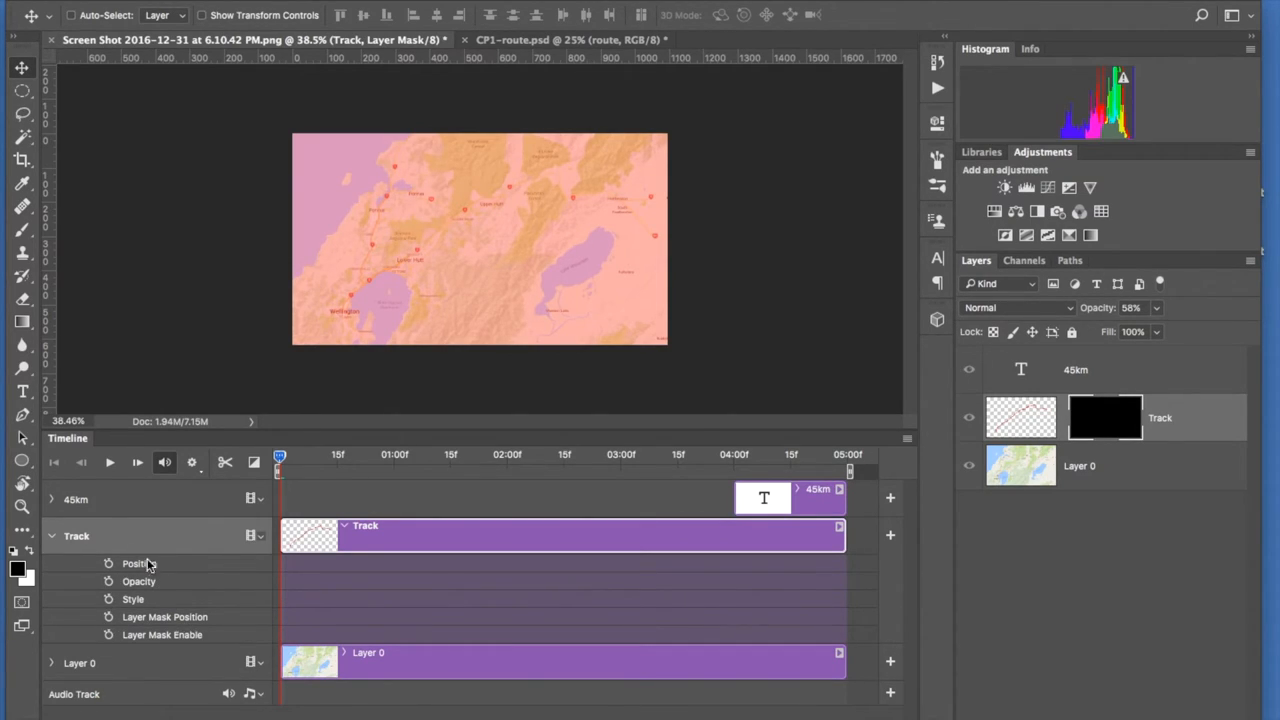
mouse_move(392, 356)
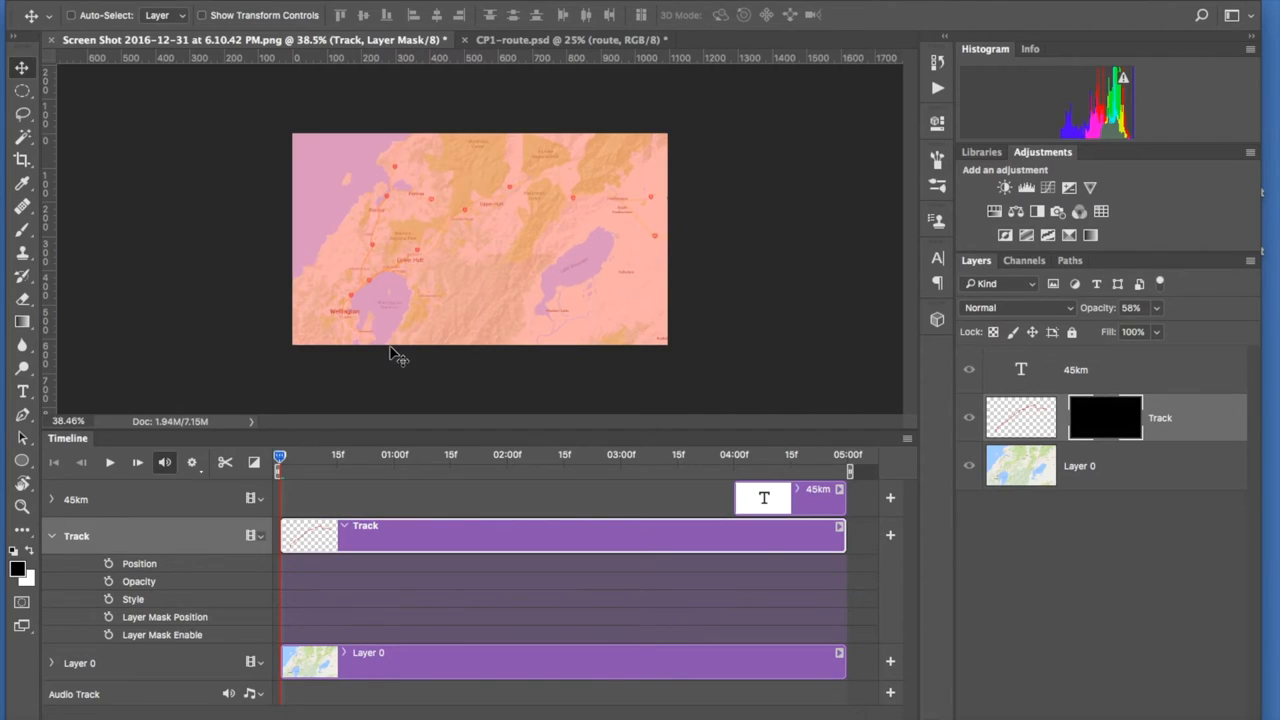
mouse_move(122, 618)
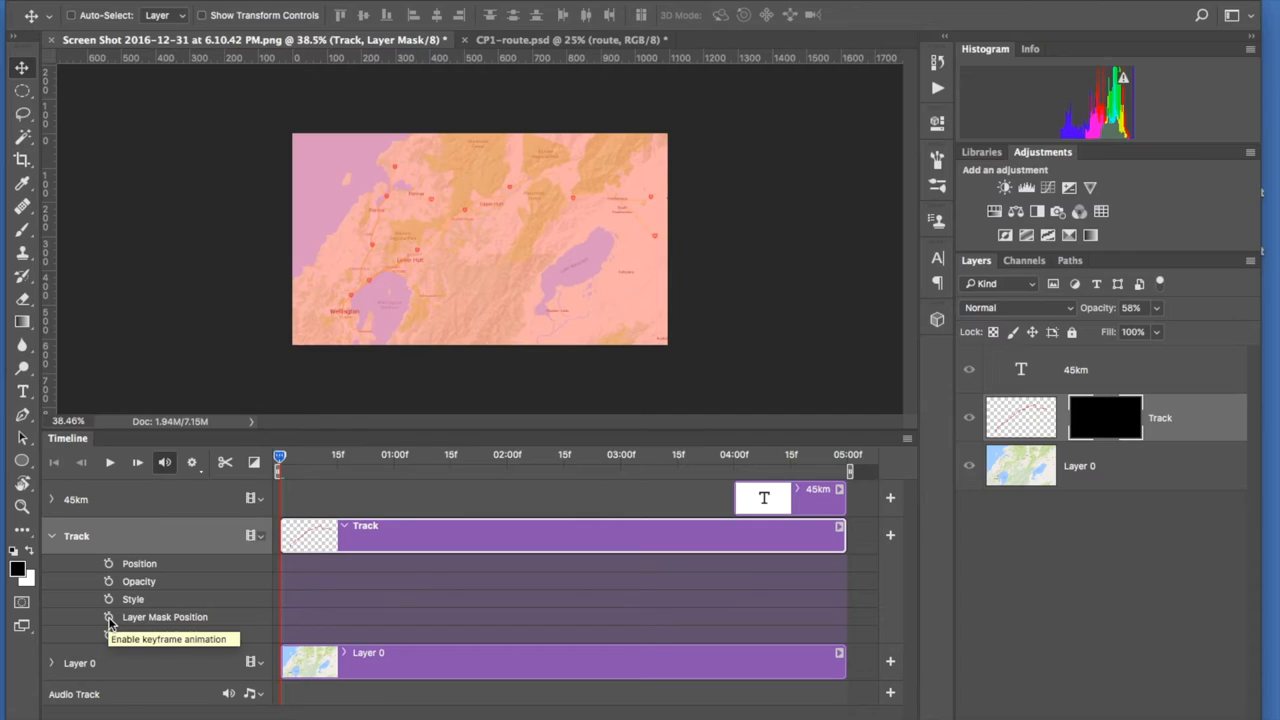
- Keyframe the Track mask position and move the playhead to about four seconds
left_click(108, 616)
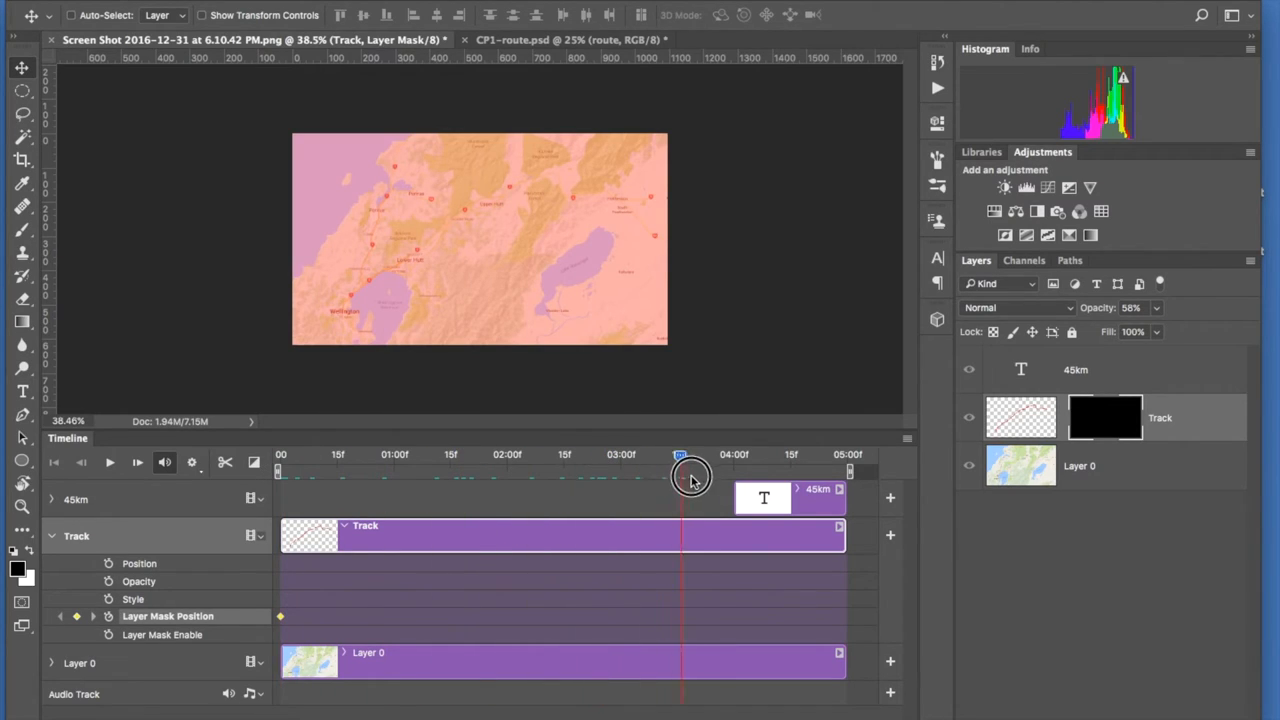
left_click_drag(682, 476, 730, 476)
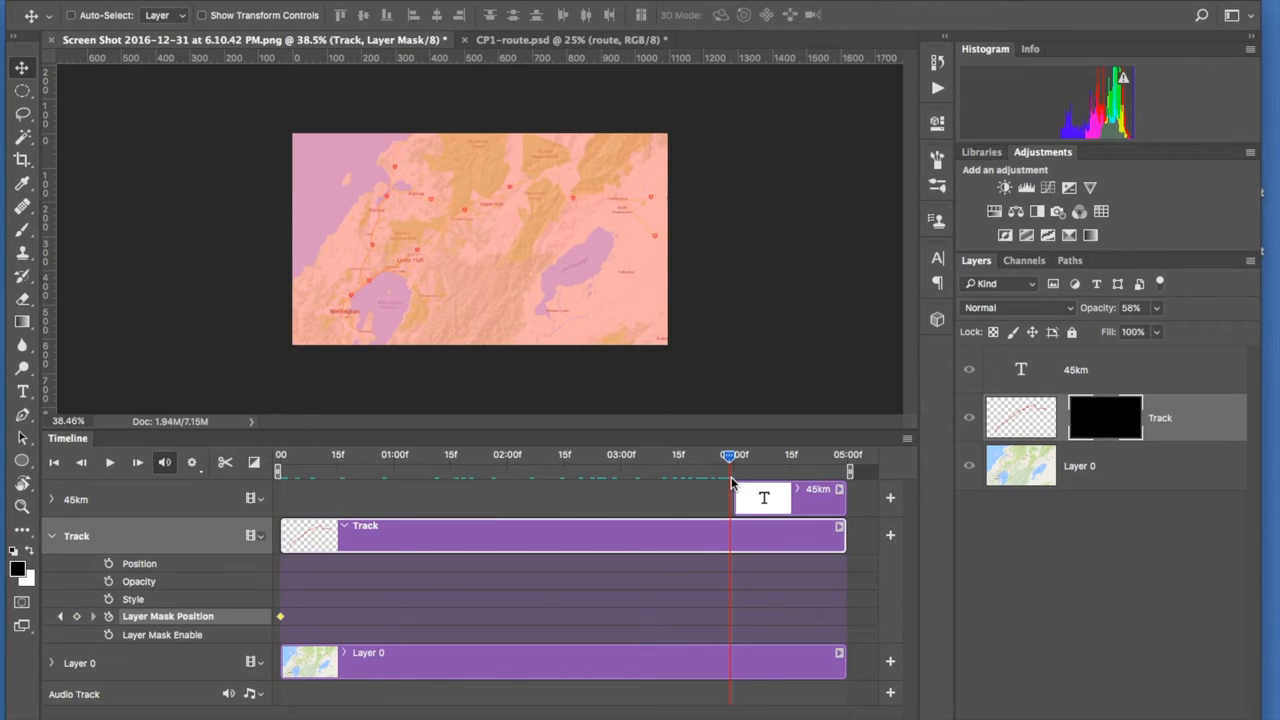
mouse_move(730, 460)
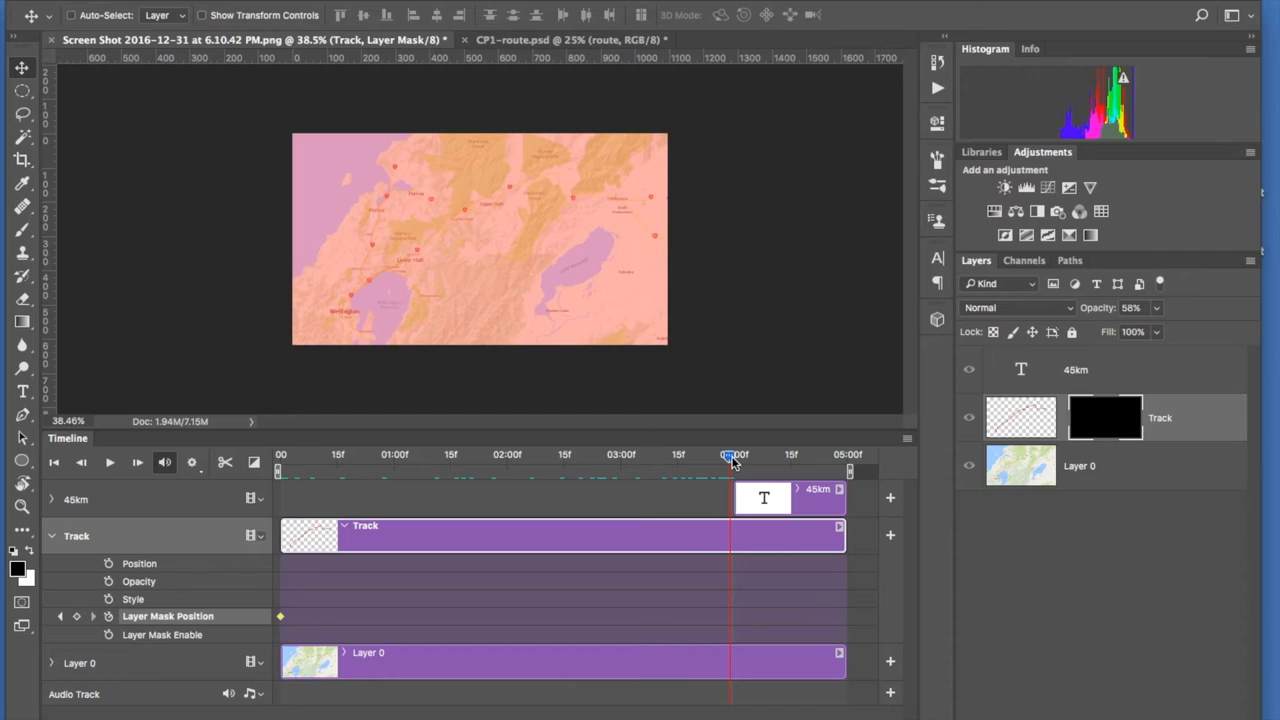
mouse_move(410, 250)
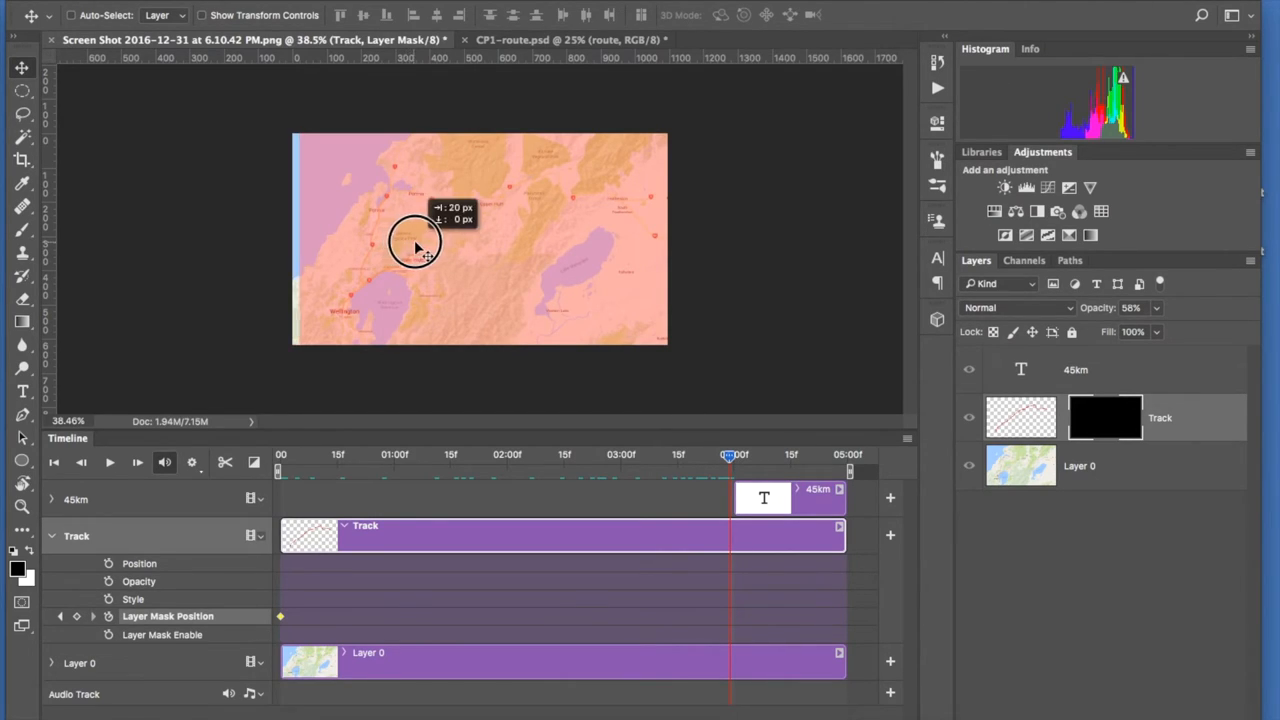
- Drag the mask right past the end of the route so the red track is fully revealed
left_click_drag(416, 244, 540, 236)
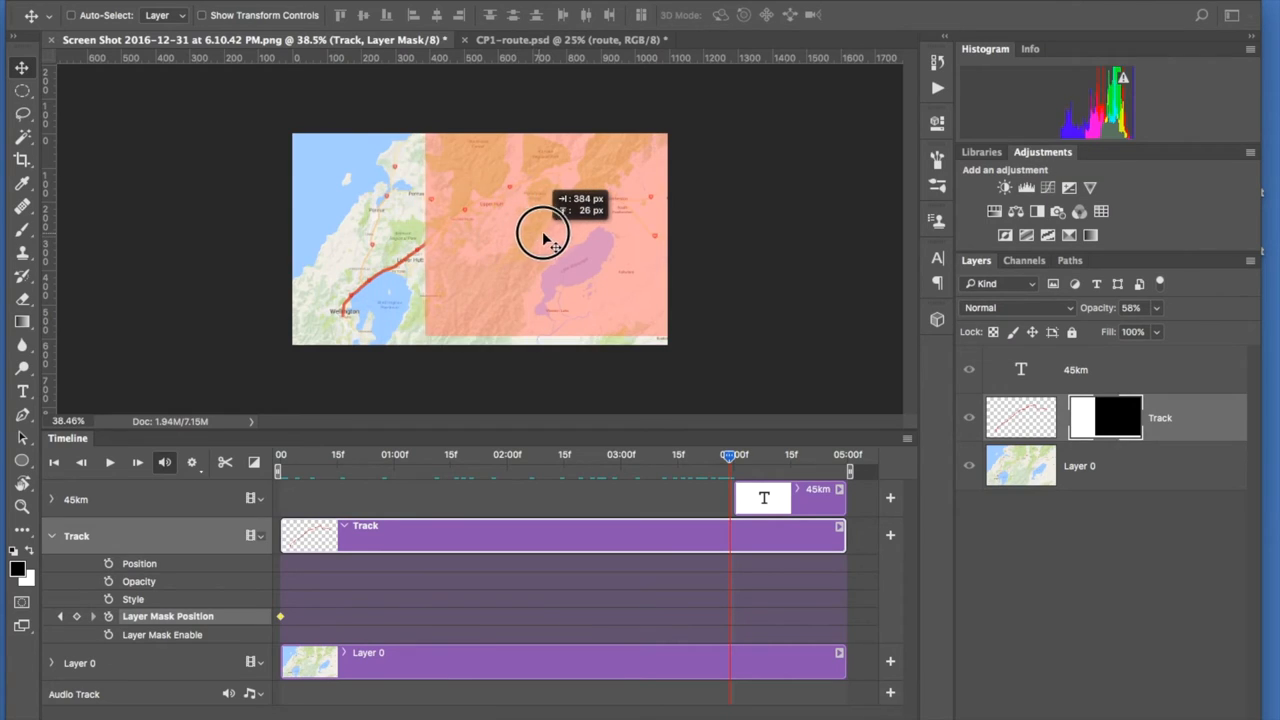
left_click_drag(544, 238, 676, 250)
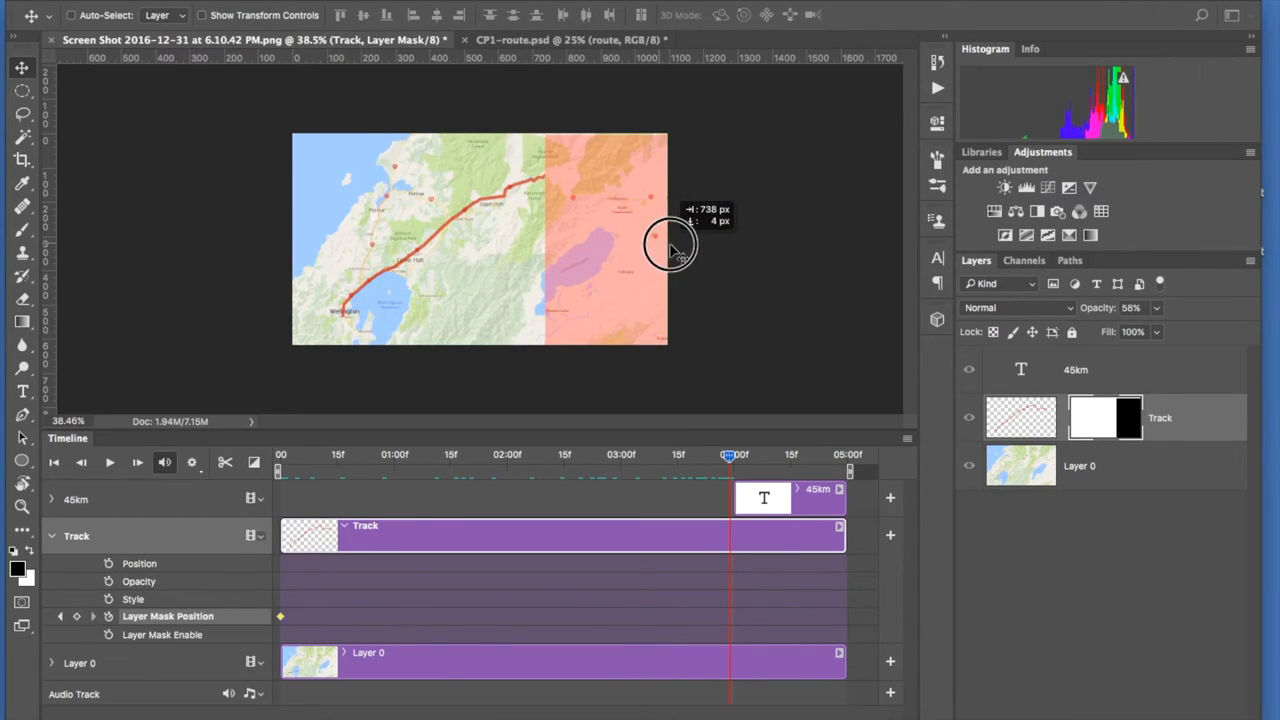
left_click_drag(676, 248, 744, 248)
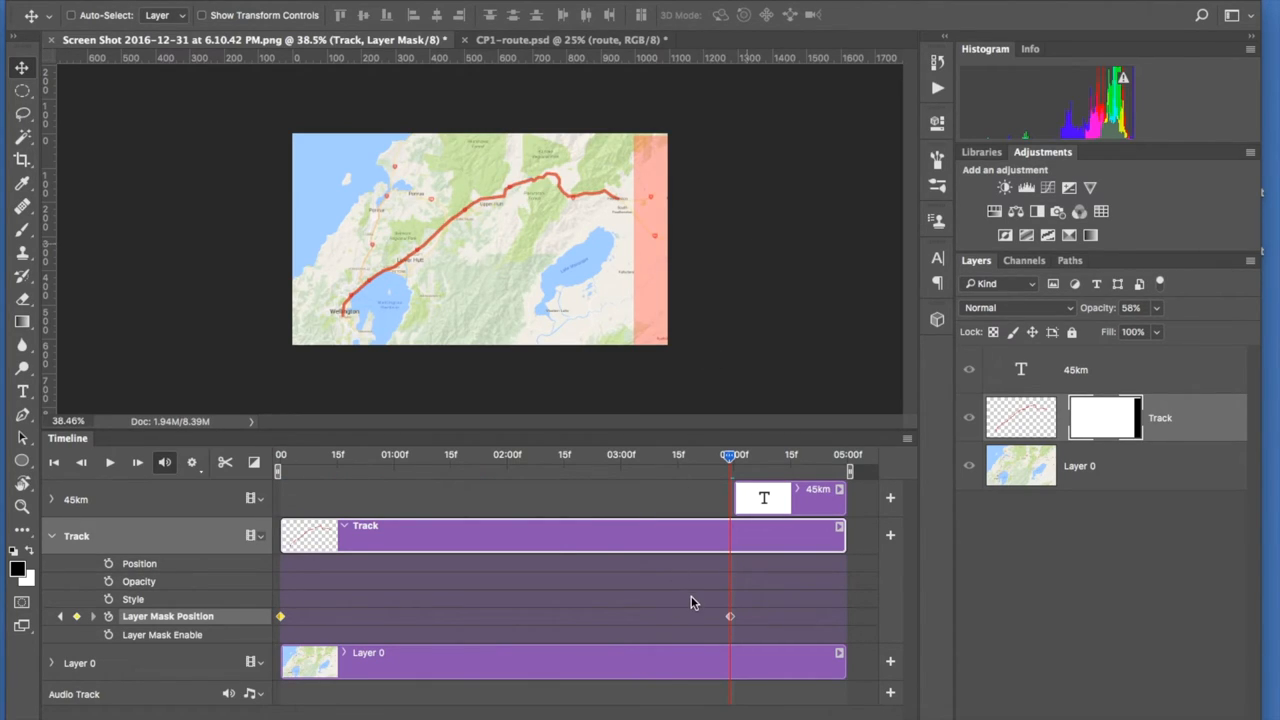
mouse_move(738, 616)
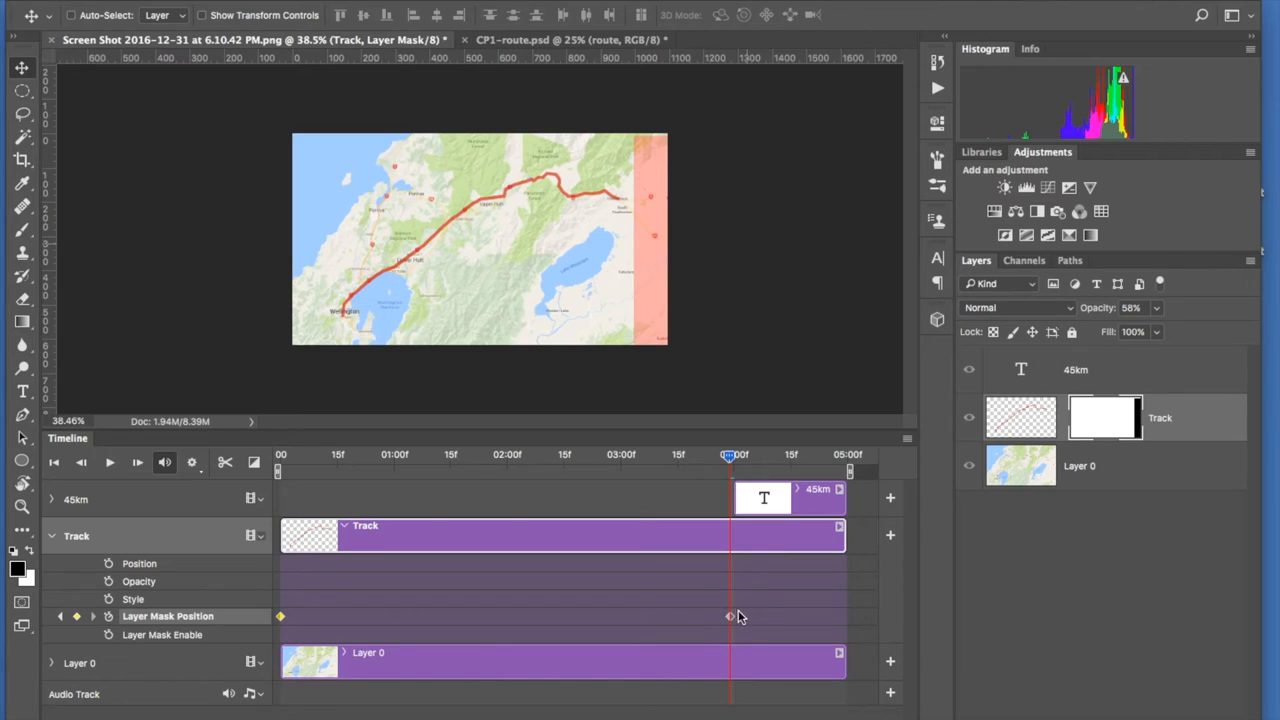
mouse_move(716, 622)
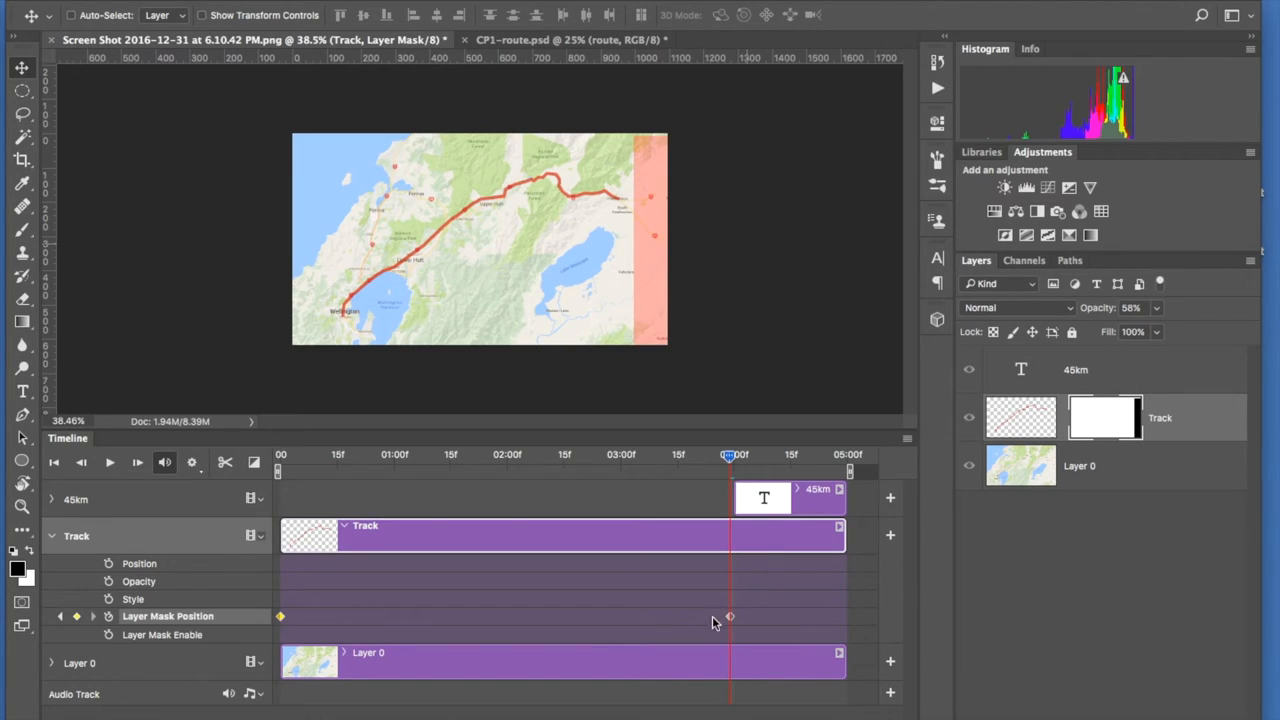
mouse_move(712, 616)
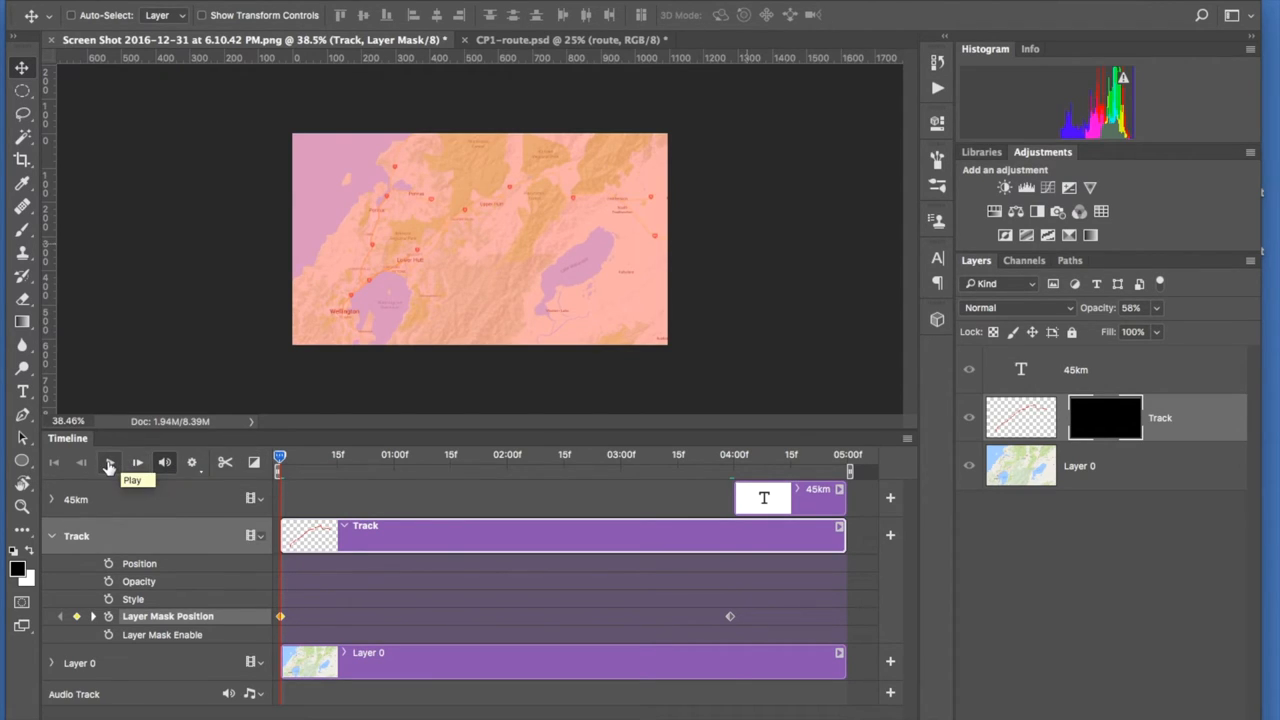
- Play the route reveal animation through once and stop the preview
left_click(108, 462)
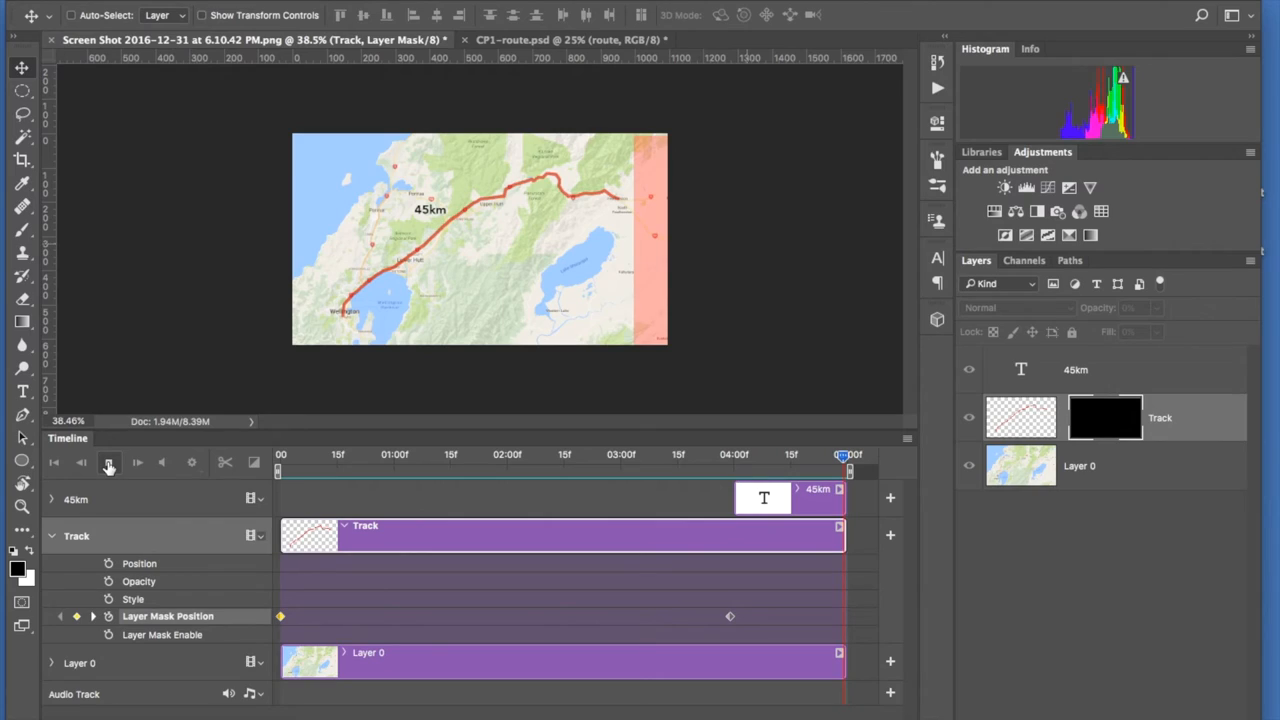
left_click(110, 462)
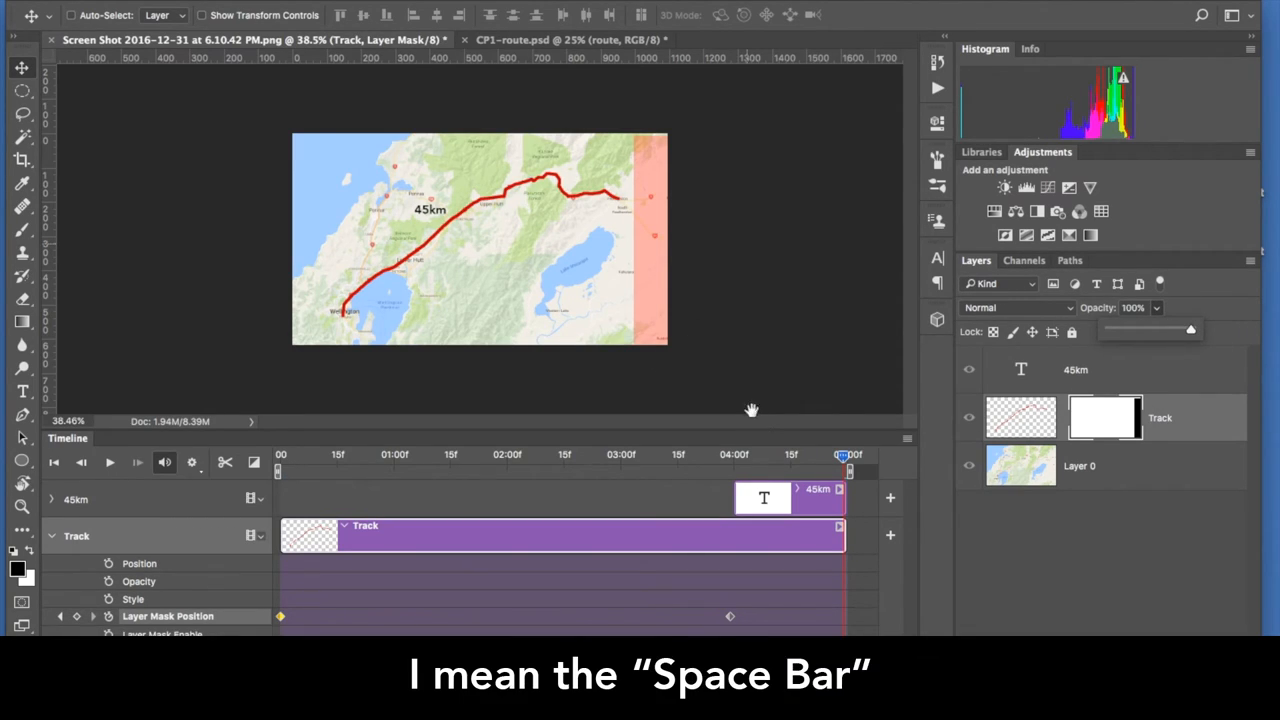
- Replay and scrub through the timeline to check the route reveal
key("space")
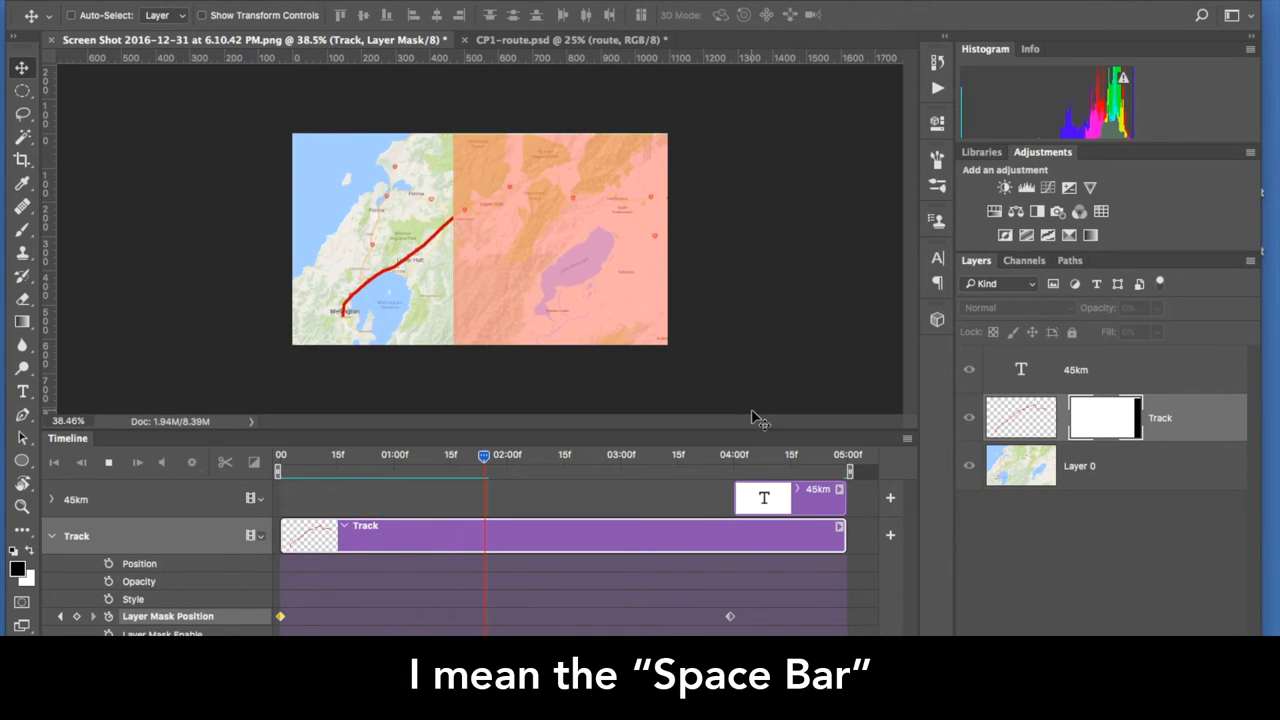
key("space")
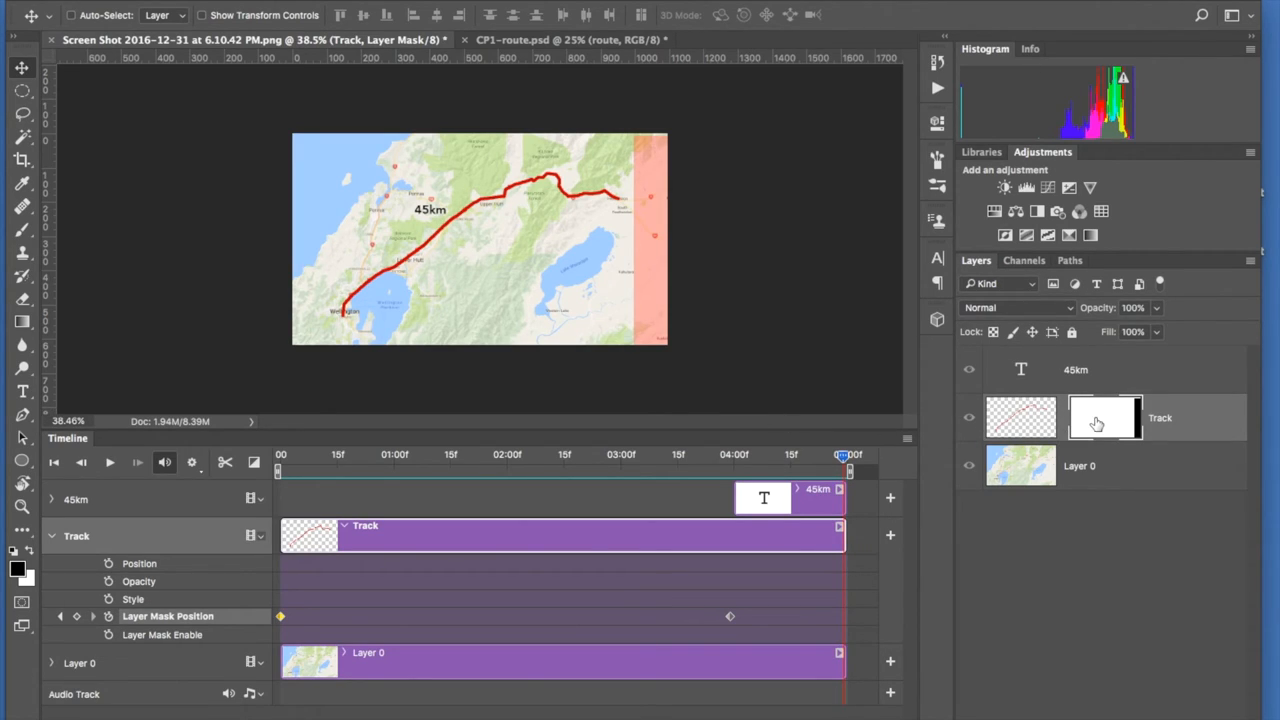
mouse_move(1100, 418)
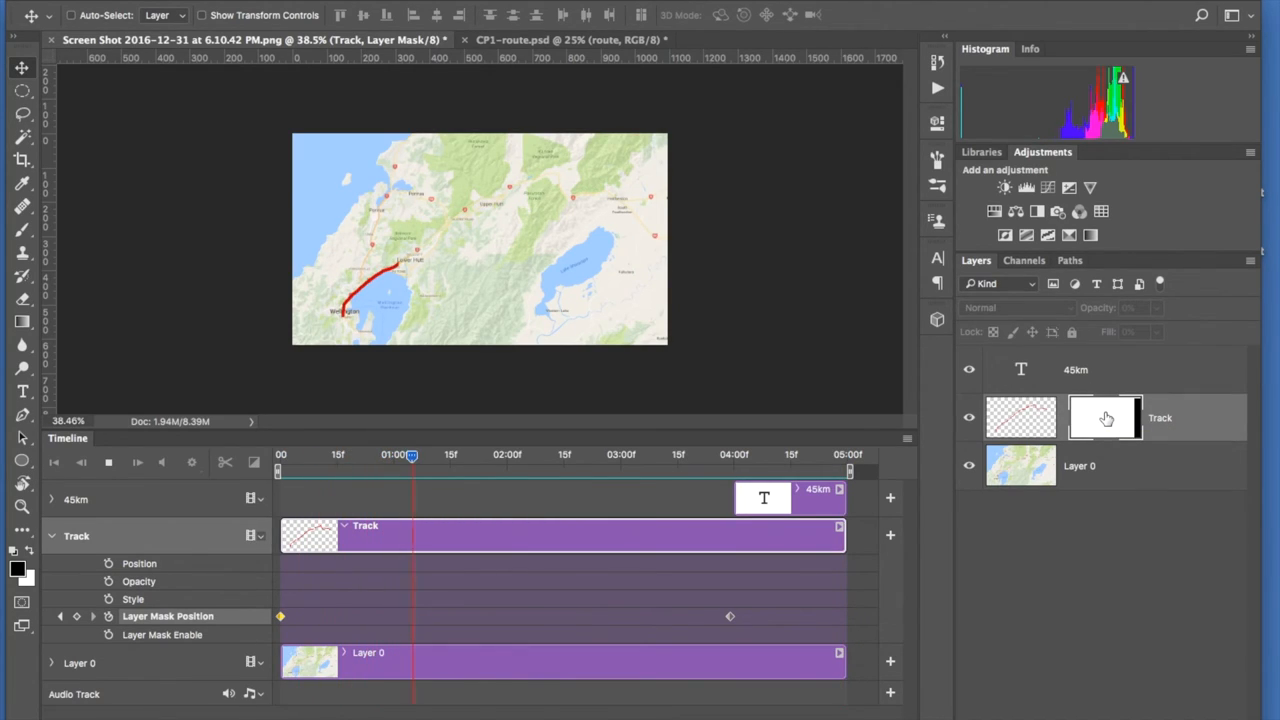
key("space")
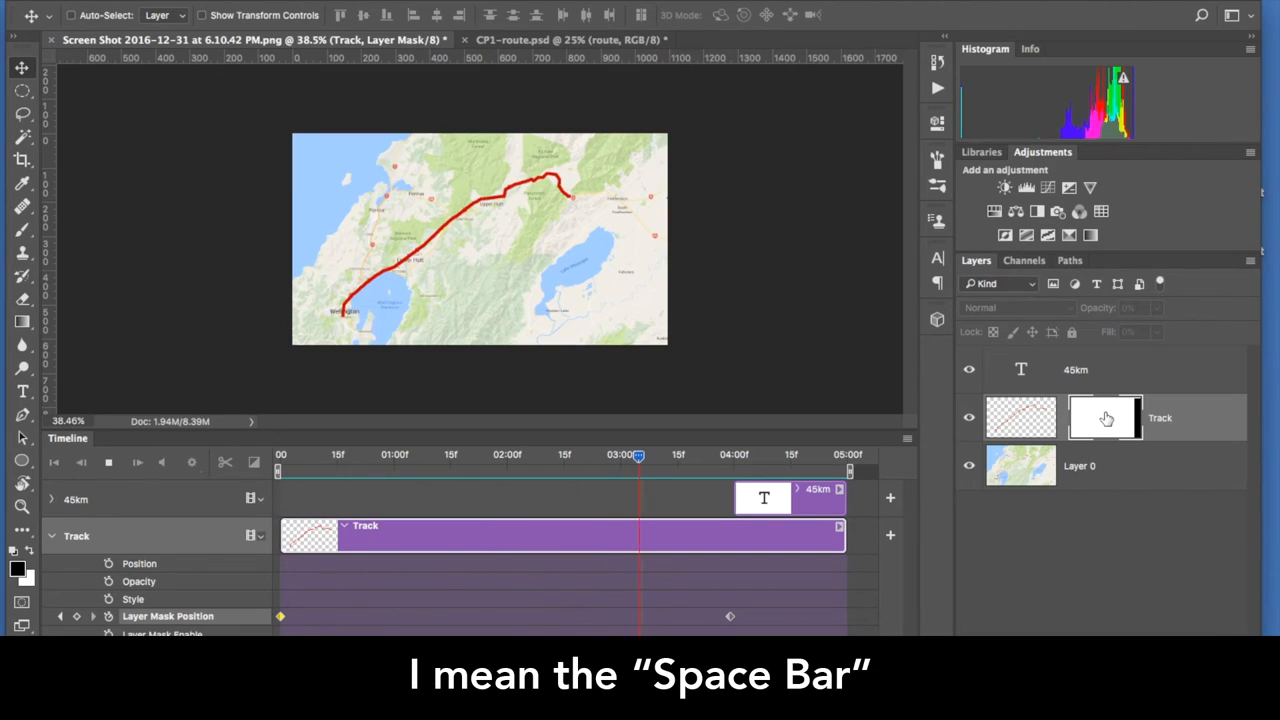
key("space")
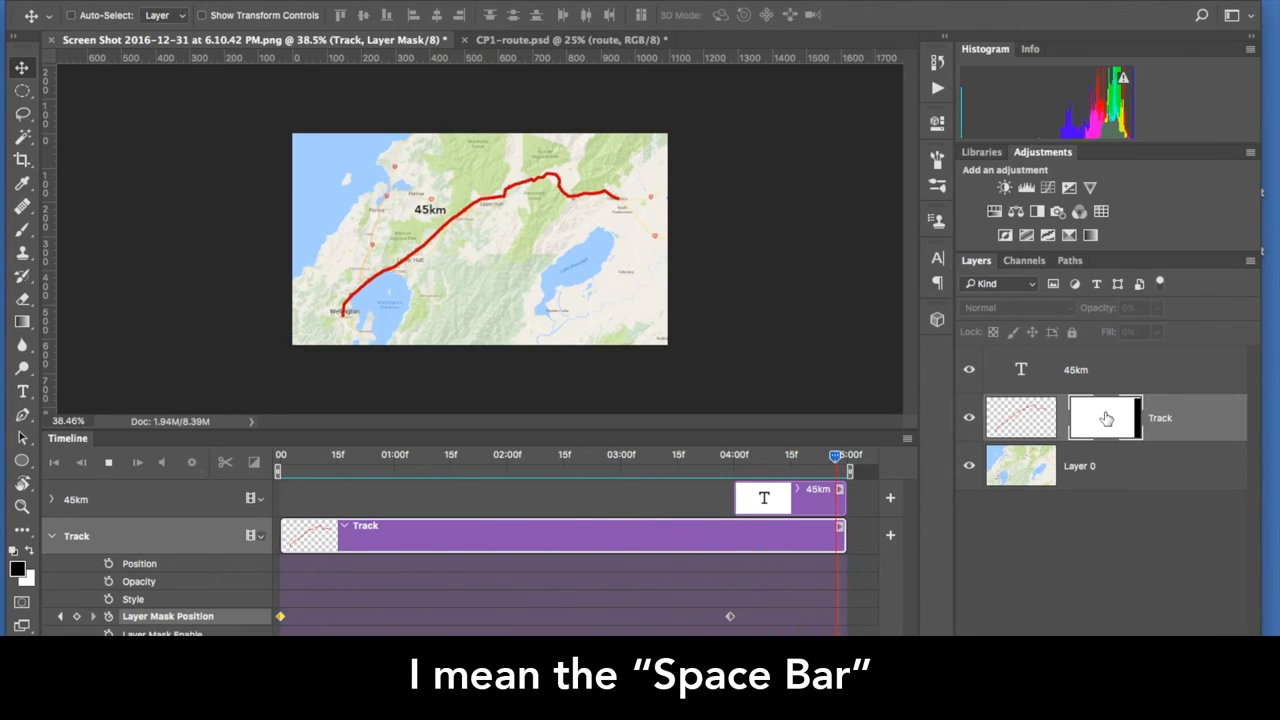
key("space")
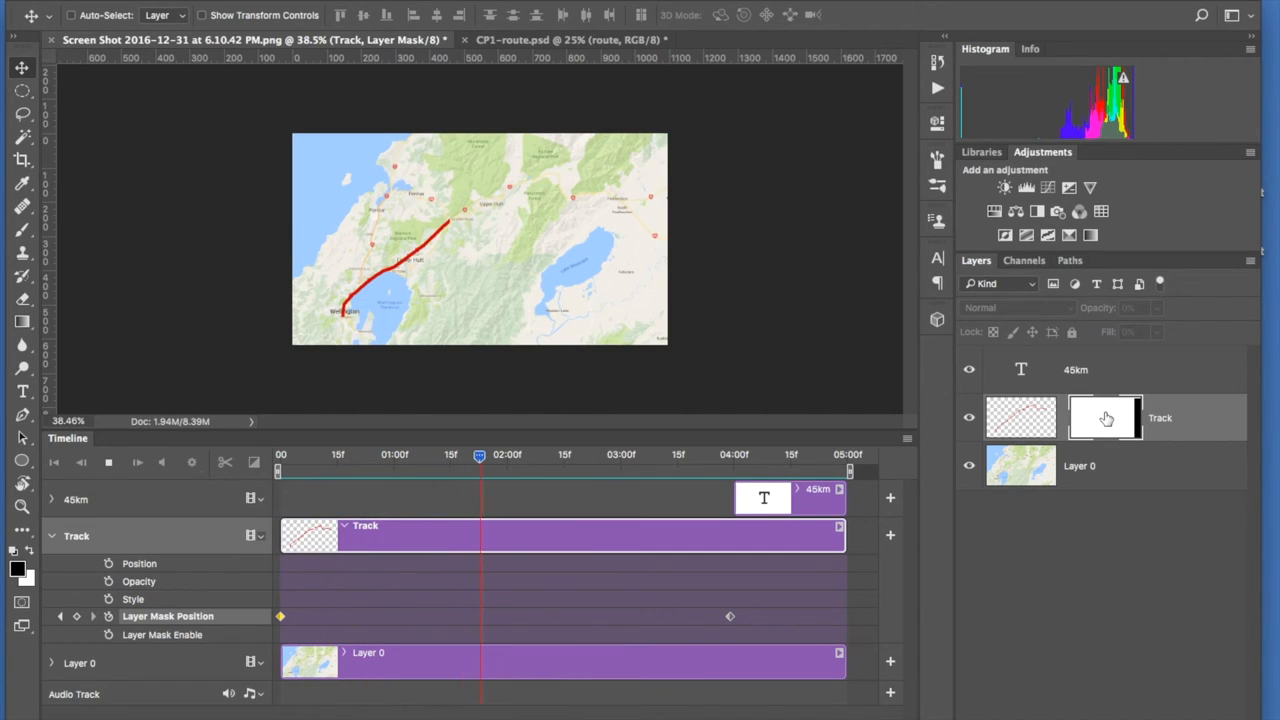
left_click_drag(480, 456, 708, 456)
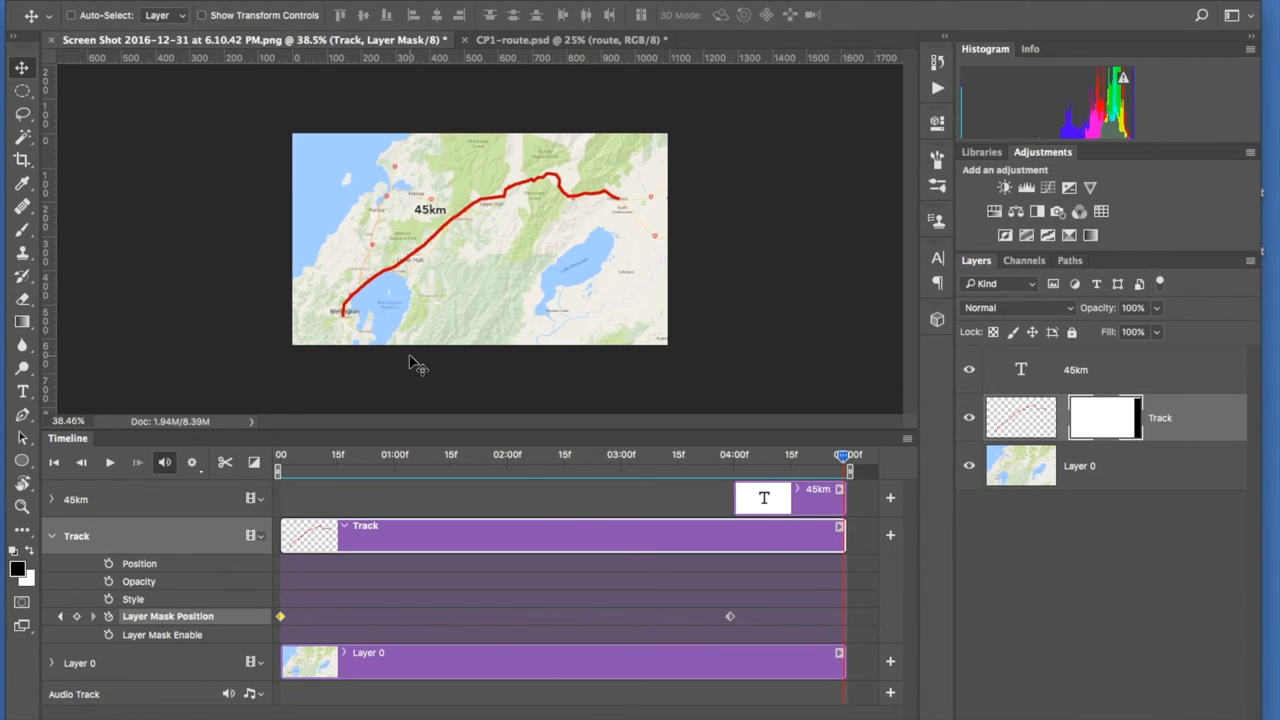
mouse_move(350, 328)
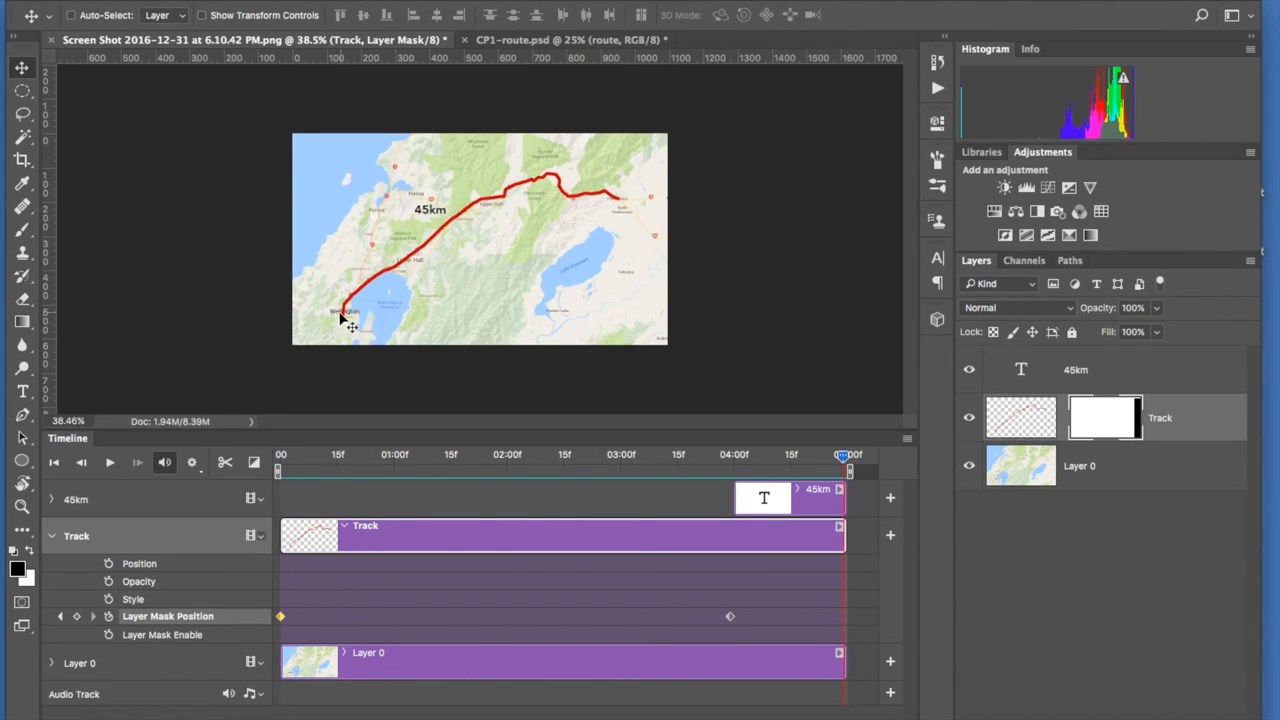
mouse_move(628, 204)
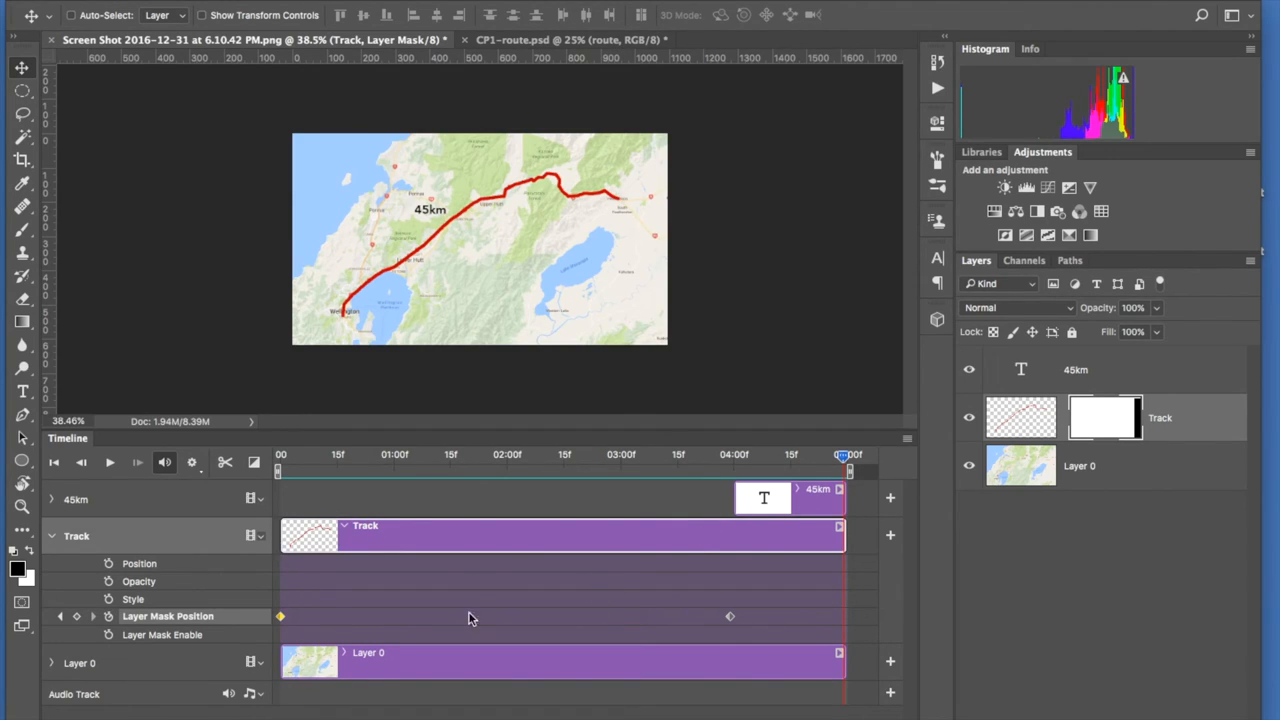
mouse_move(288, 510)
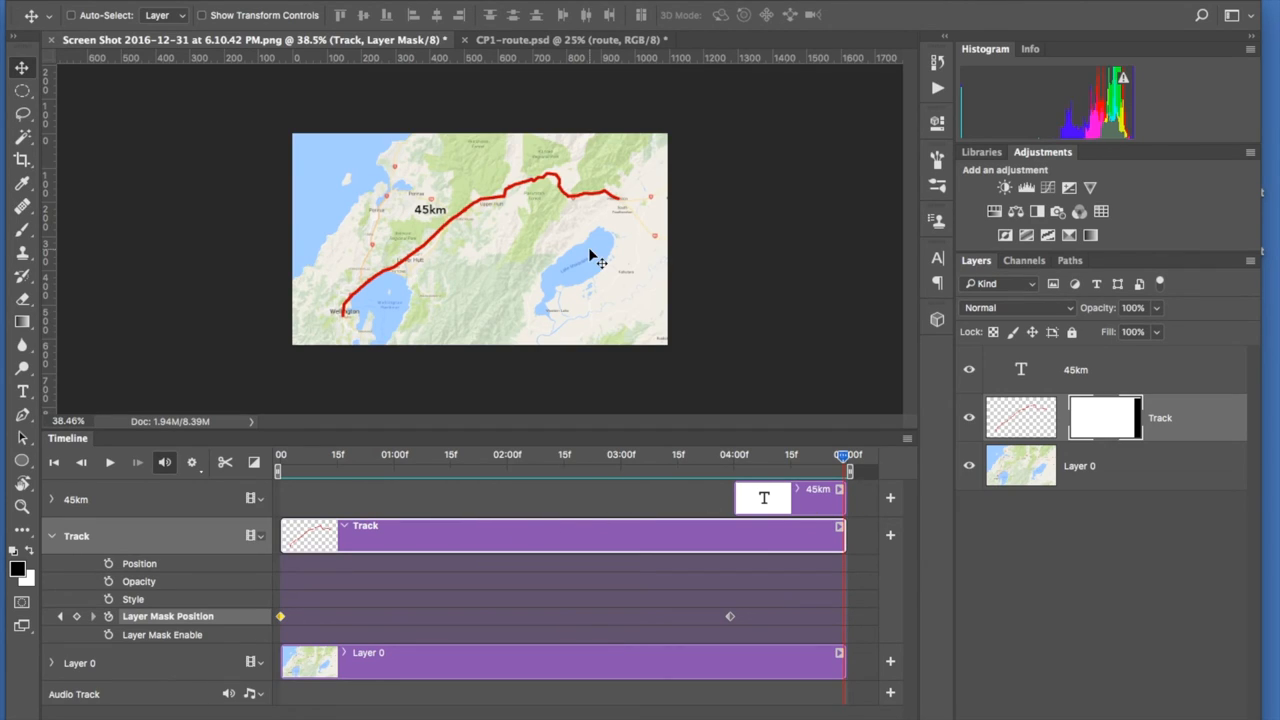
mouse_move(620, 200)
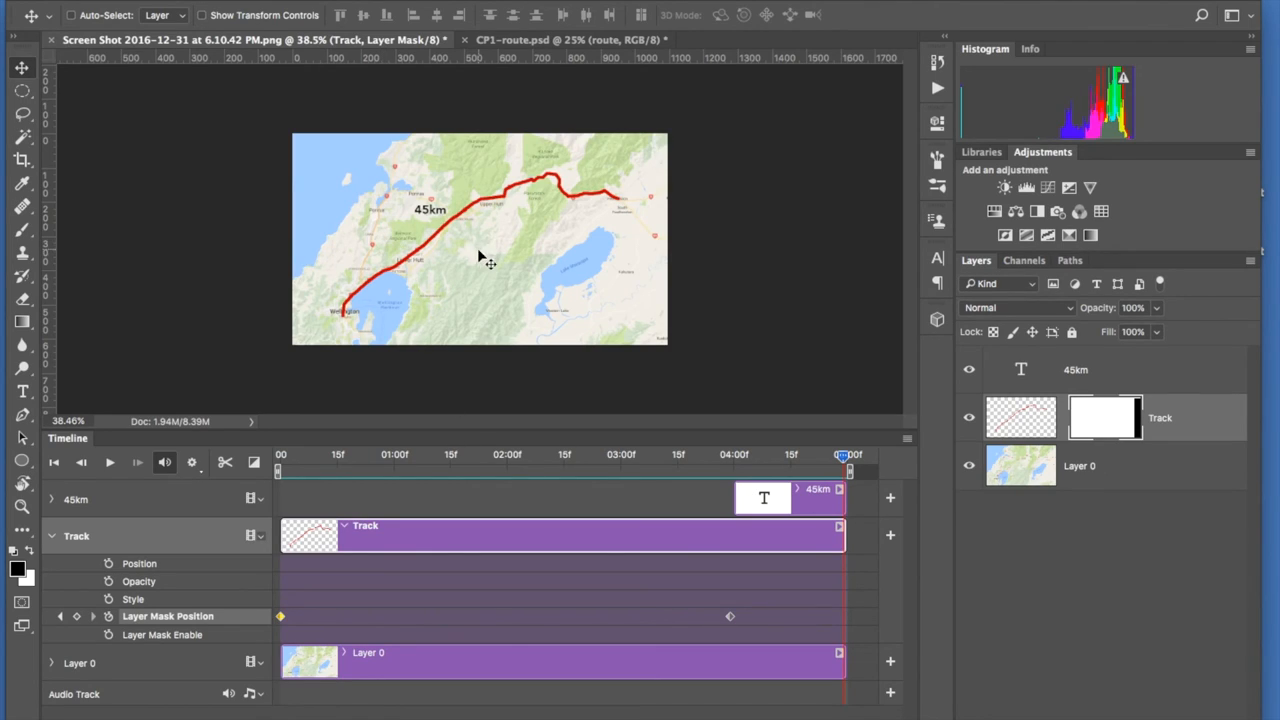
mouse_move(250, 24)
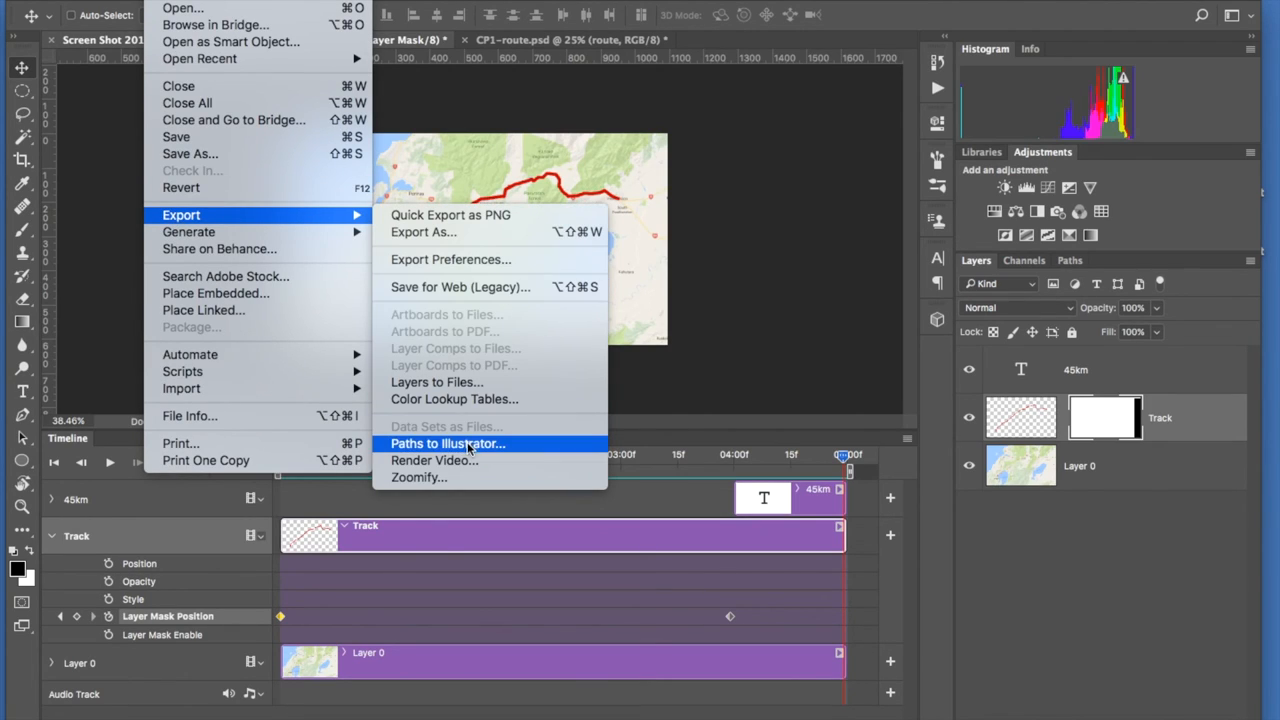
- Bring up the Render Video dialog with H.264 settings
left_click(434, 460)
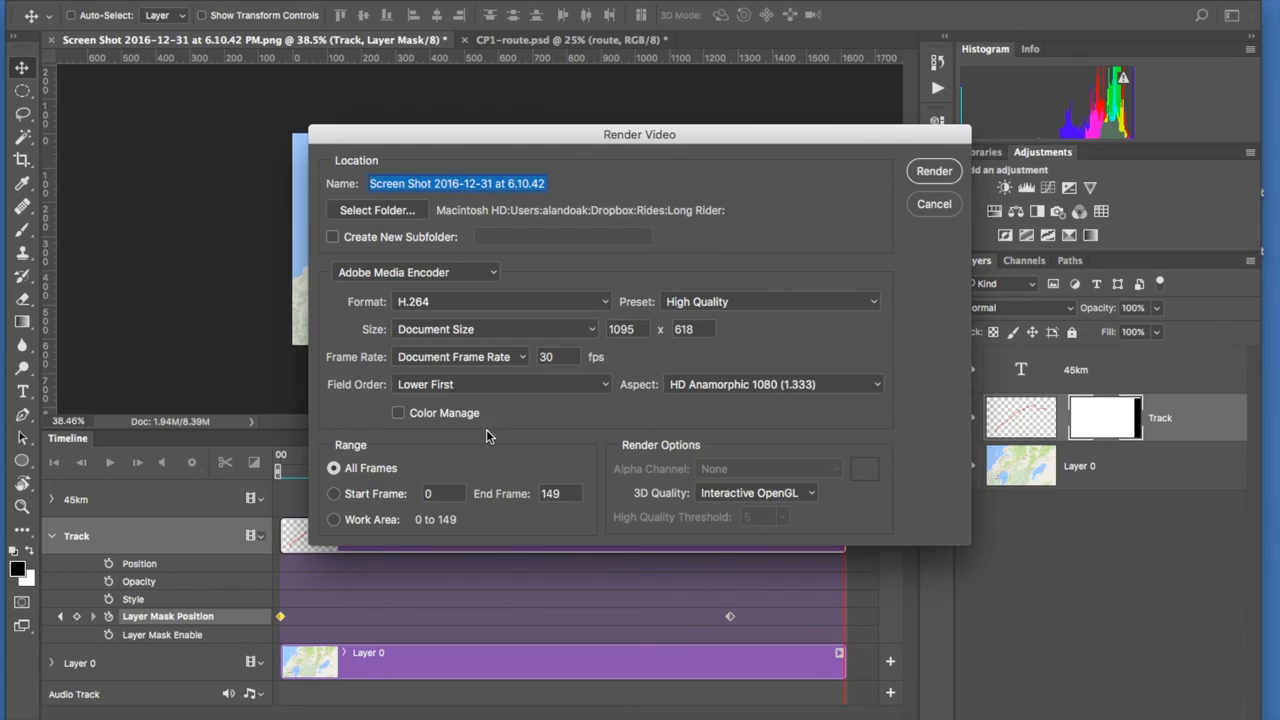
mouse_move(504, 204)
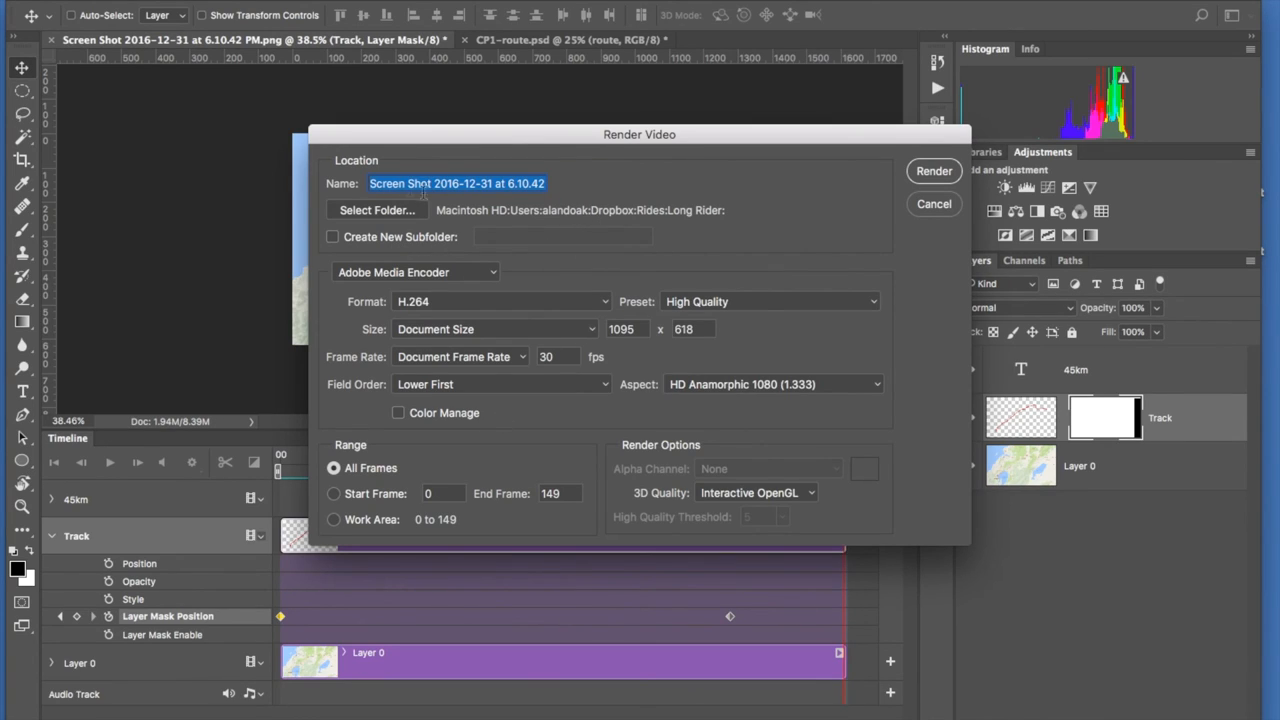
- Set the rendered video's output folder to MacBook Air > Users > Desktop
left_click(376, 210)
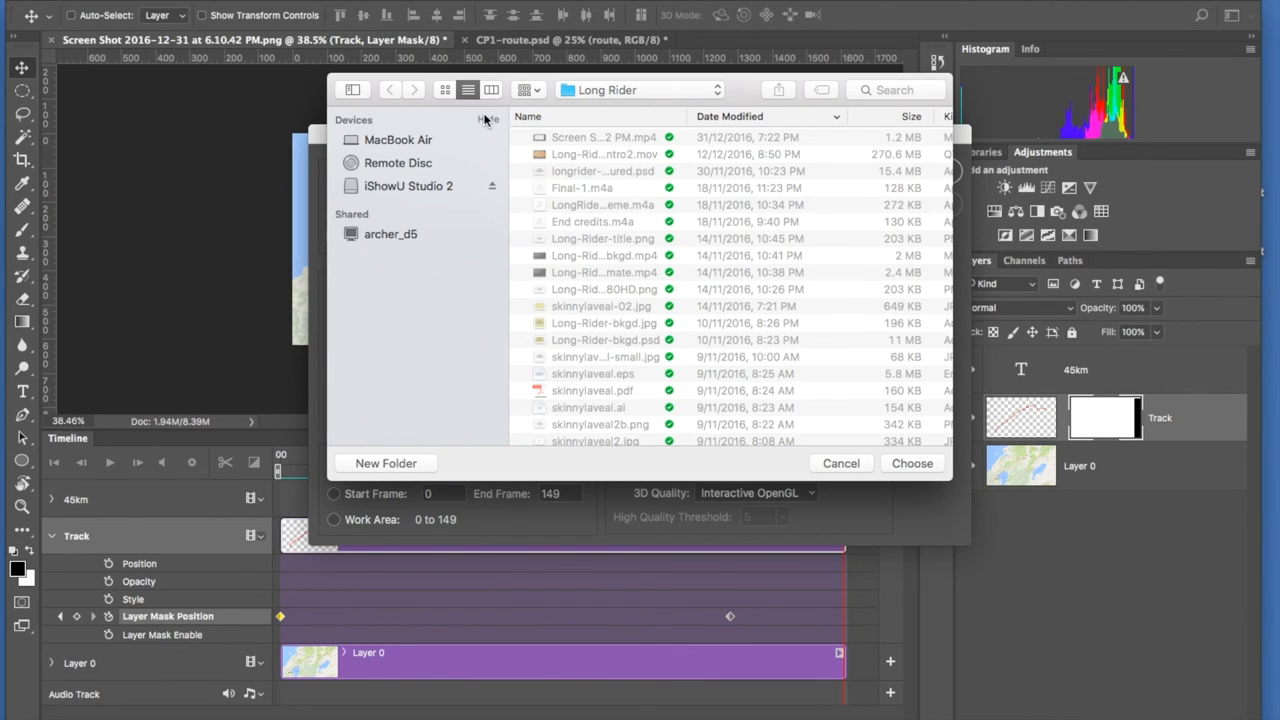
mouse_move(398, 140)
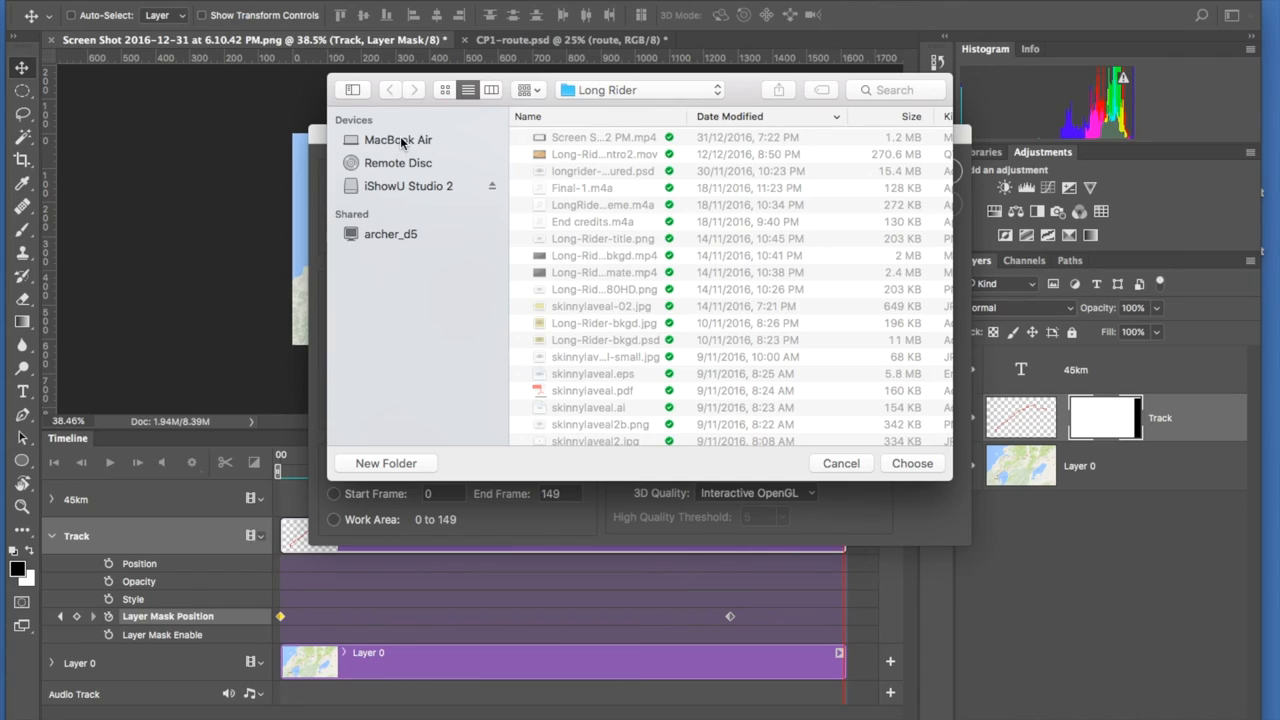
left_click(398, 140)
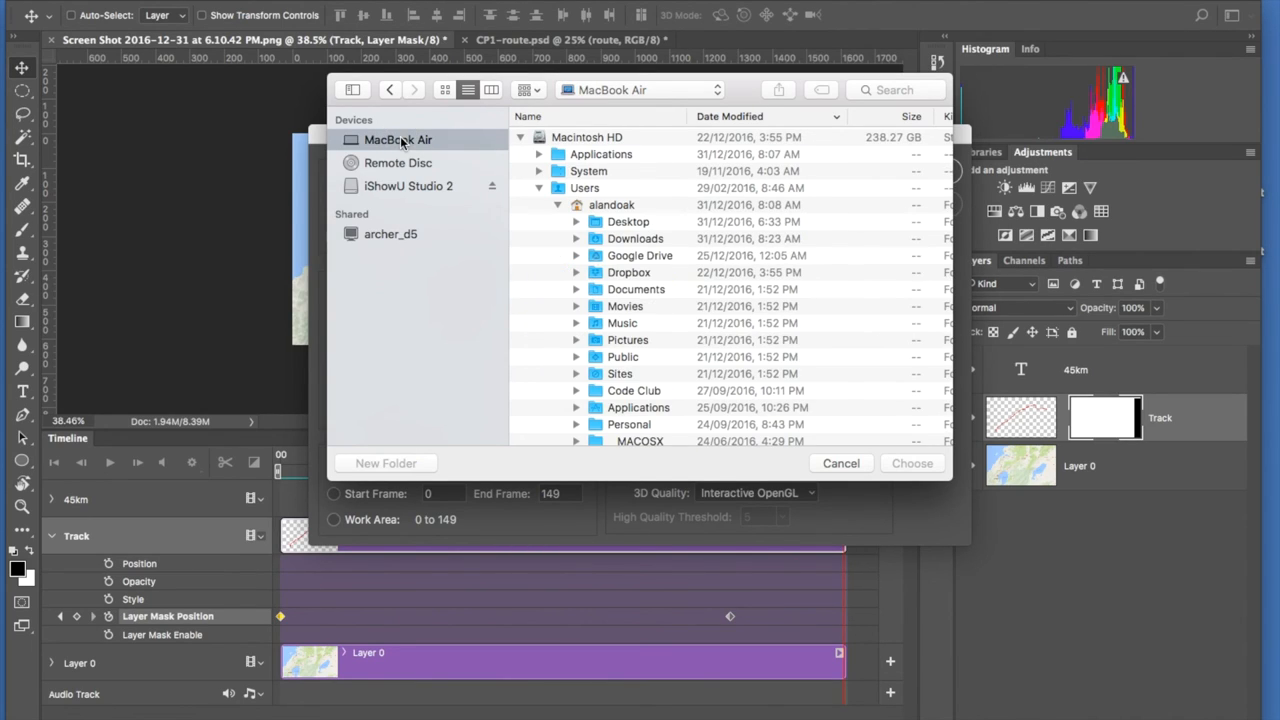
left_click(628, 220)
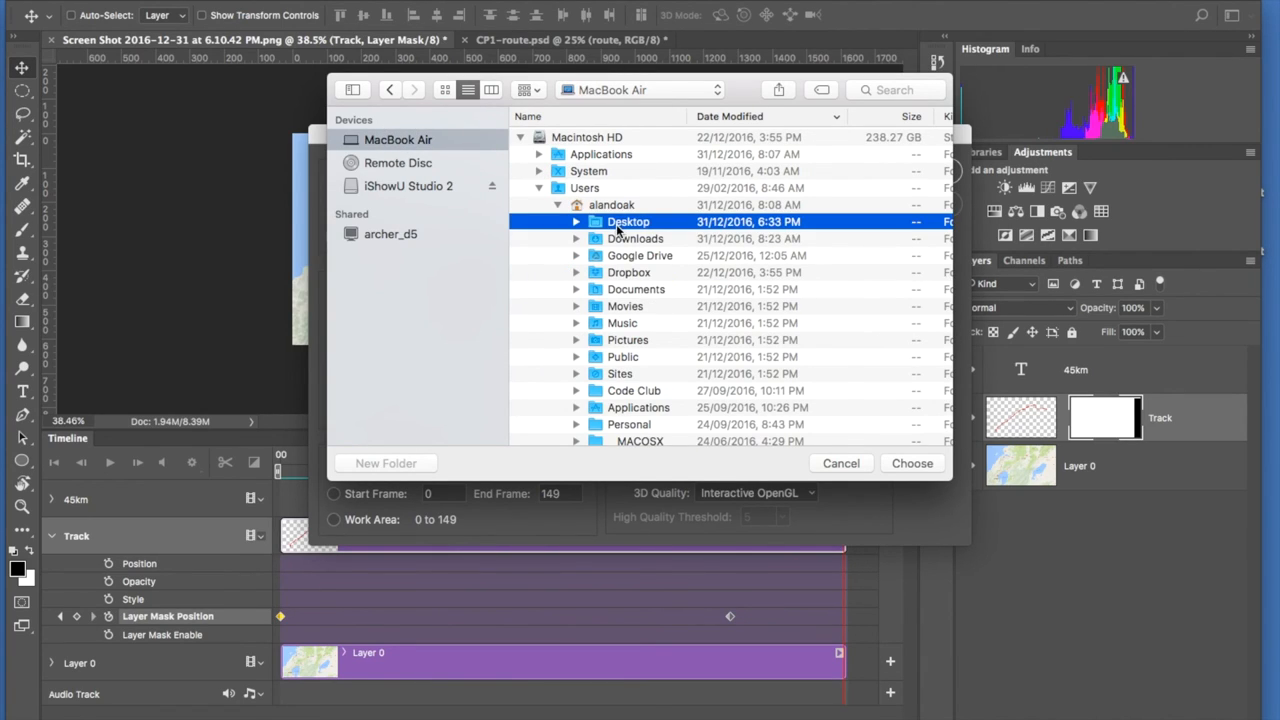
double_click(628, 220)
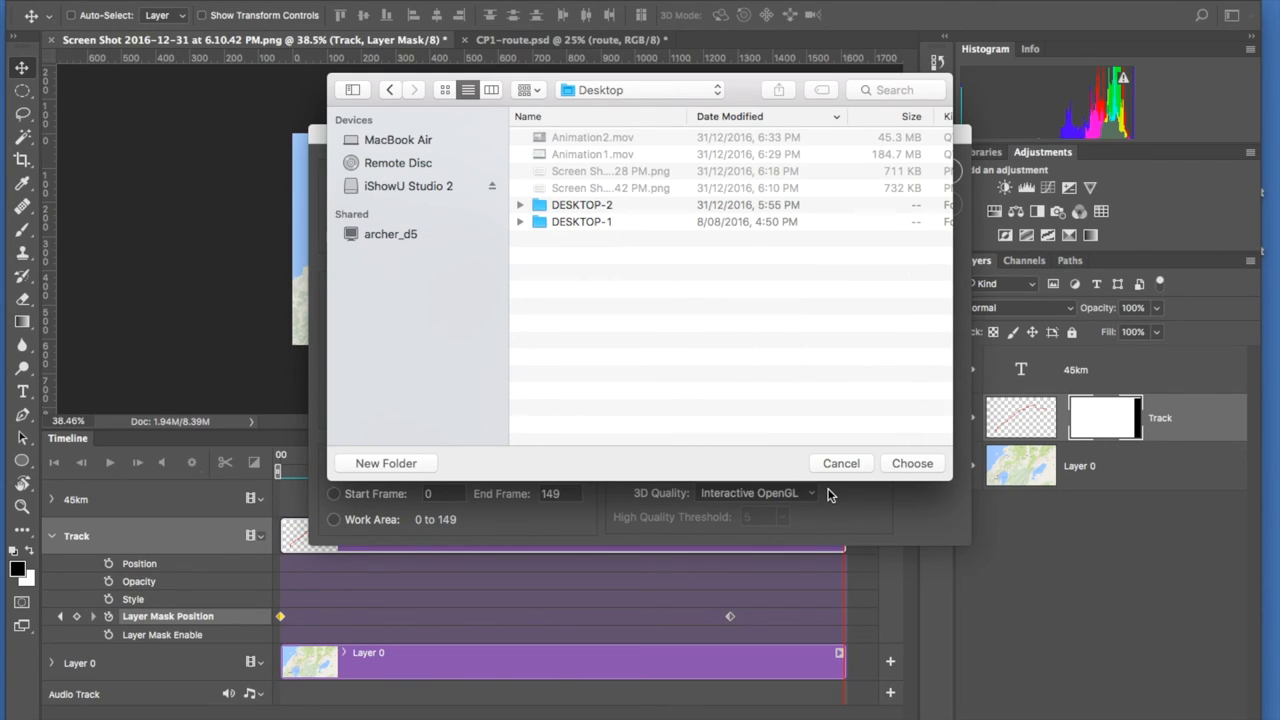
left_click(912, 464)
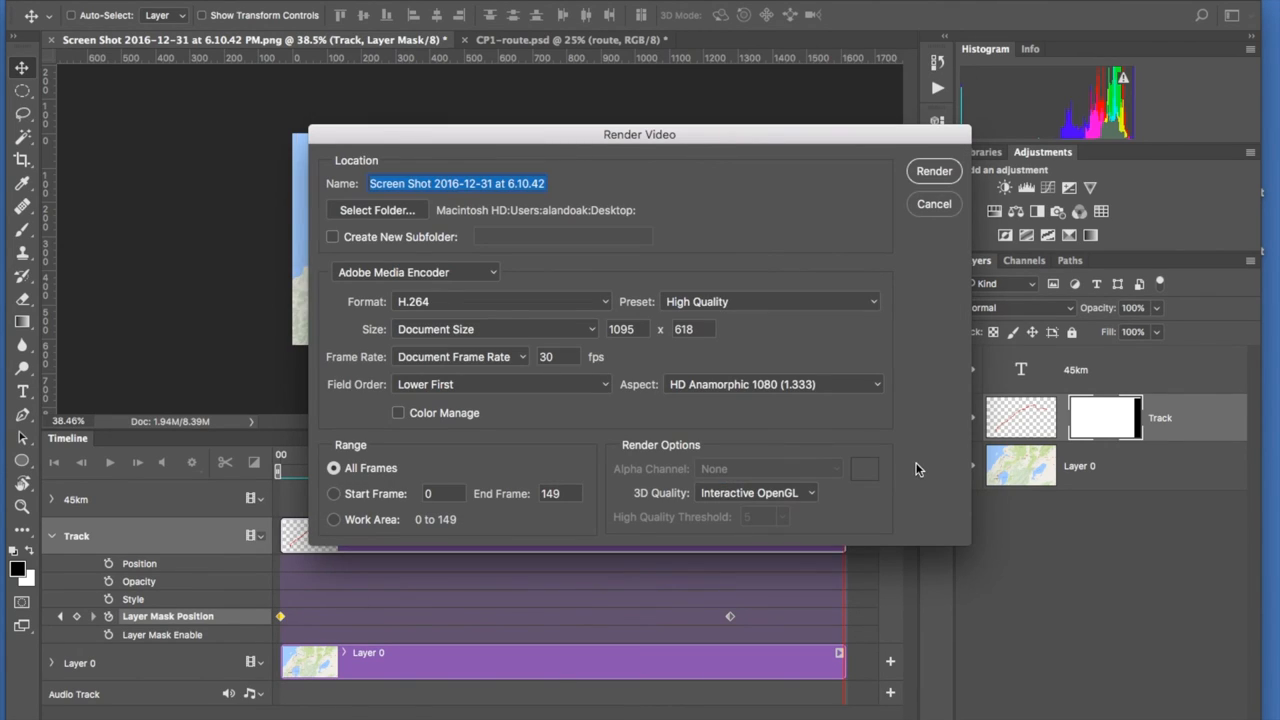
mouse_move(612, 218)
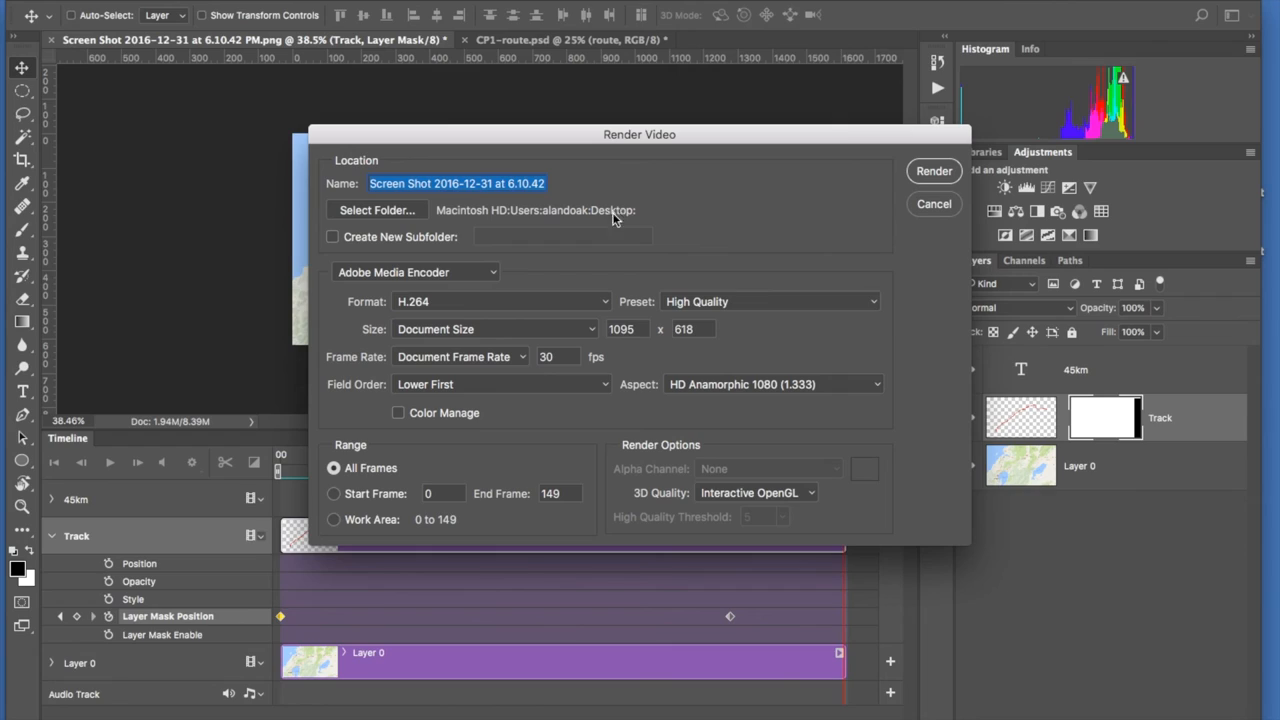
mouse_move(424, 248)
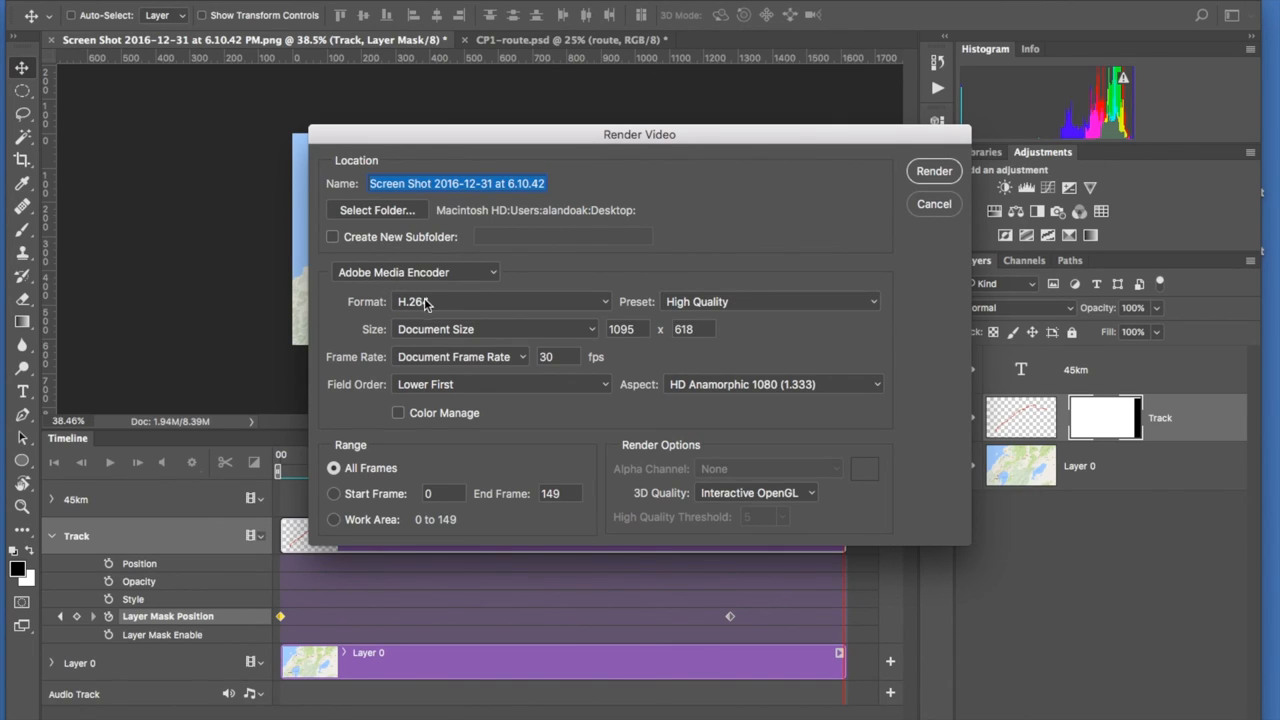
mouse_move(704, 314)
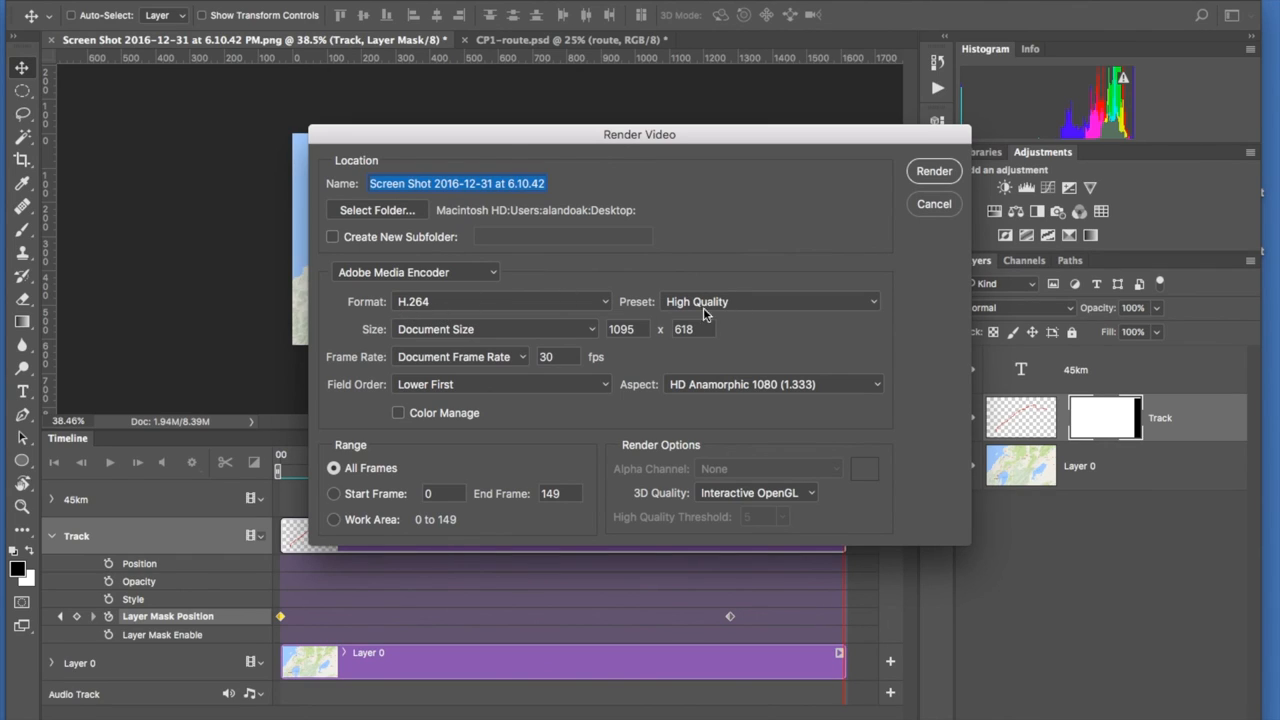
mouse_move(632, 344)
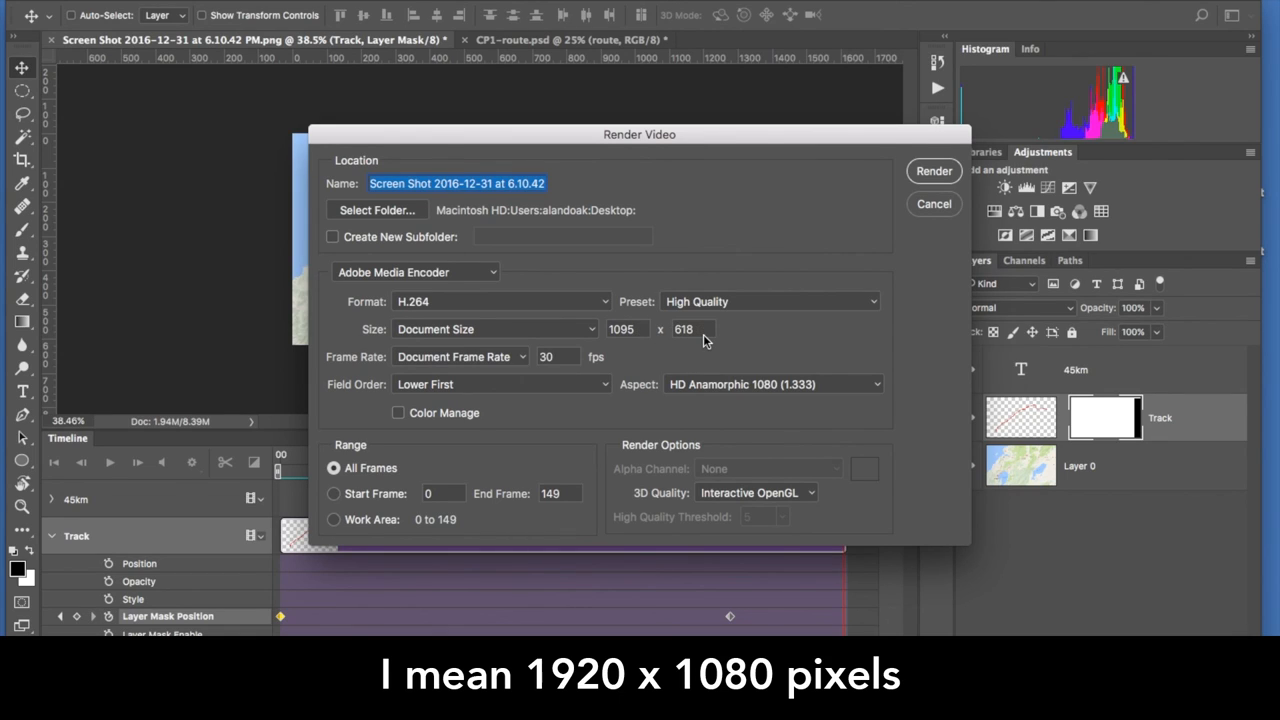
mouse_move(436, 360)
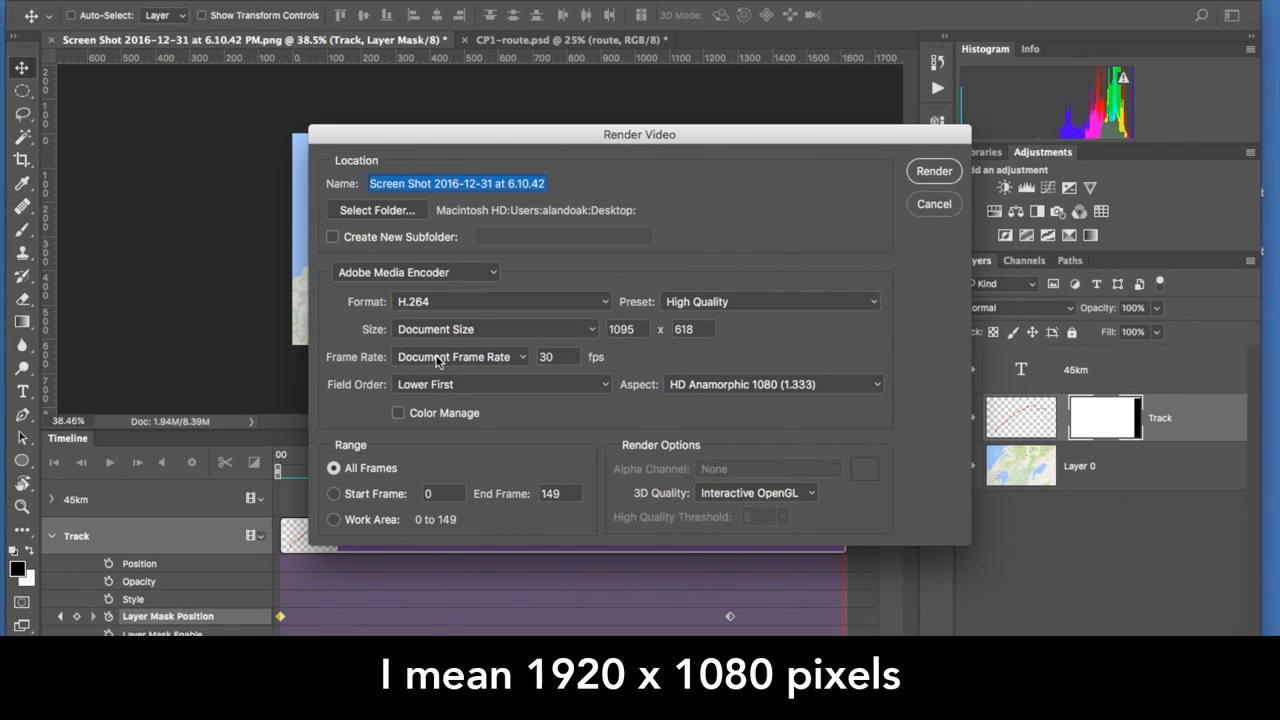
mouse_move(444, 376)
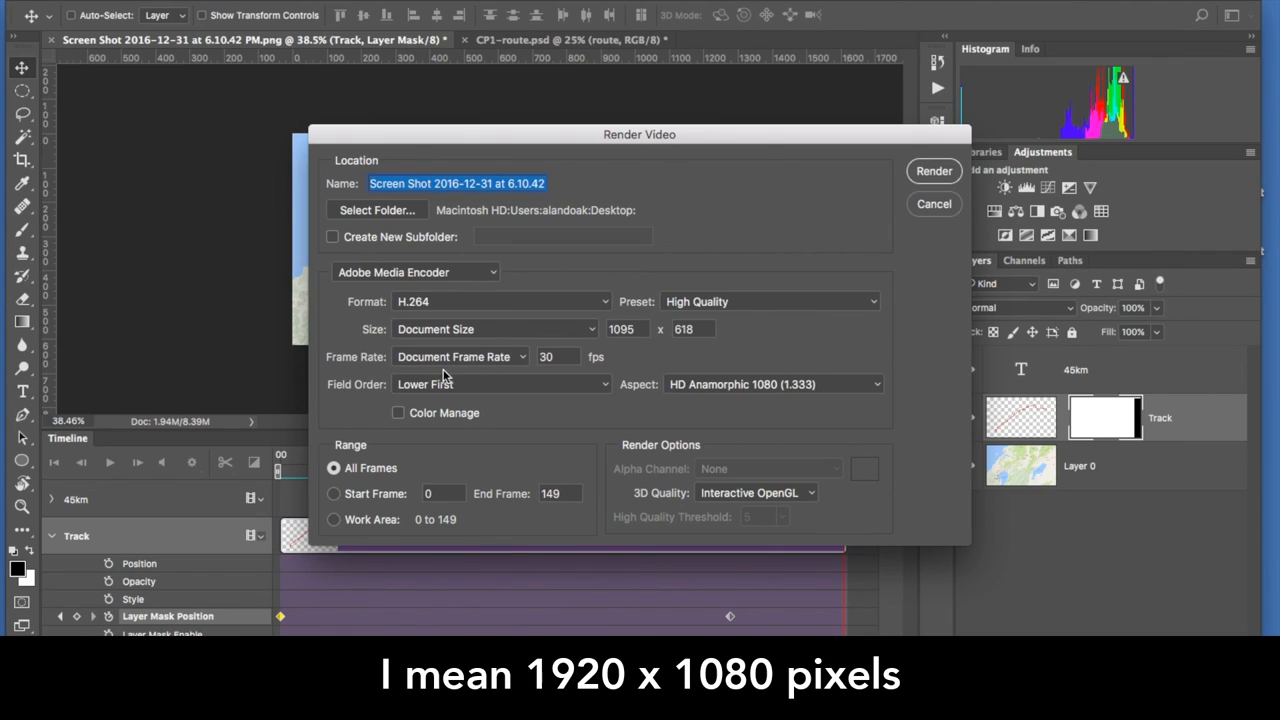
mouse_move(628, 344)
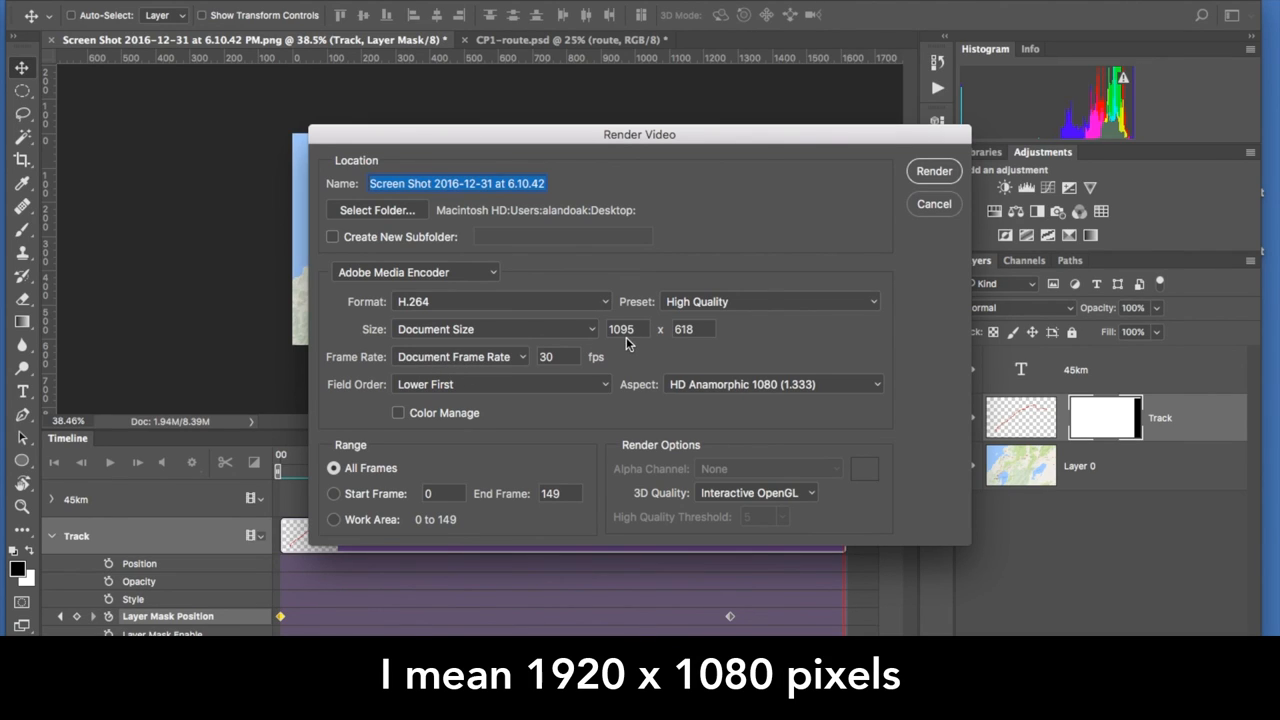
mouse_move(436, 476)
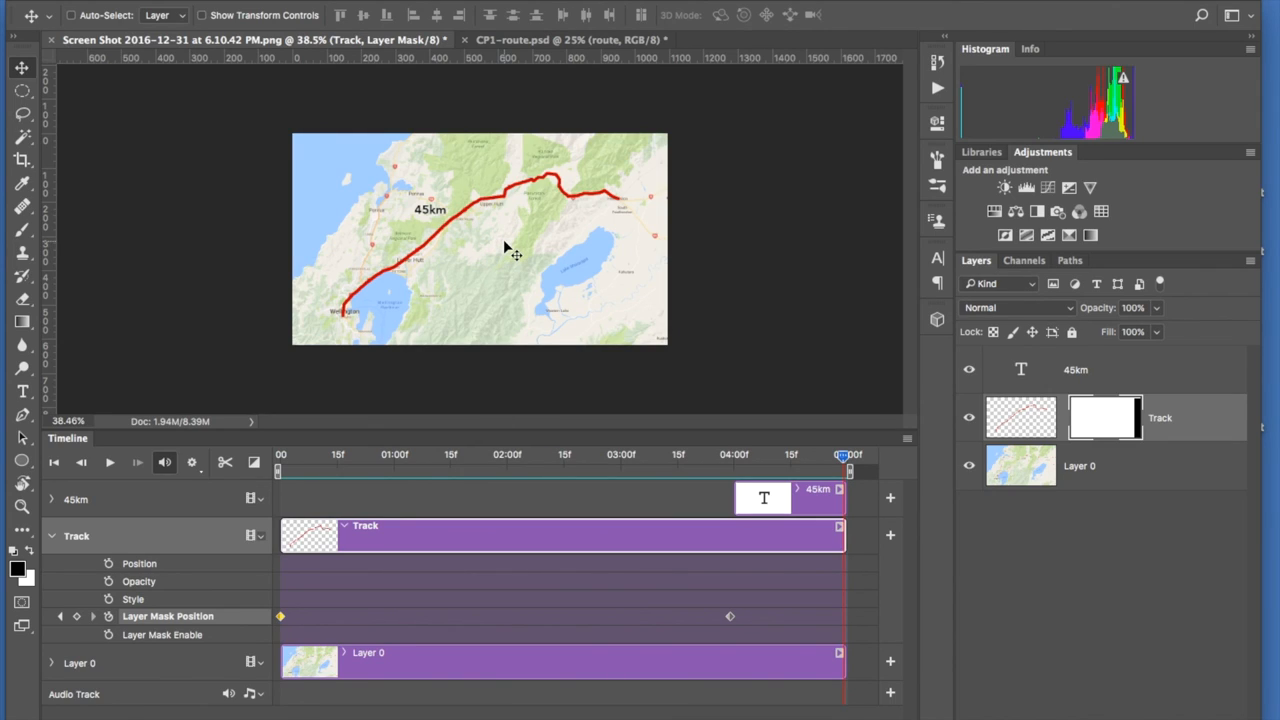
mouse_move(618, 44)
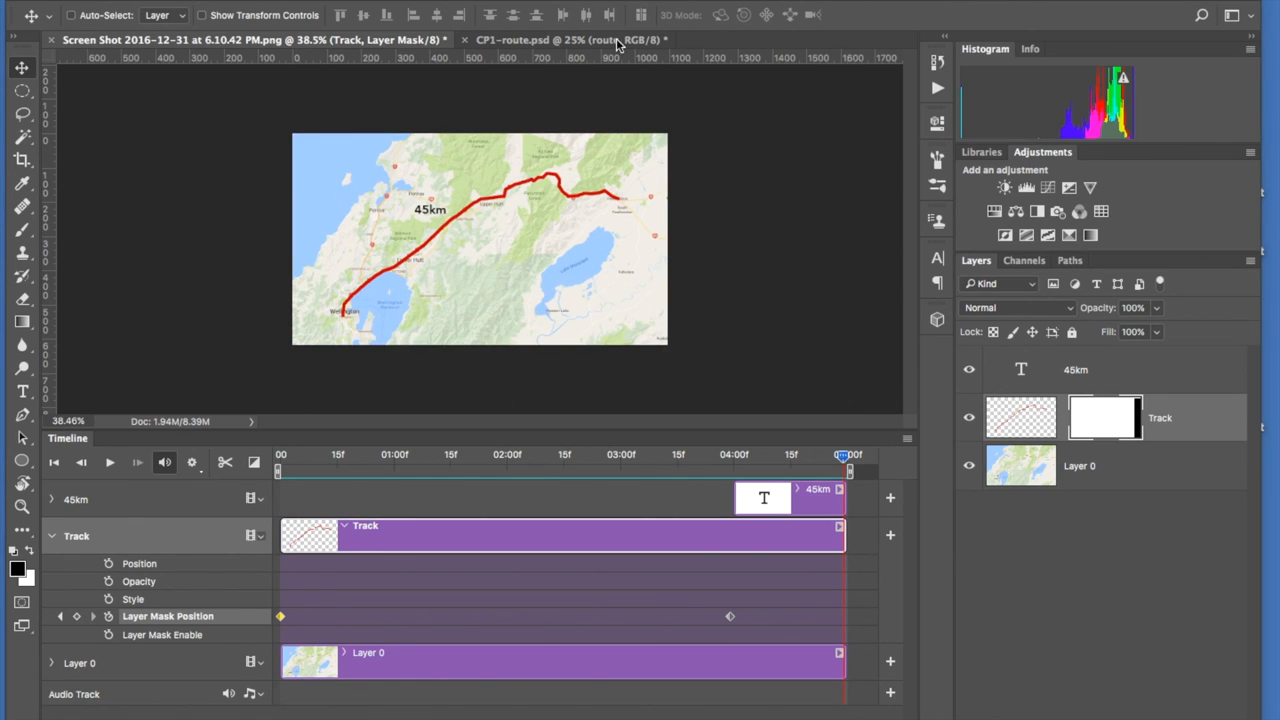